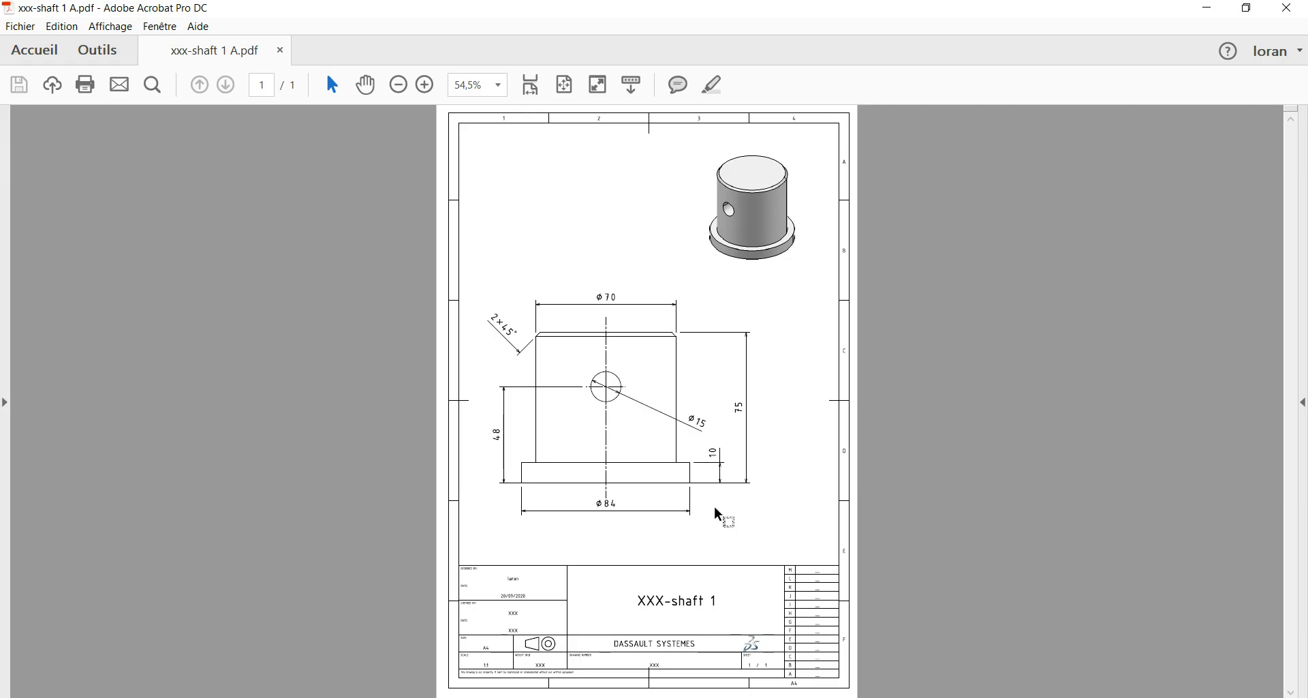
mouse_move(463, 487)
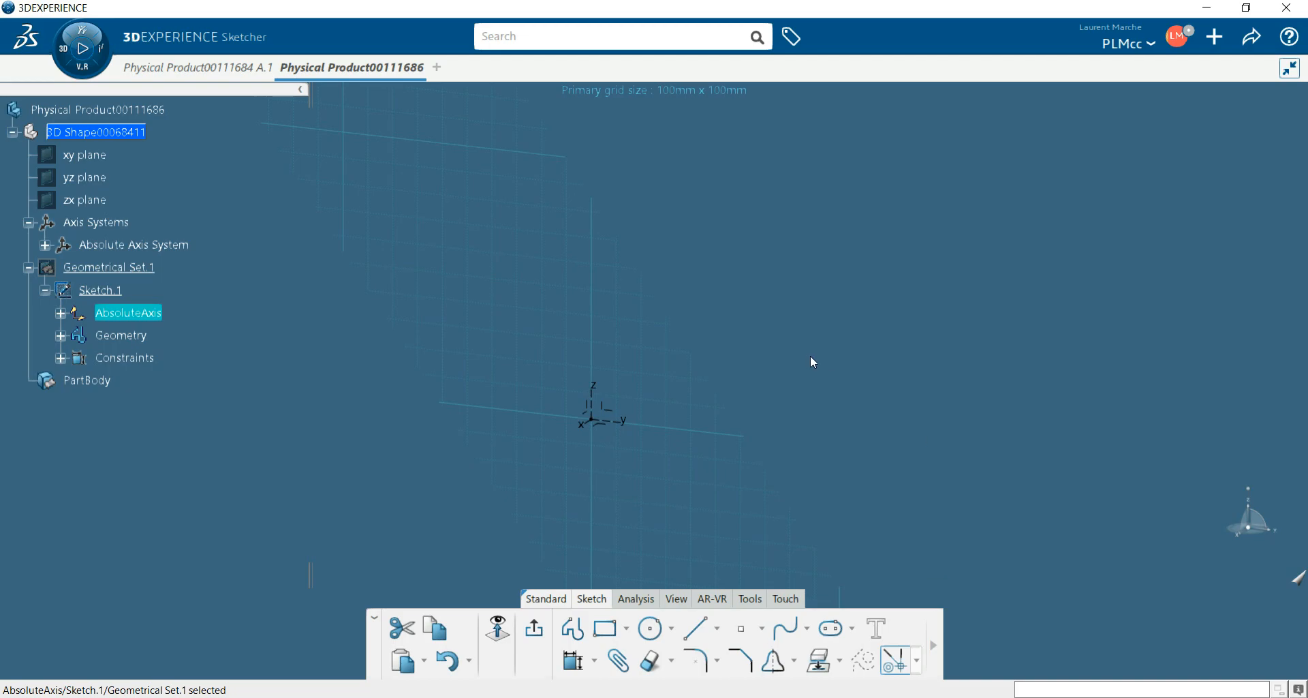
mouse_move(899, 273)
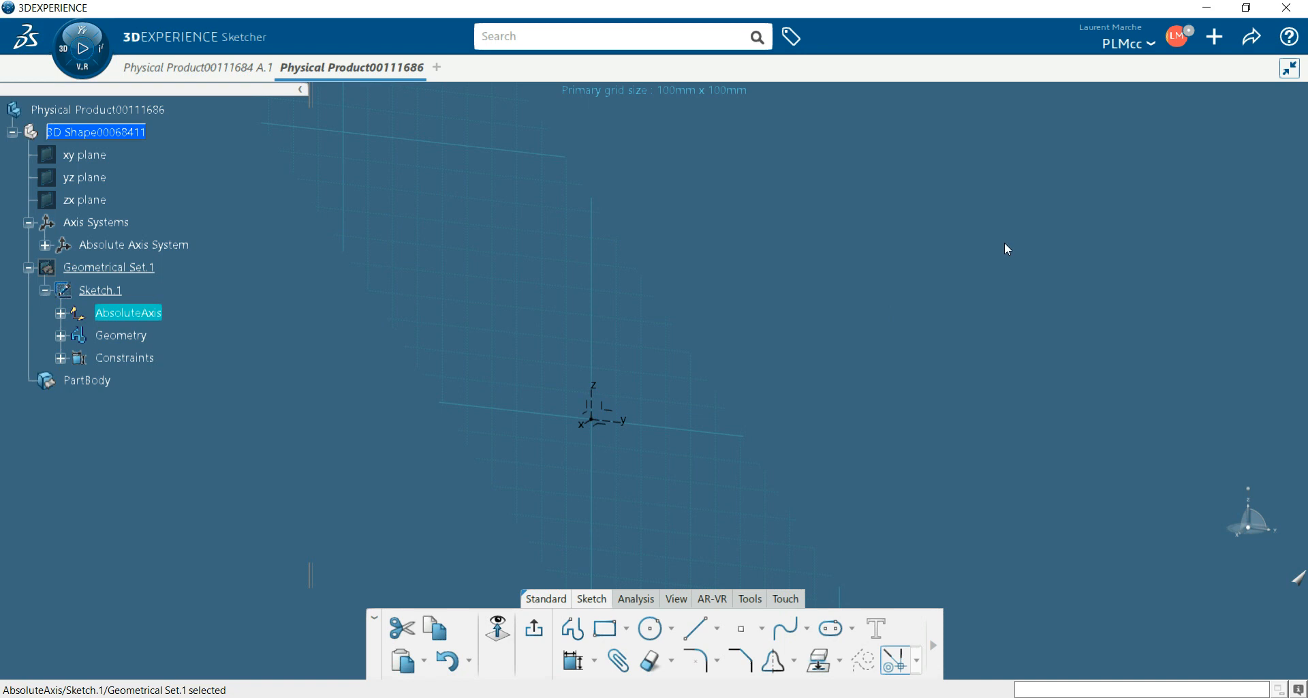
- Browse the New Content options, then launch Part Design from My Favorite Apps
click(1215, 36)
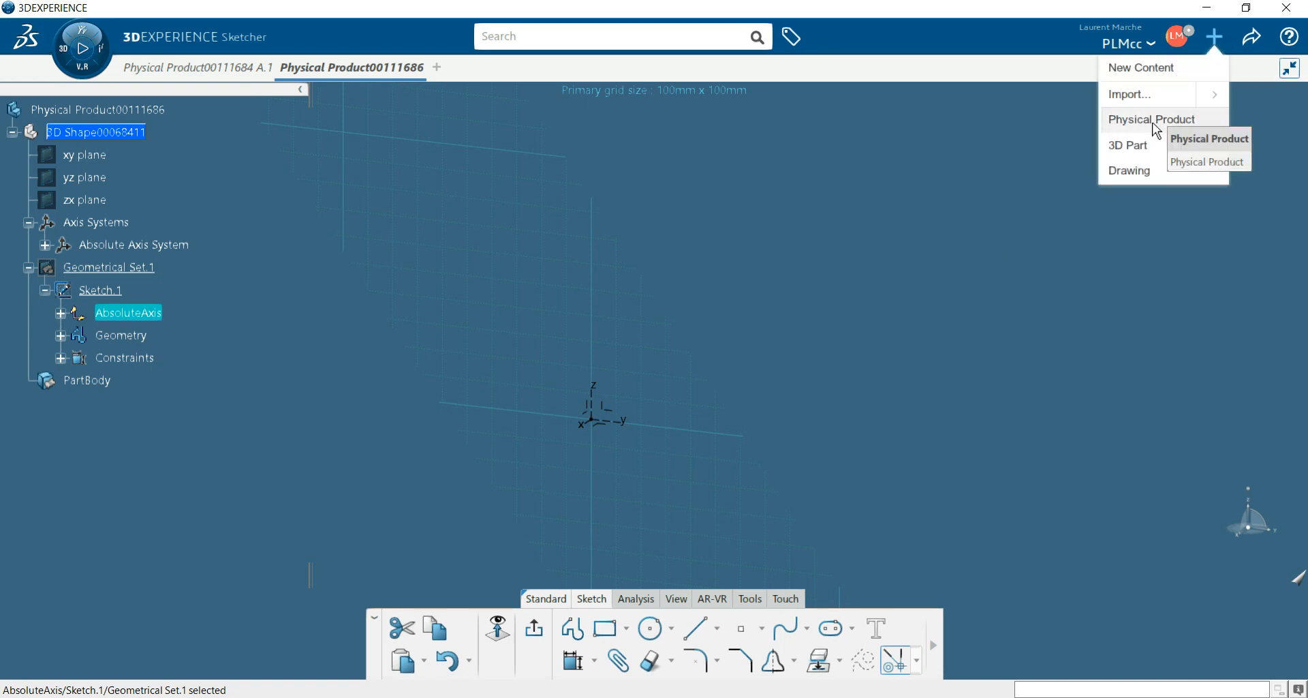
mouse_move(1129, 144)
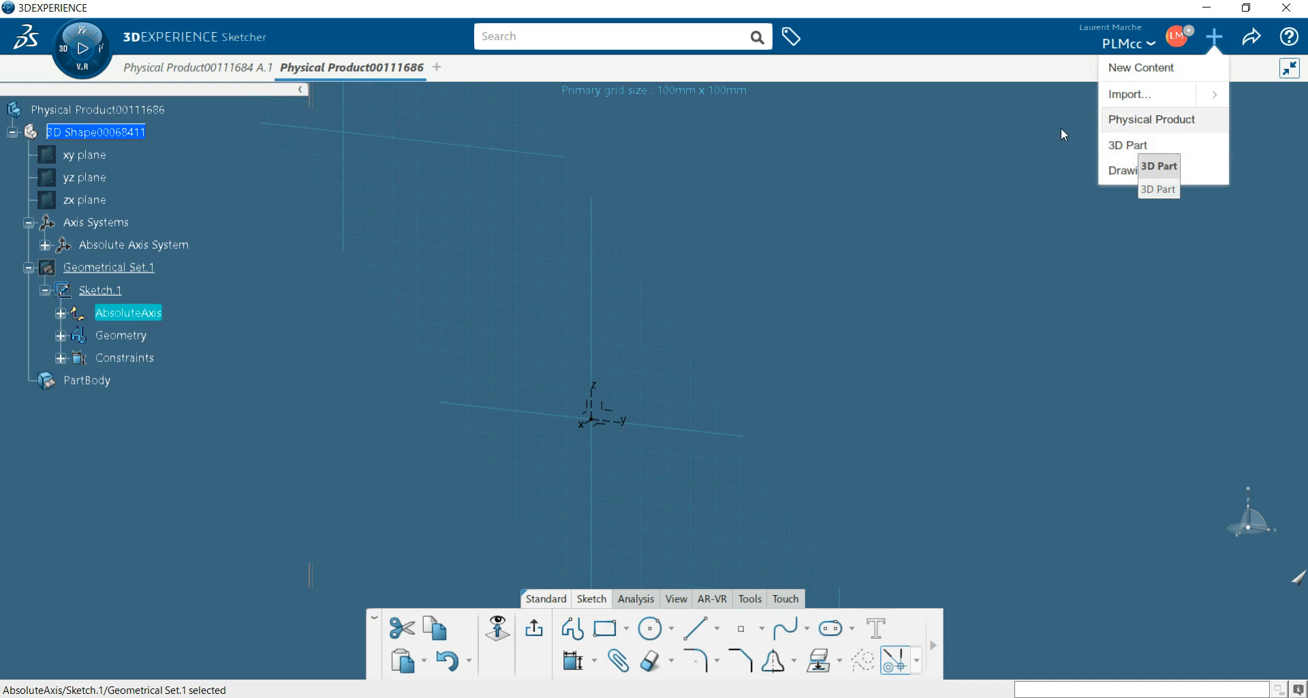
mouse_move(566, 279)
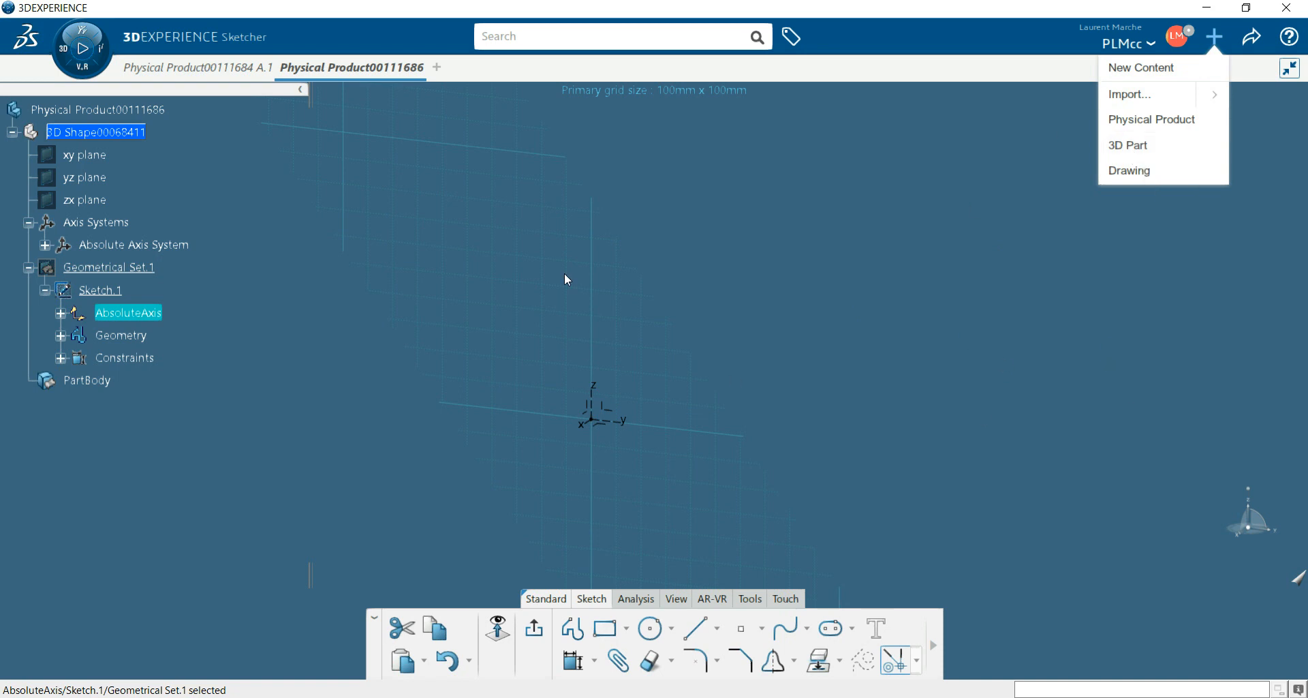
mouse_move(340, 95)
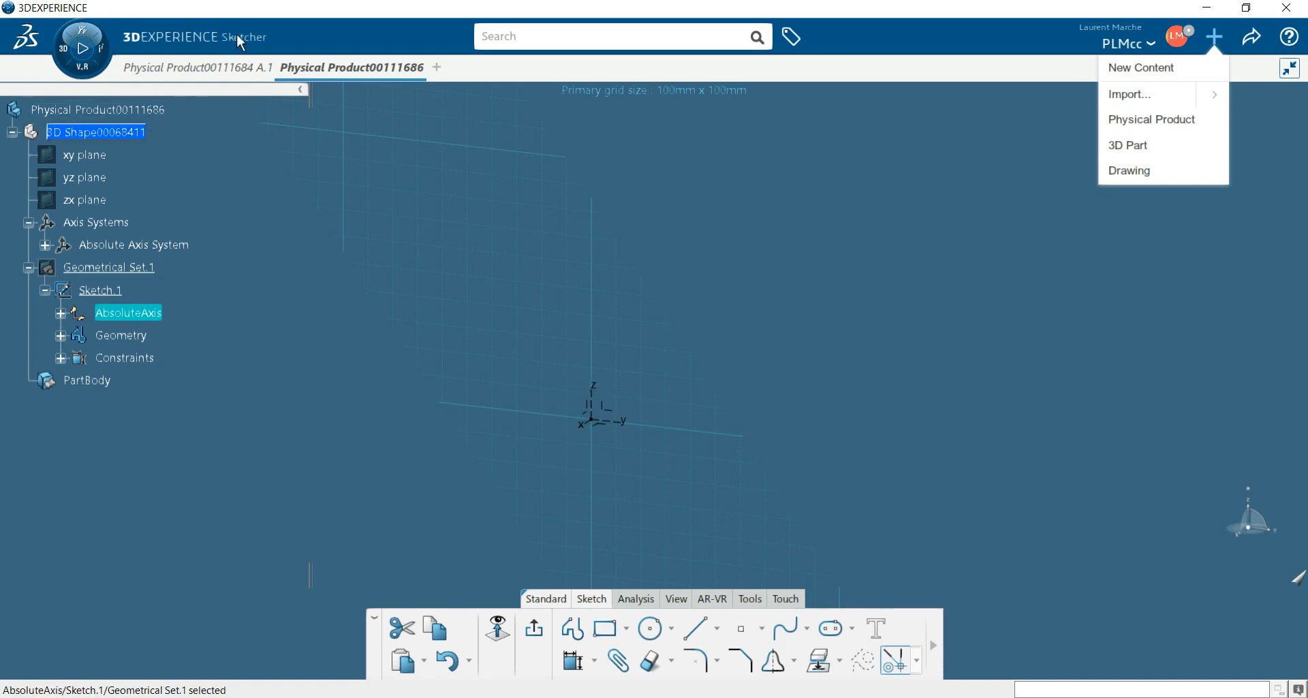
mouse_move(83, 64)
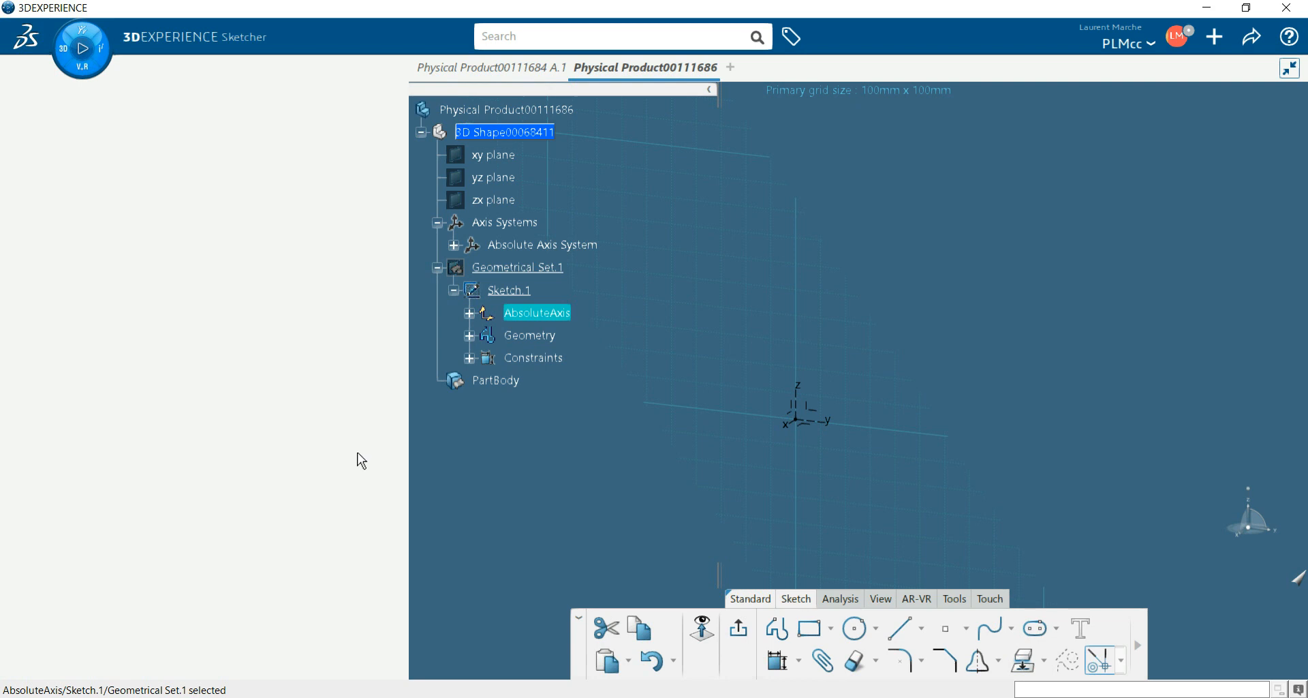
click(82, 49)
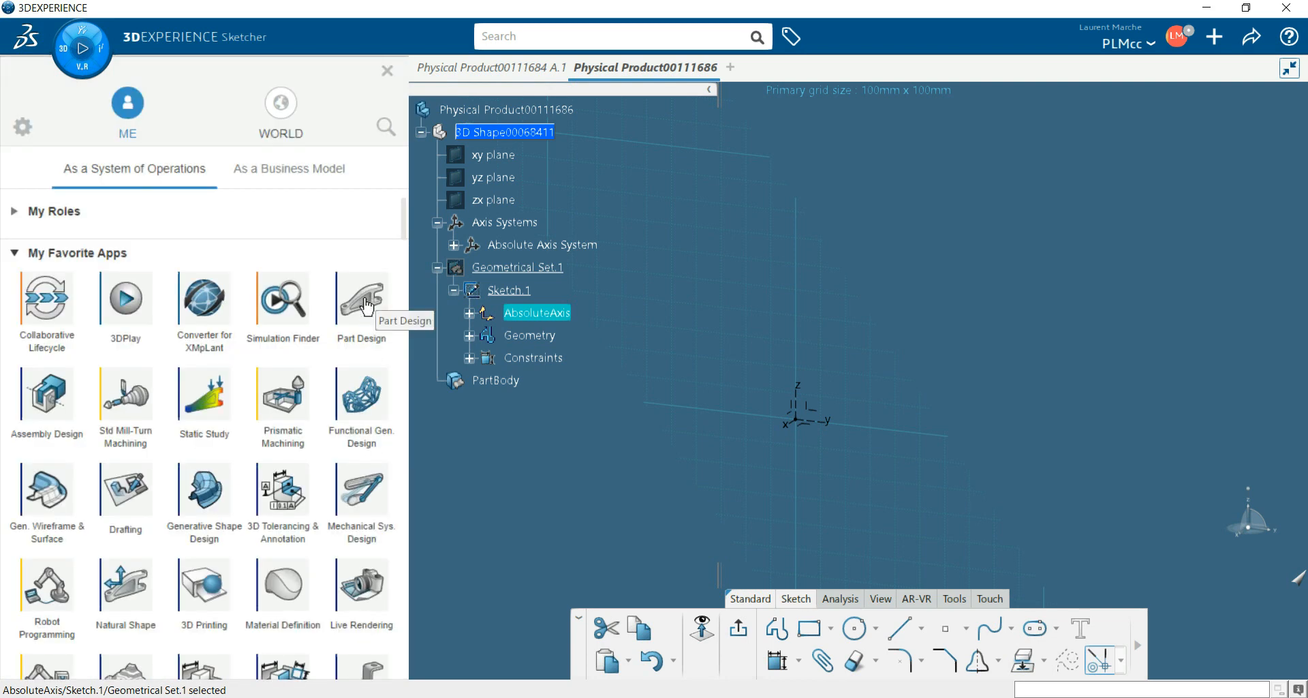
click(360, 298)
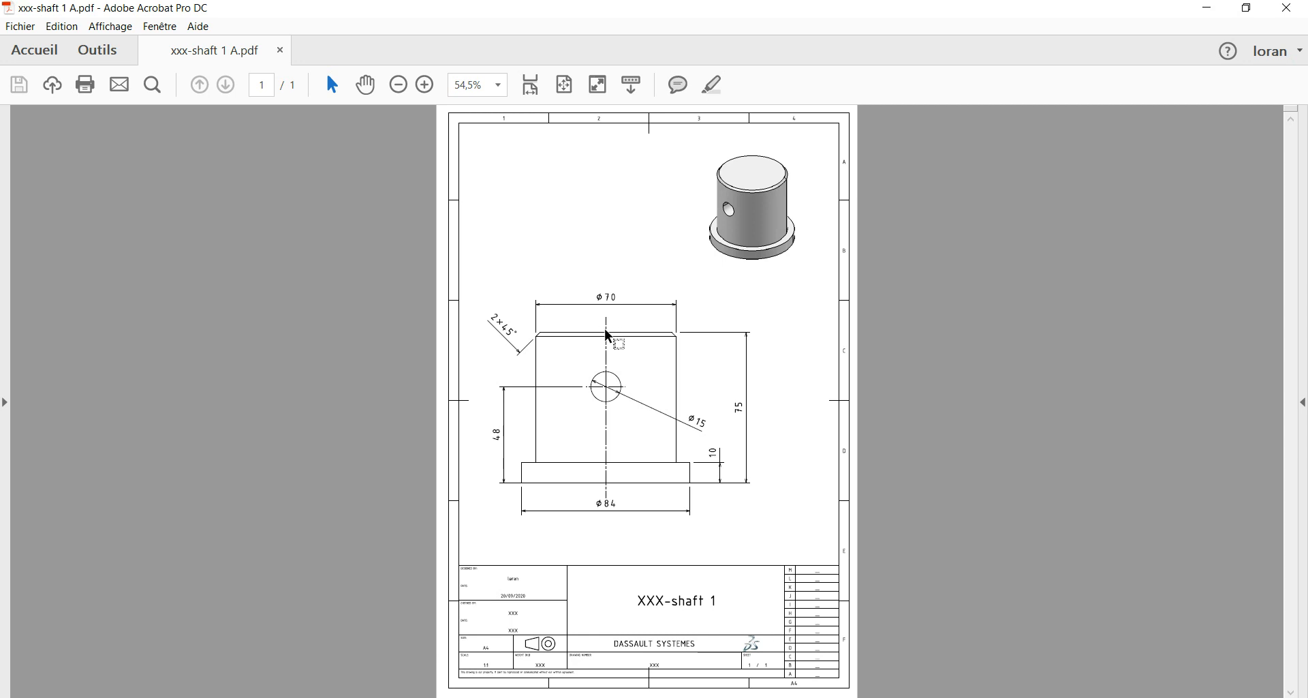
mouse_move(671, 335)
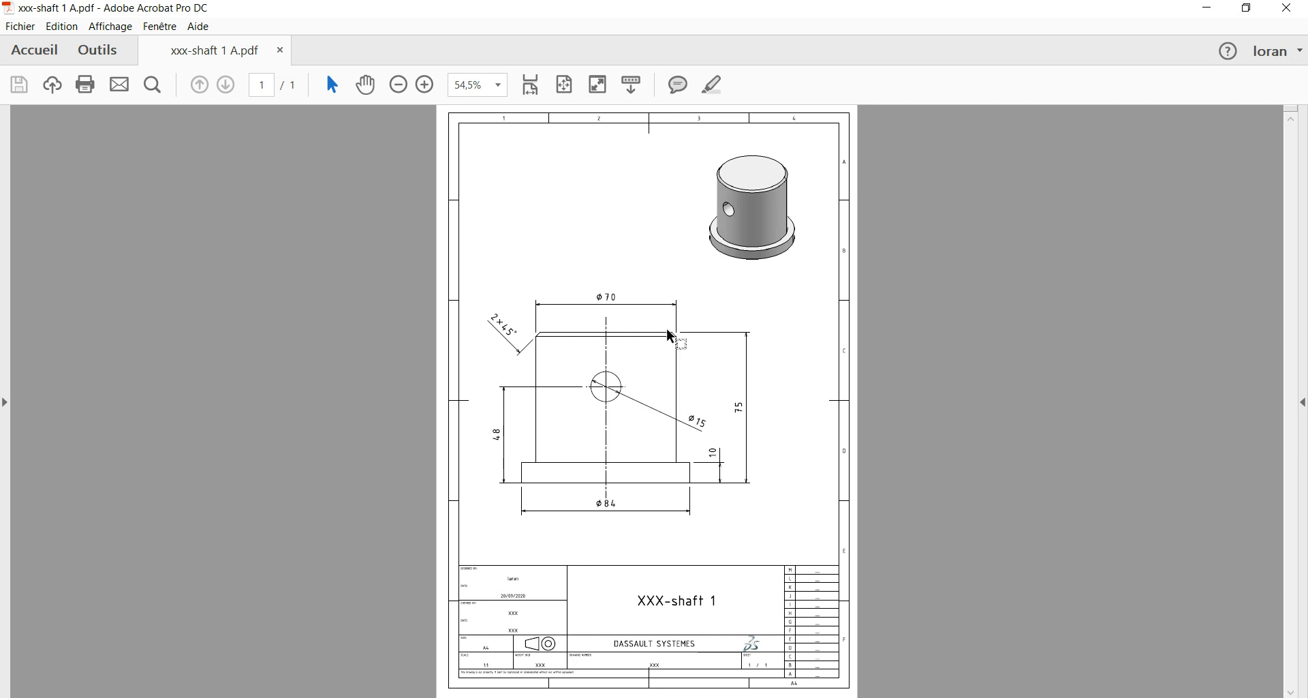
mouse_move(626, 495)
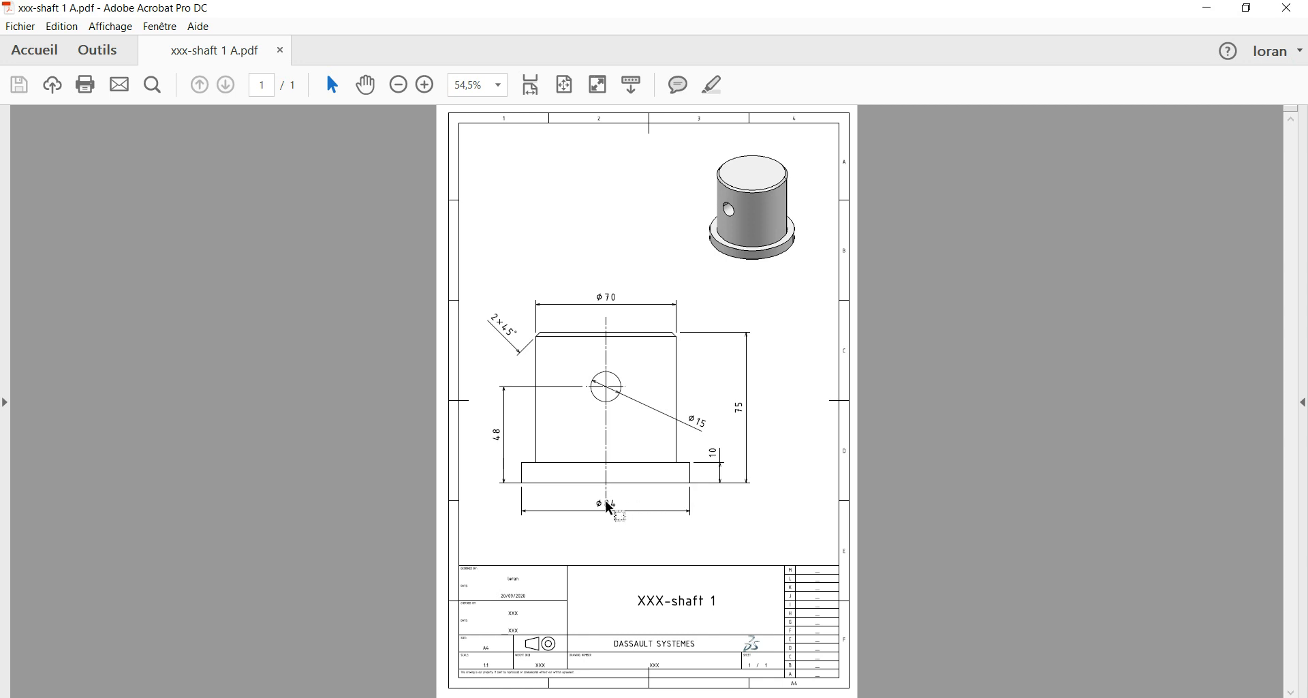
mouse_move(605, 501)
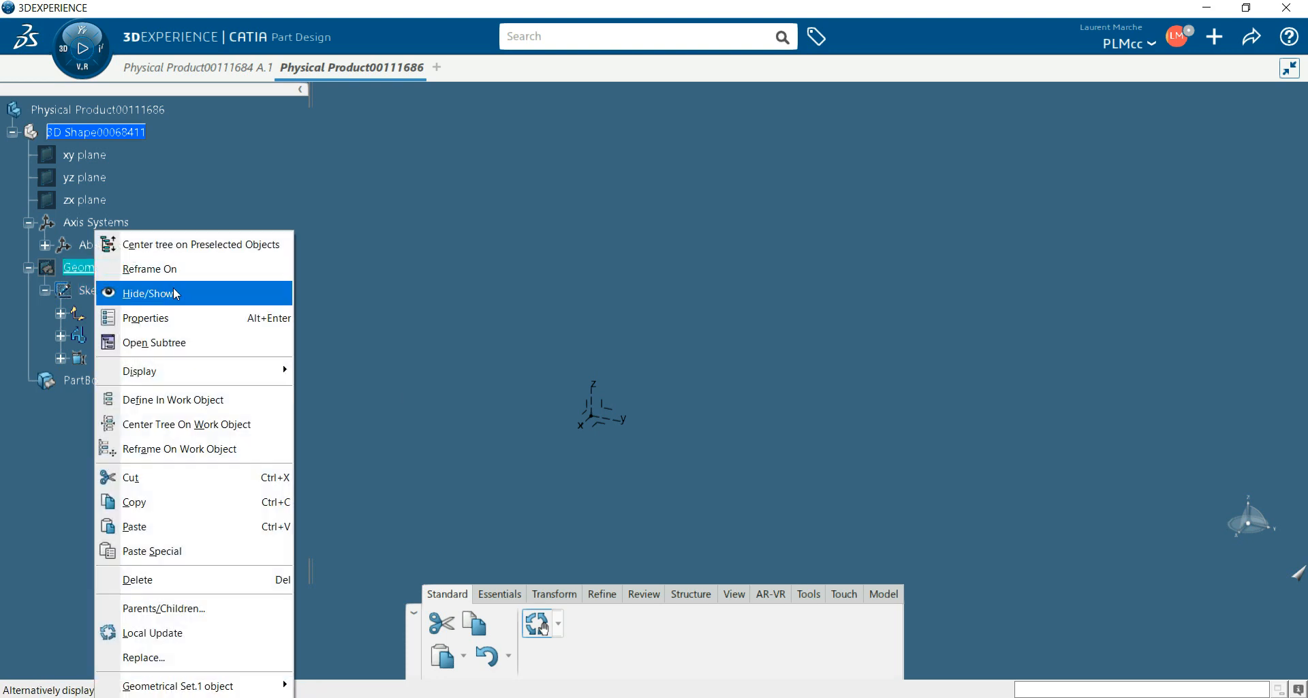
- Show Geometrical Set.1 again and reopen Sketch.1 in the Sketcher
click(153, 293)
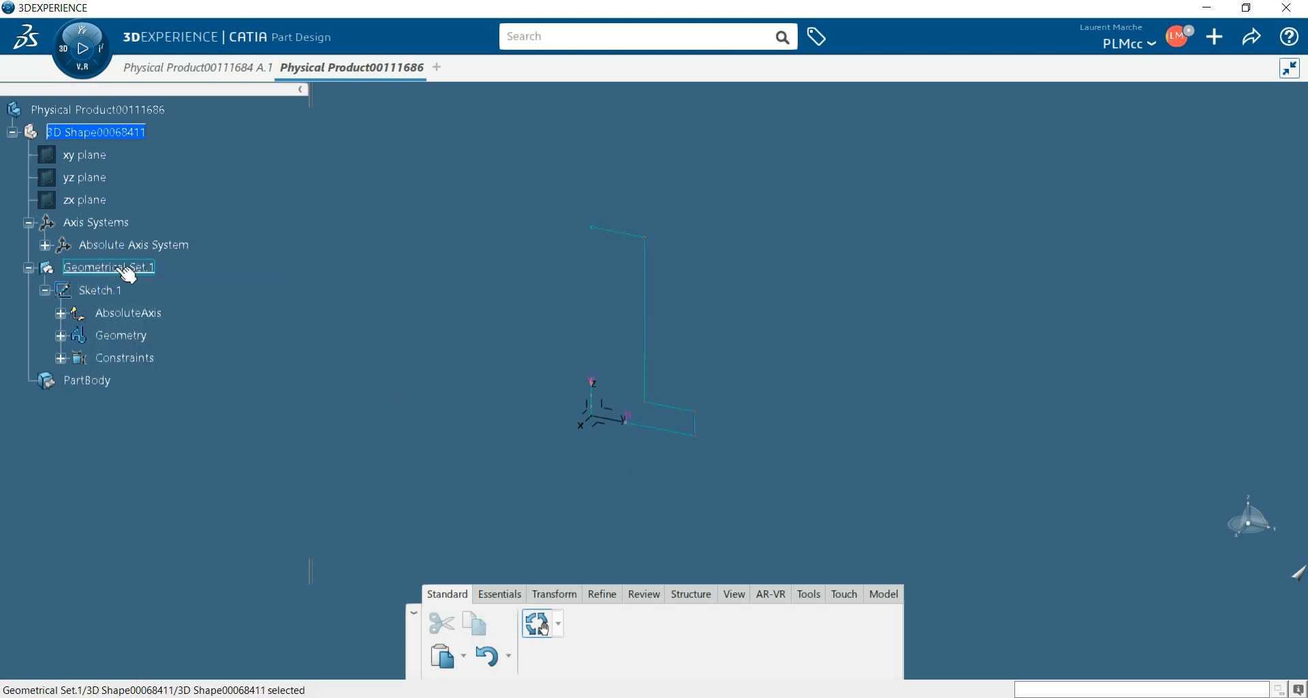
double_click(100, 290)
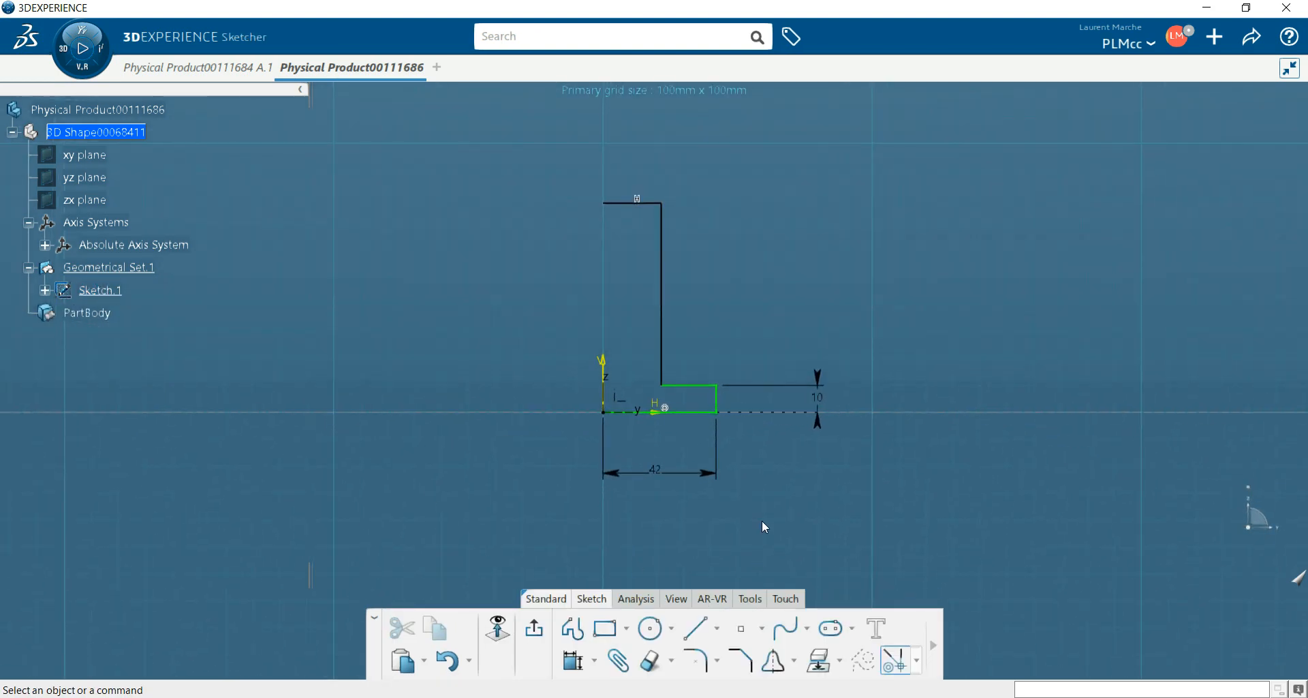
mouse_move(743, 587)
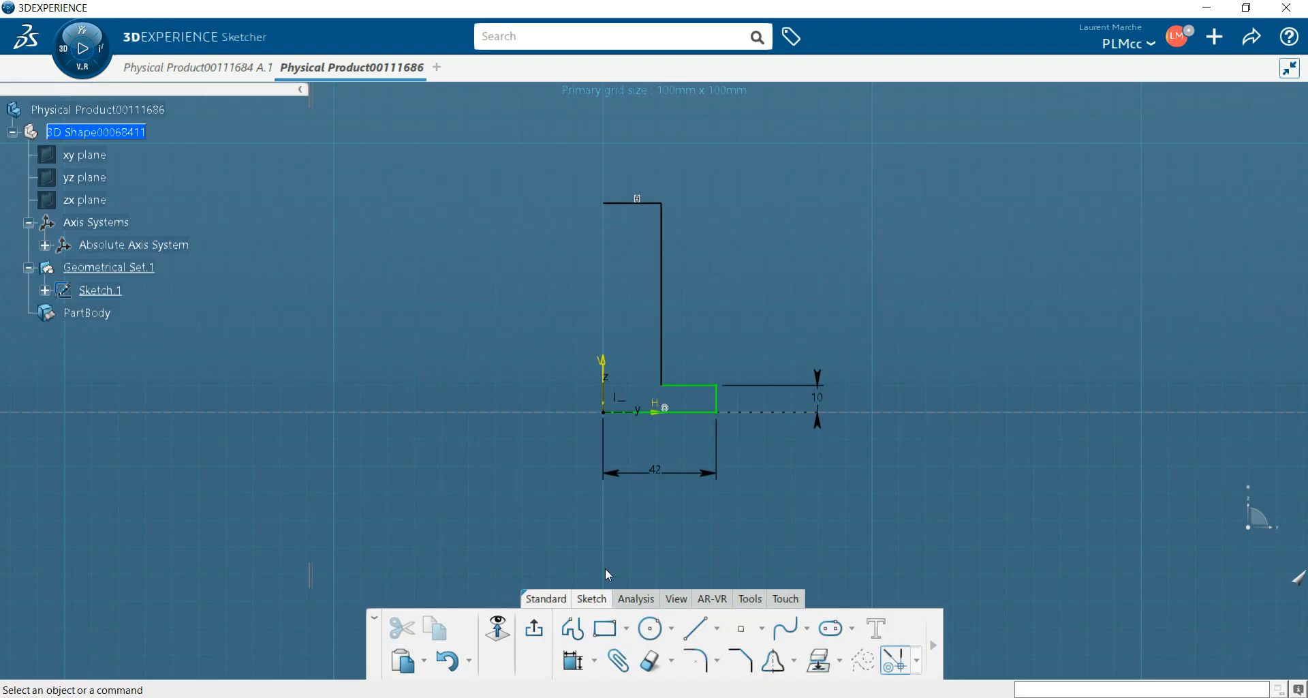
mouse_move(571, 662)
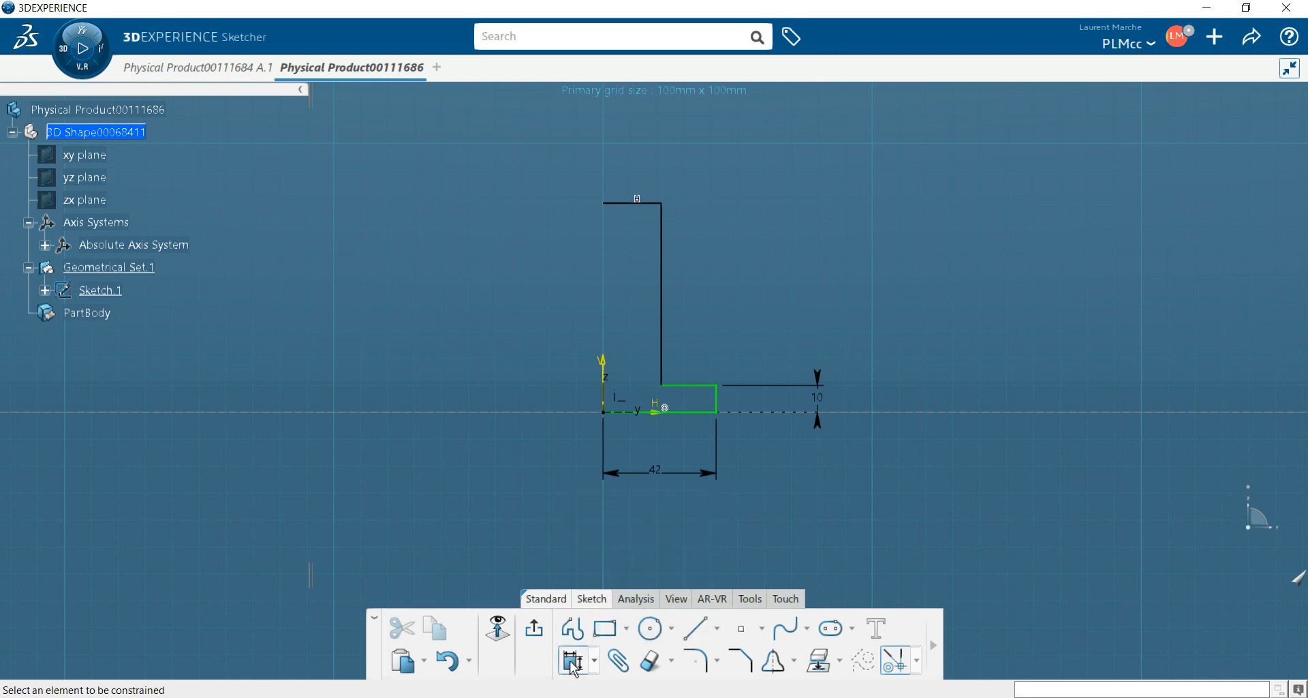
mouse_move(604, 366)
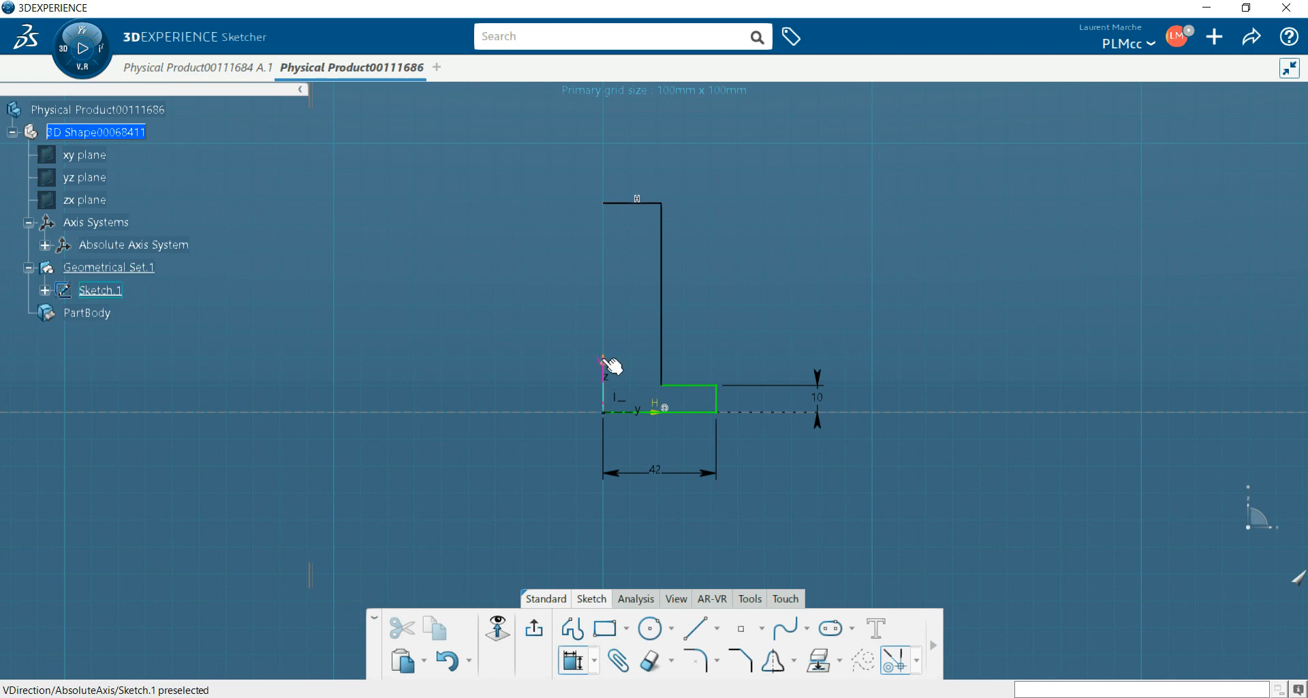
- Pick the vertical axis as the reference for the profile's width constraint
click(657, 283)
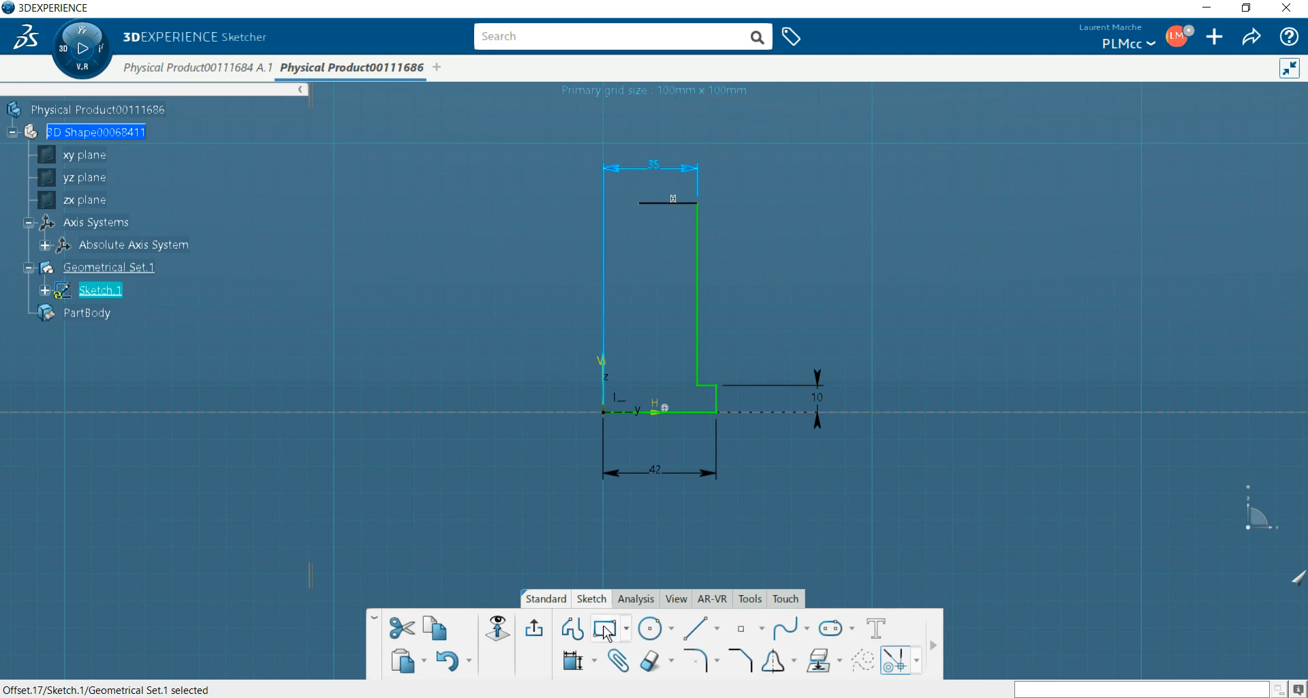
mouse_move(571, 662)
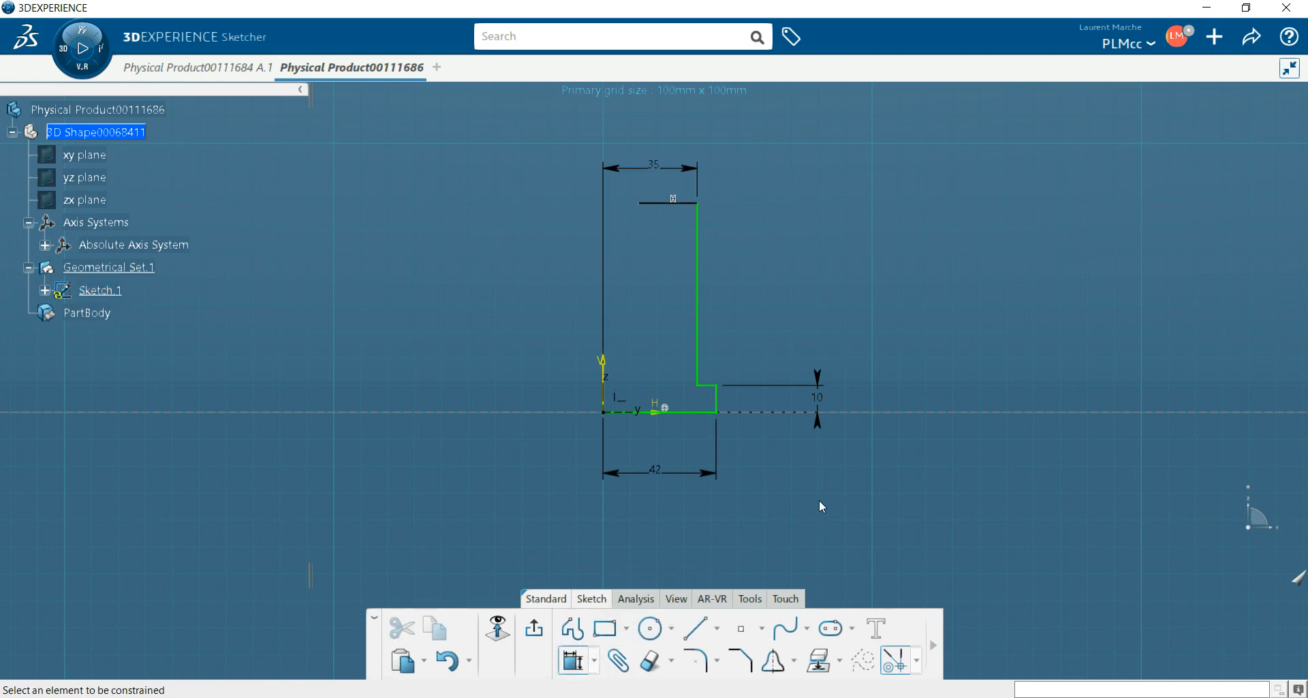
mouse_move(861, 495)
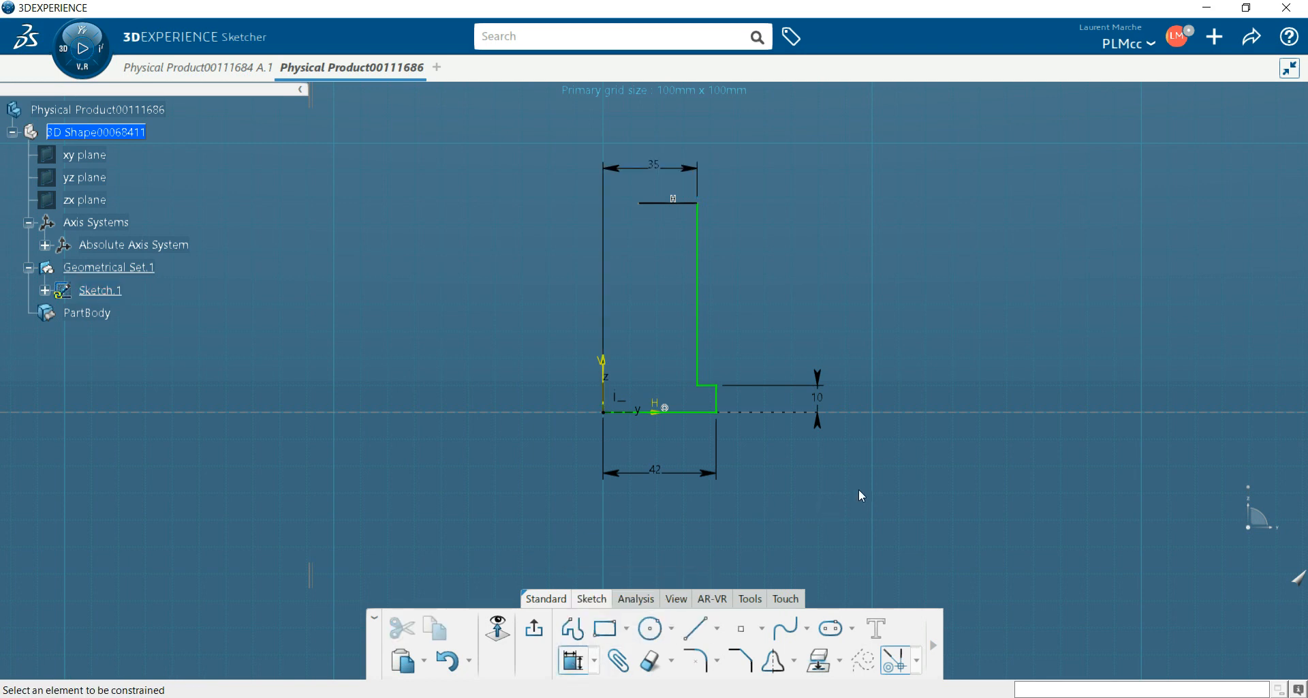
mouse_move(616, 660)
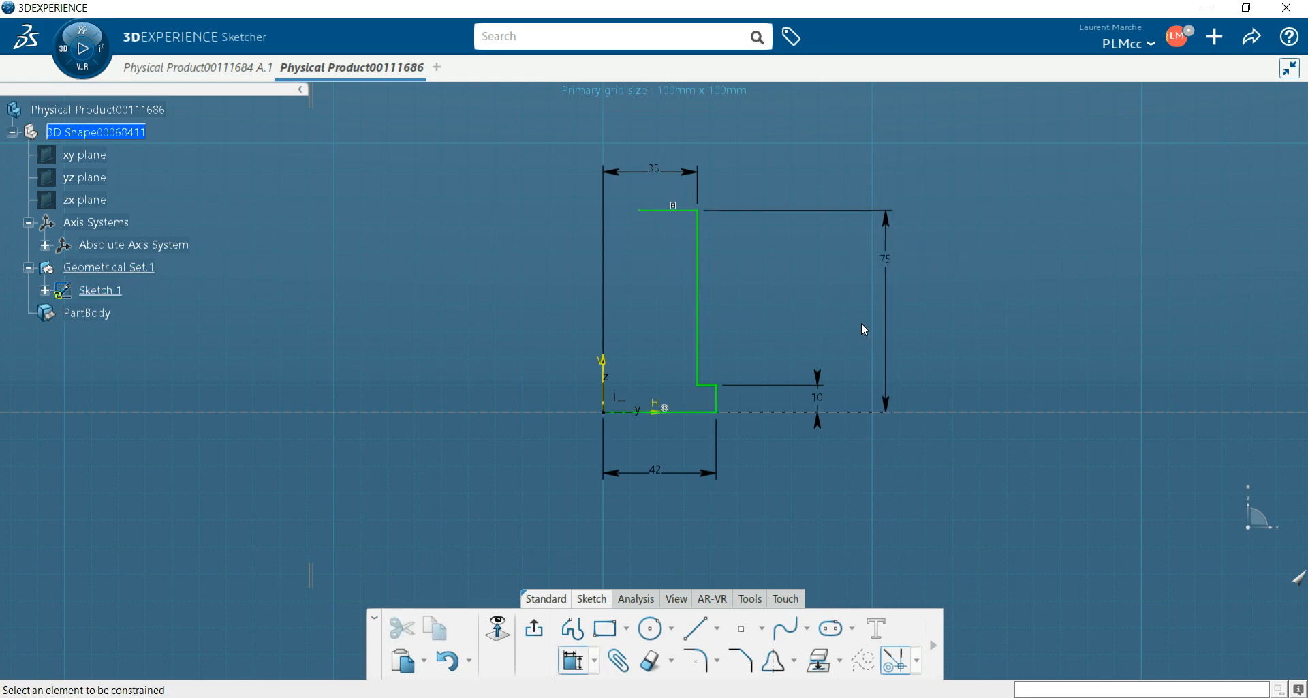
mouse_move(662, 212)
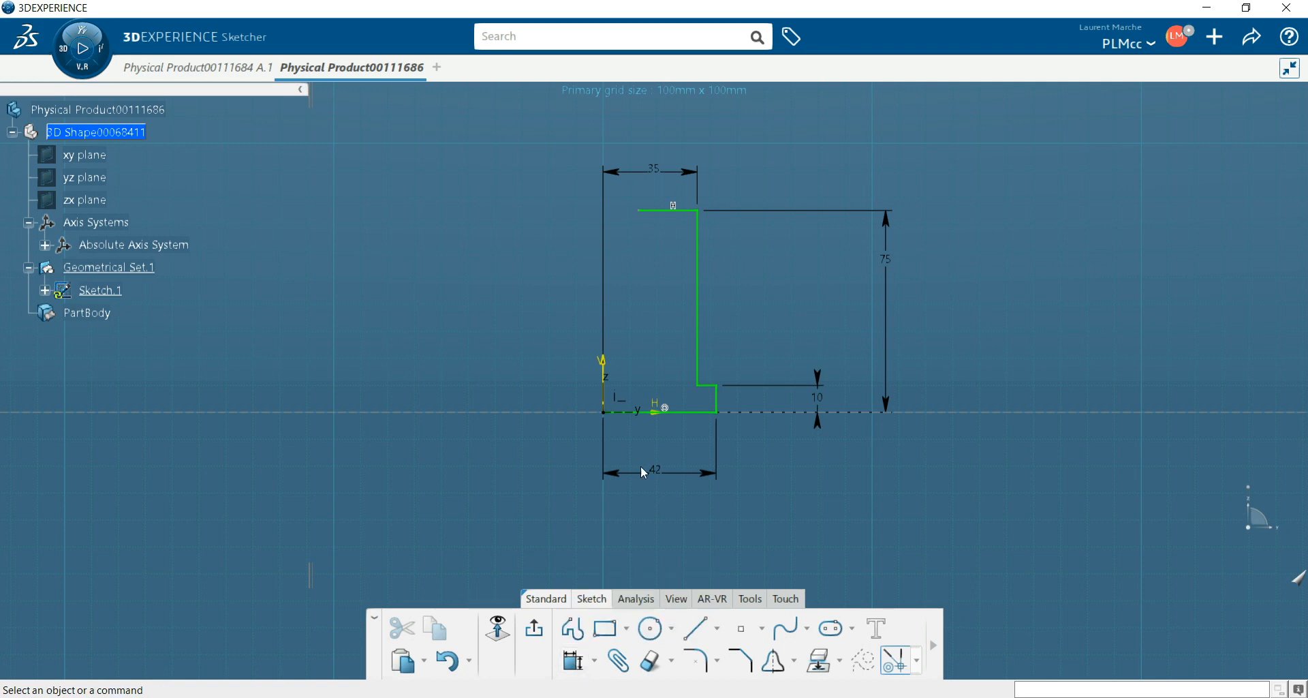
mouse_move(633, 213)
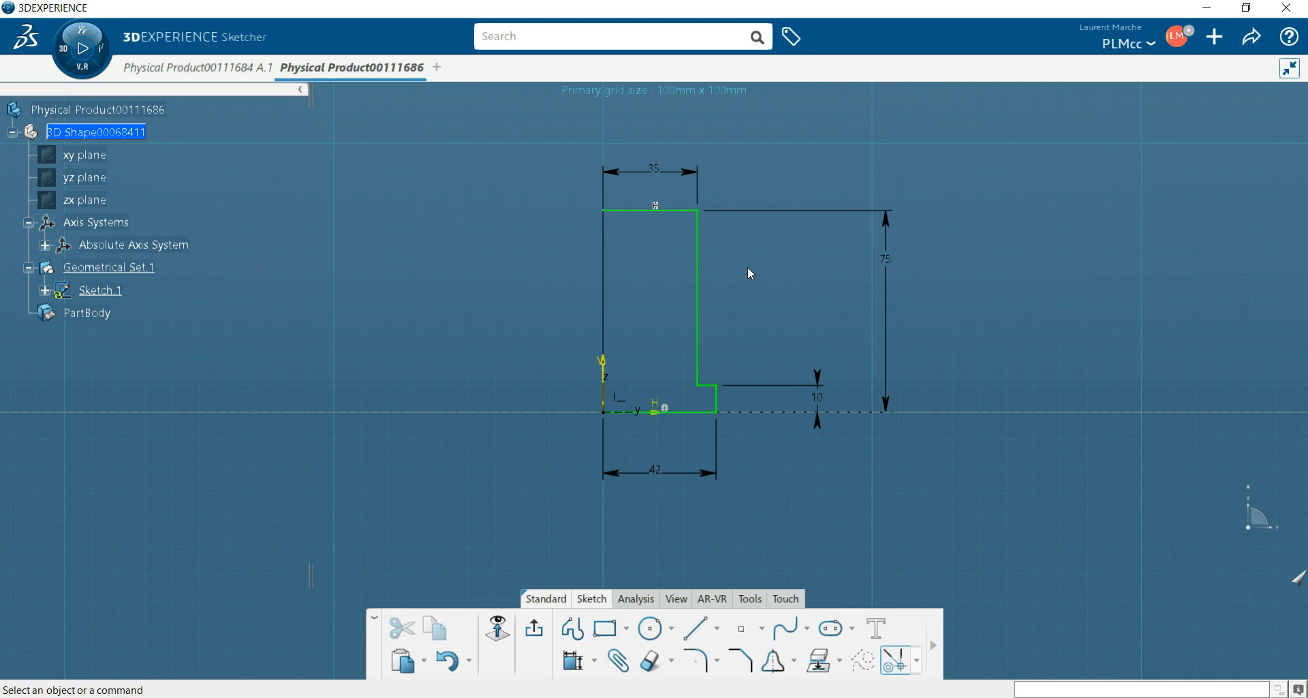
mouse_move(759, 290)
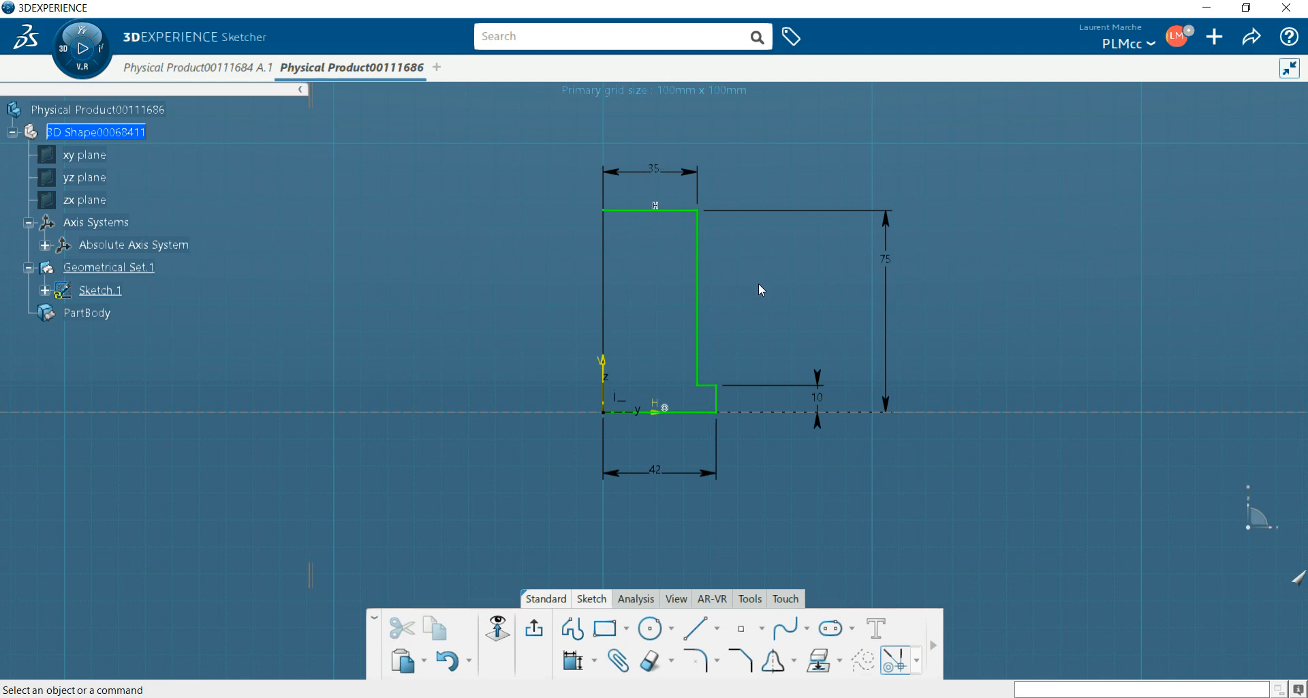
mouse_move(375, 459)
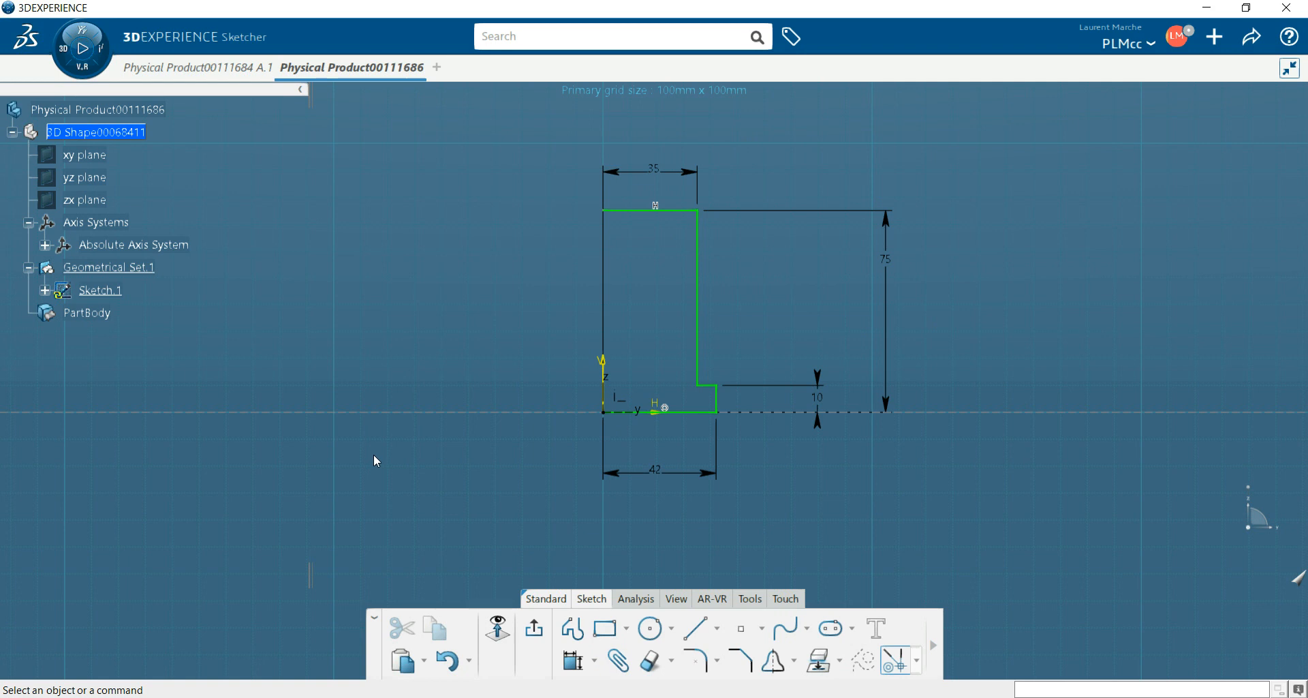
mouse_move(172, 135)
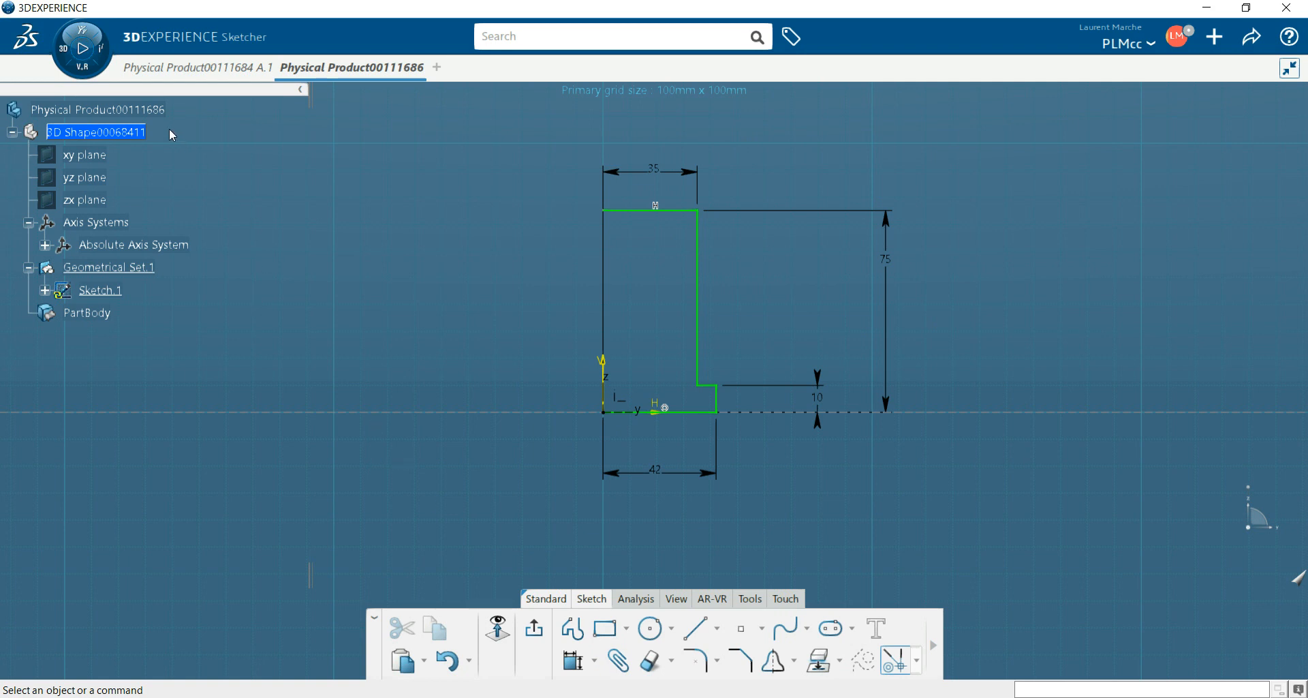
- Bring up the Share/Save options for the physical product
click(1252, 37)
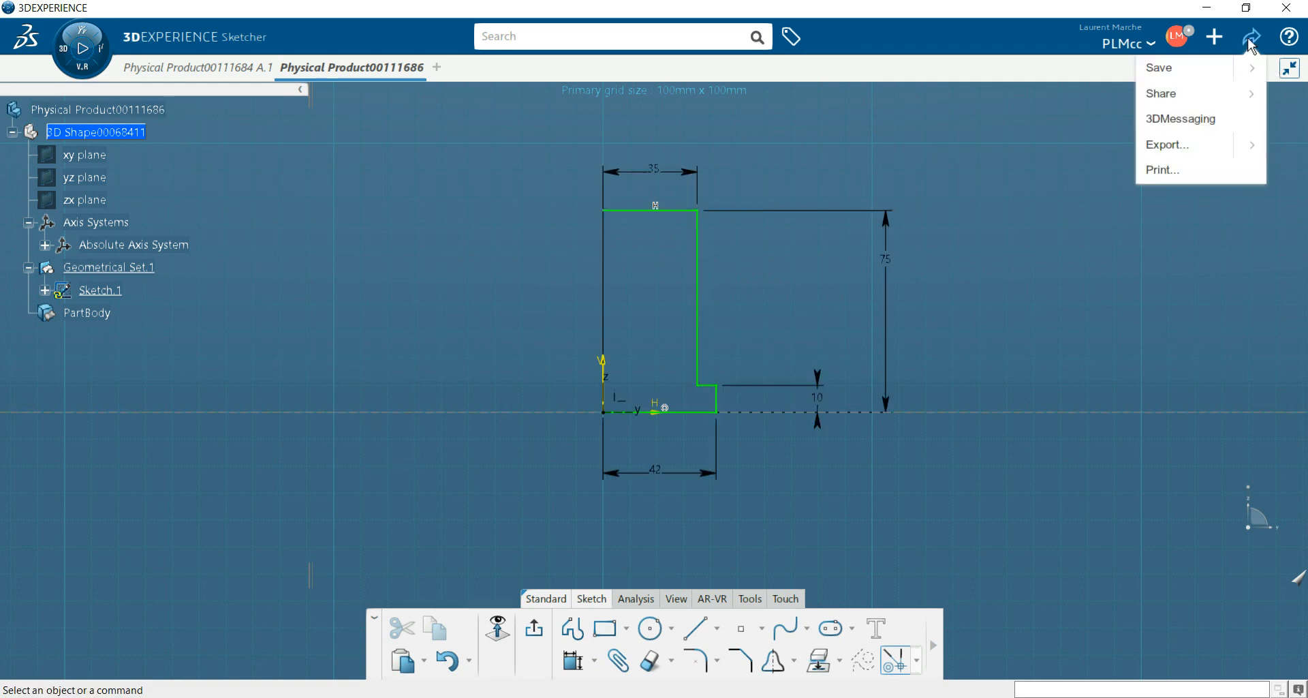
mouse_move(1221, 96)
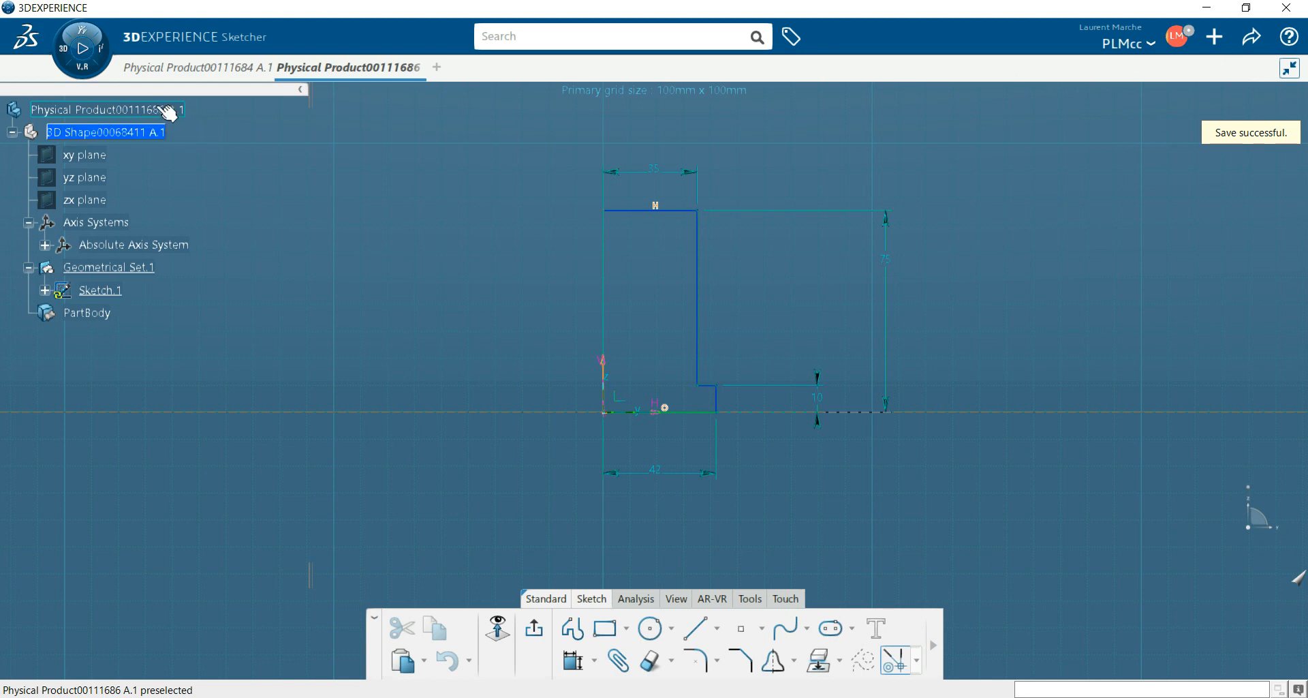
- Retitle the root physical product to 'xxx-shaft 1' via its Properties
right_click(106, 109)
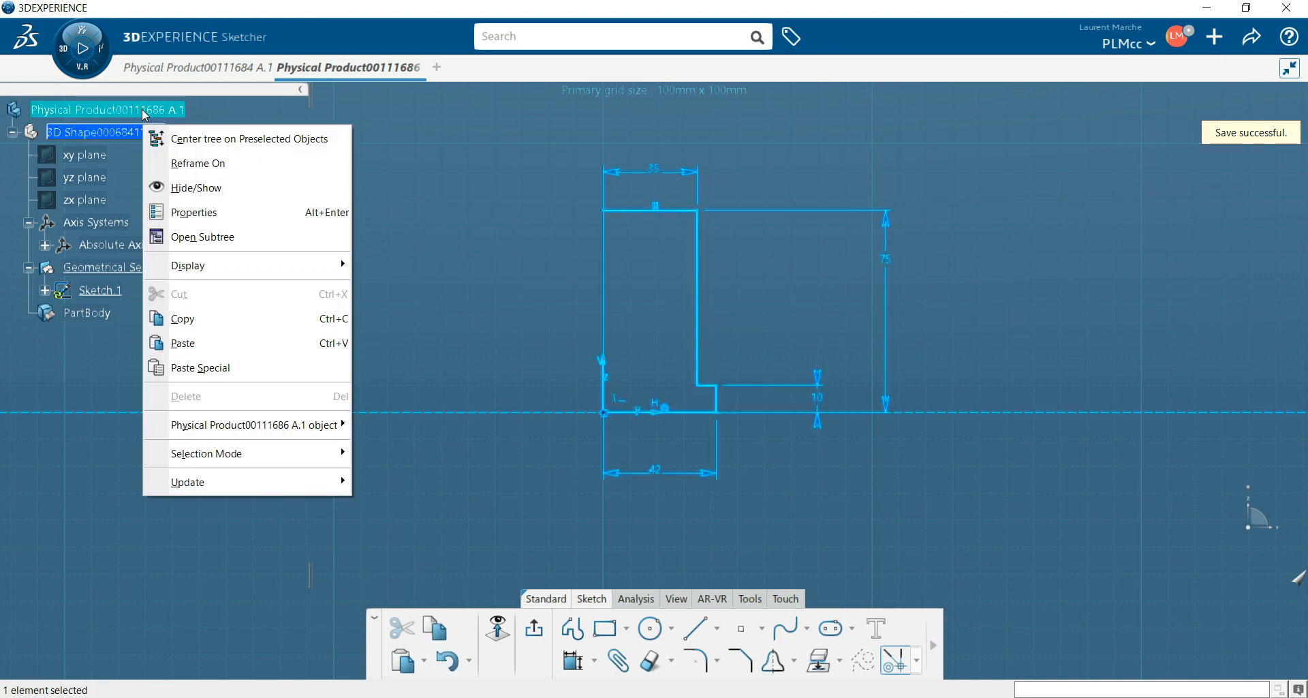
click(346, 227)
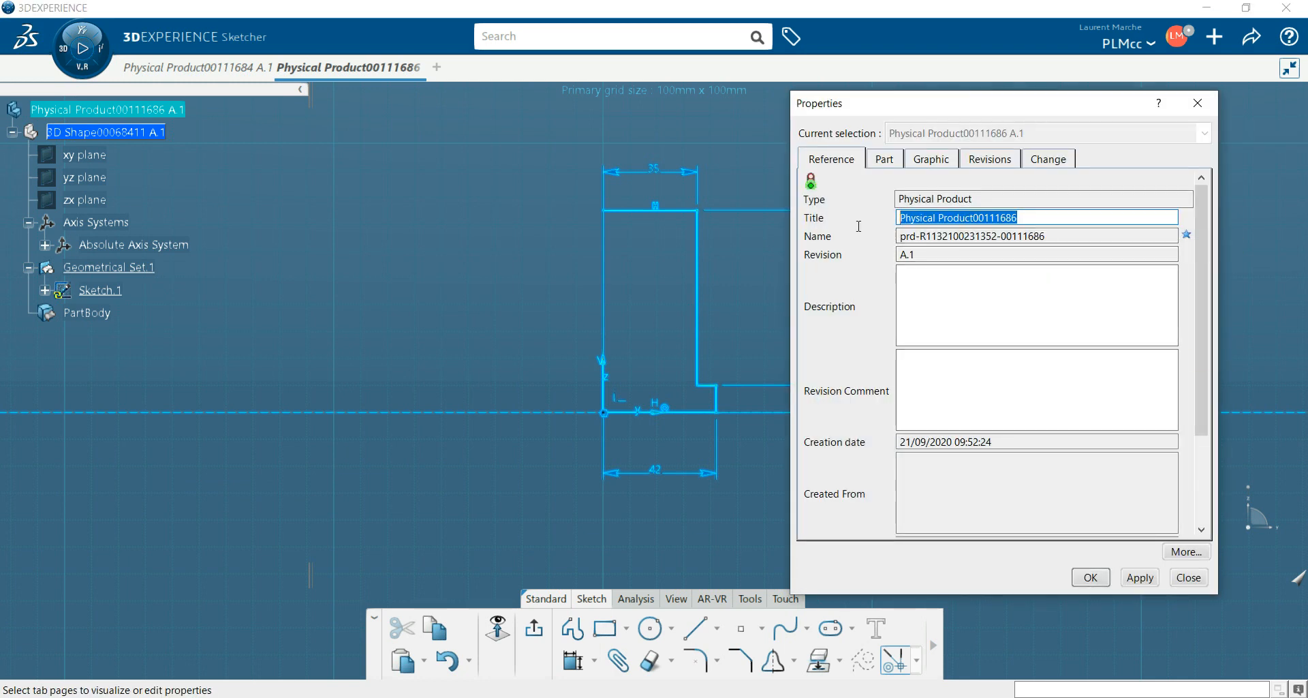
text(xxx)
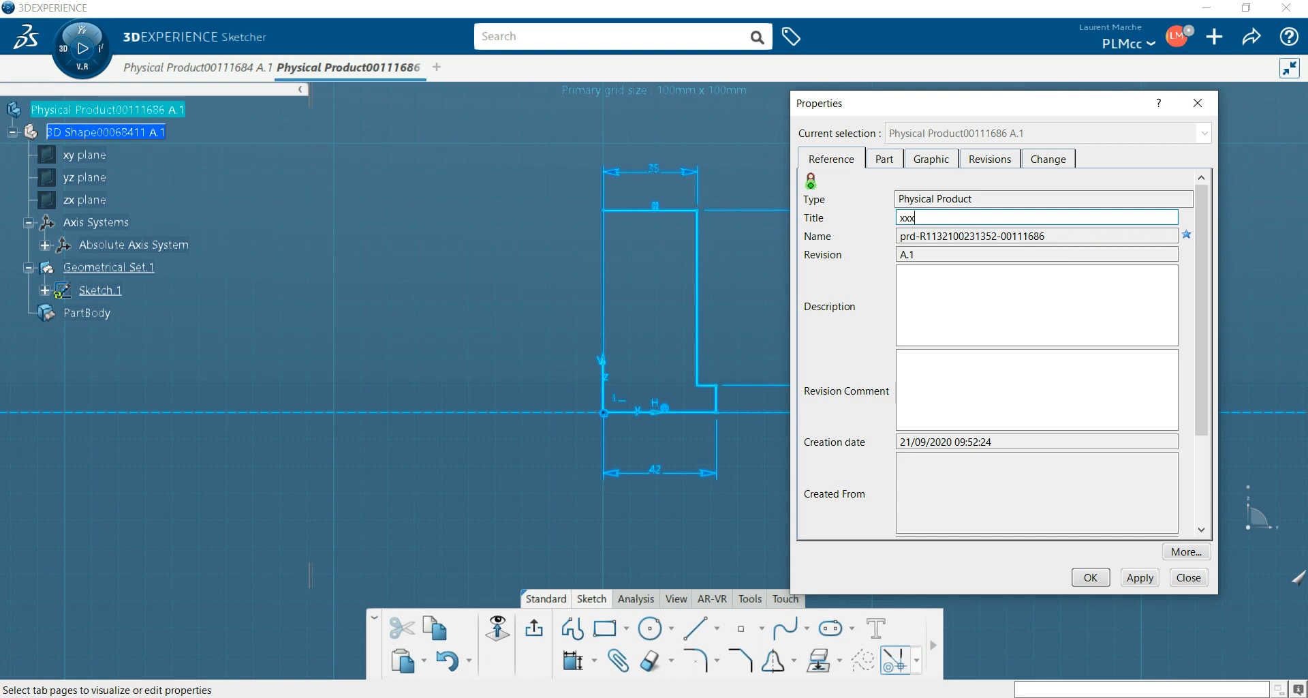
text(-shaft 1)
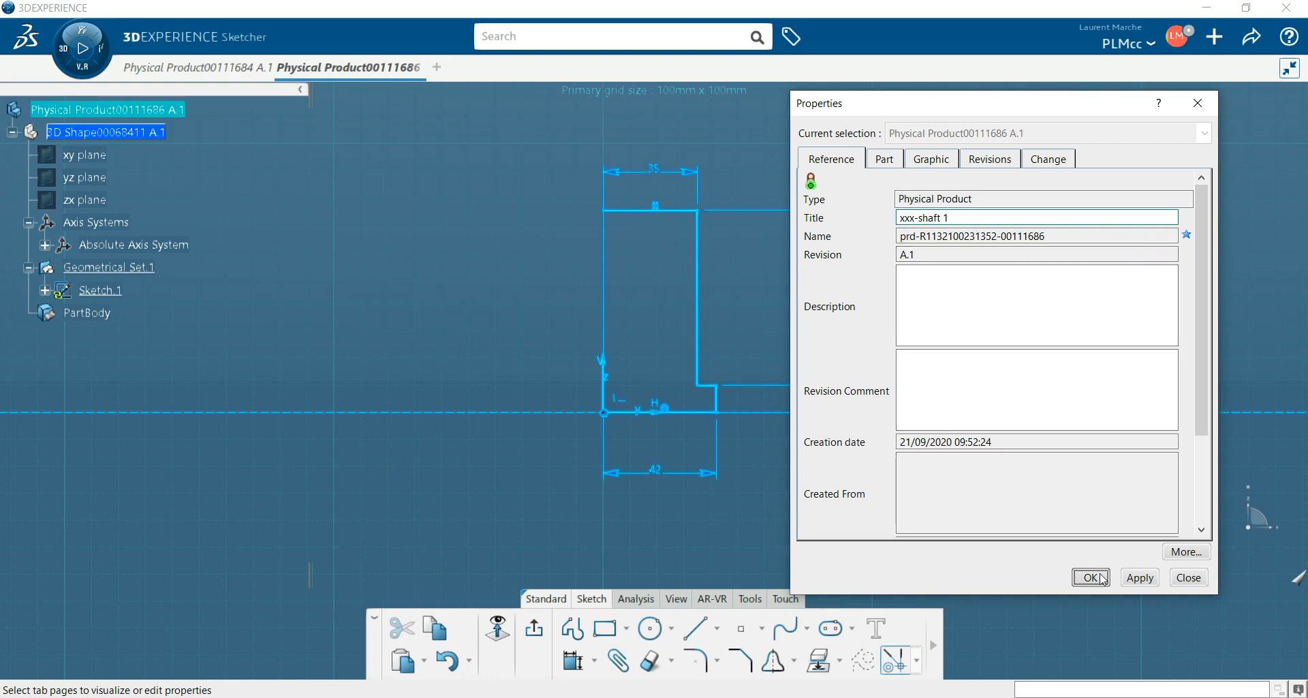
click(1090, 577)
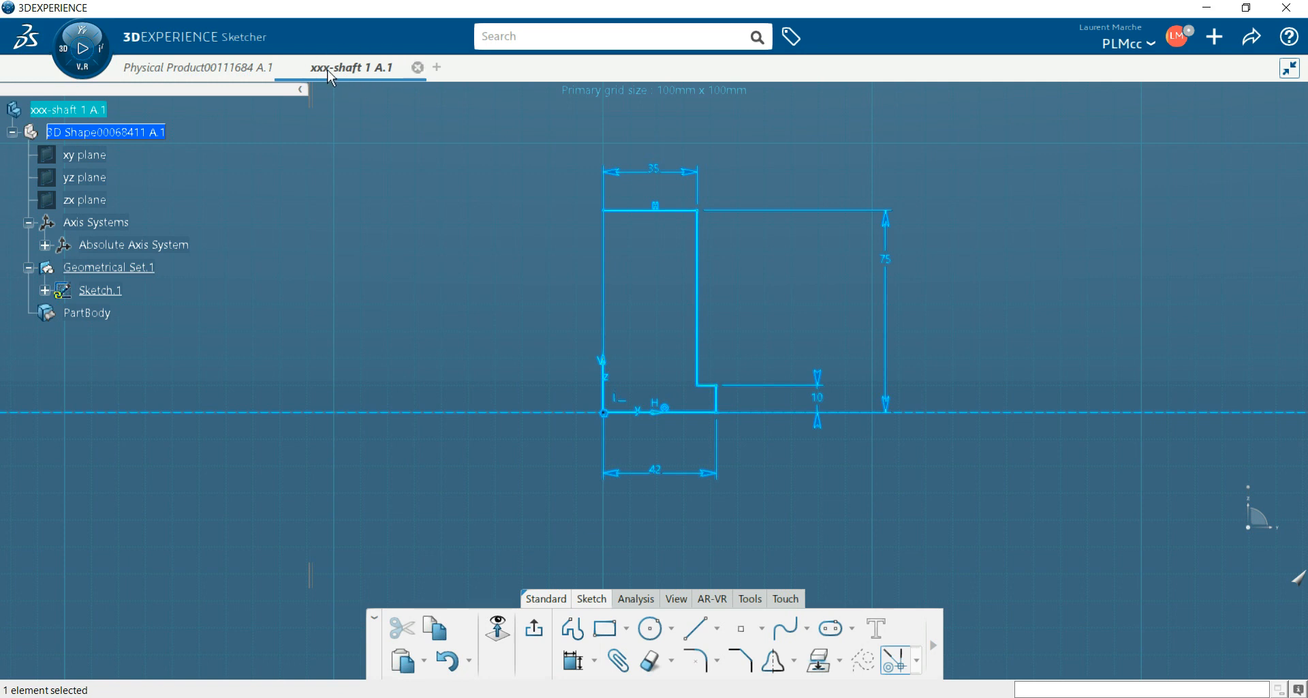
mouse_move(348, 74)
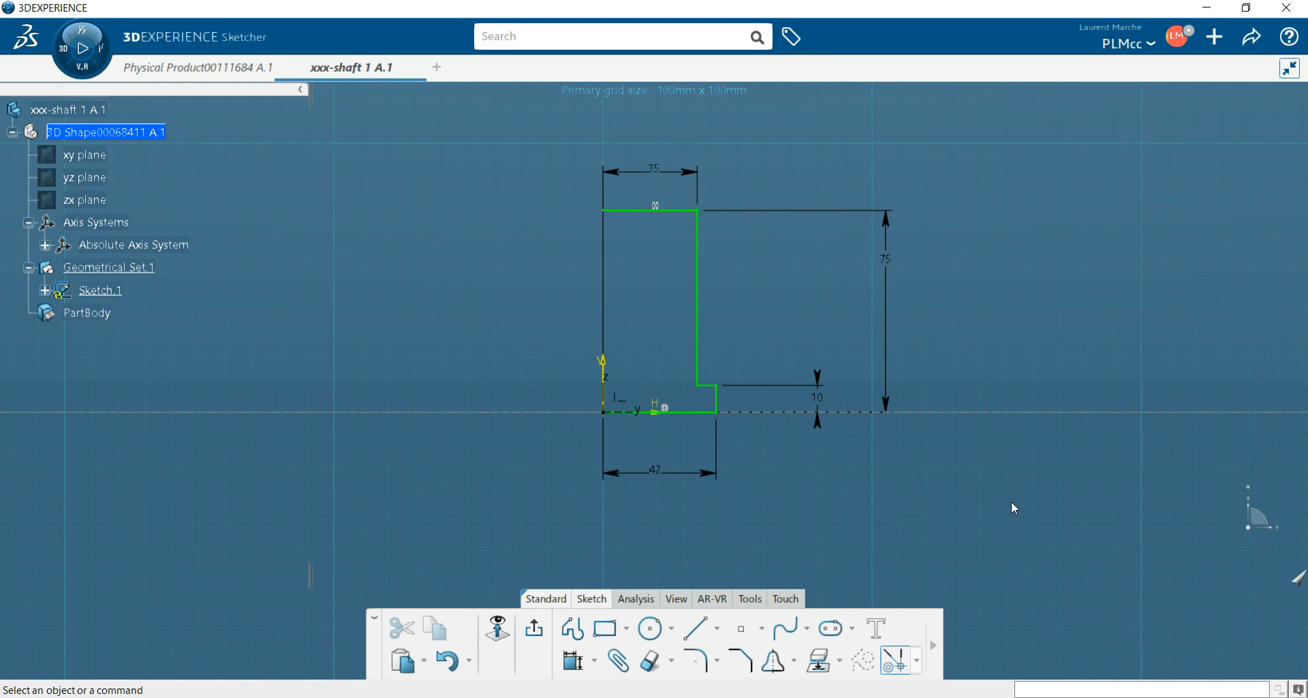
mouse_move(473, 548)
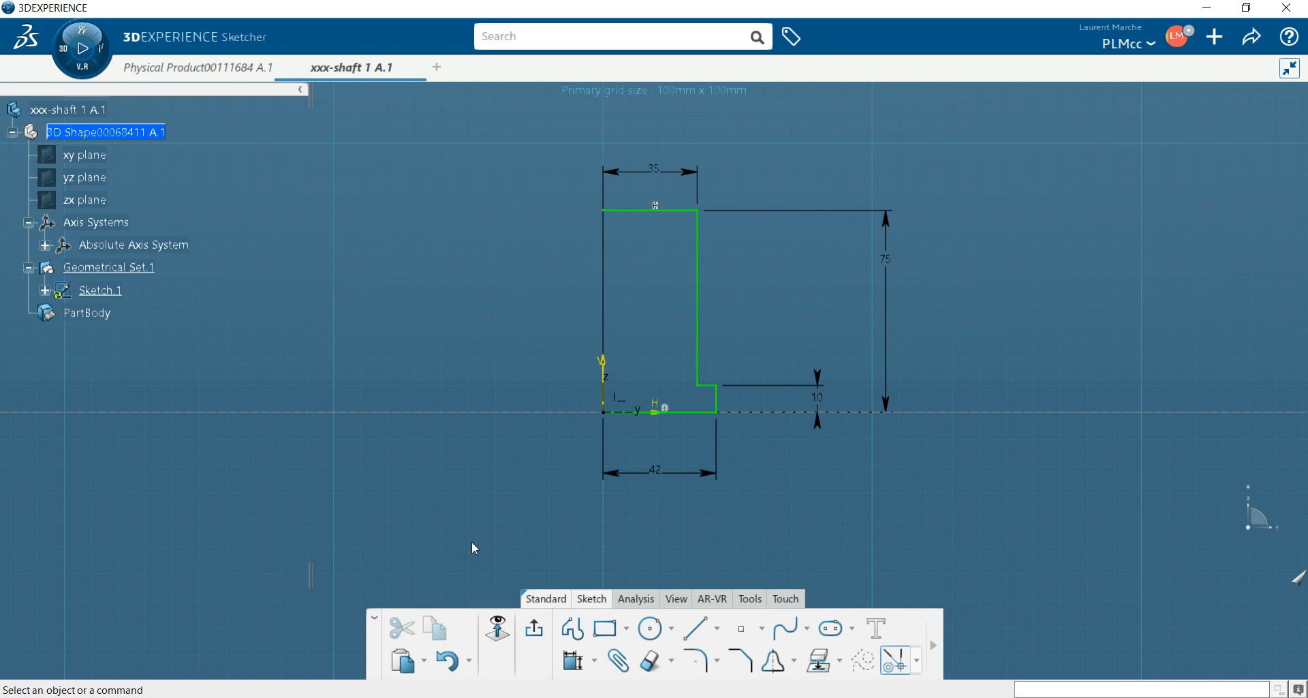
mouse_move(532, 628)
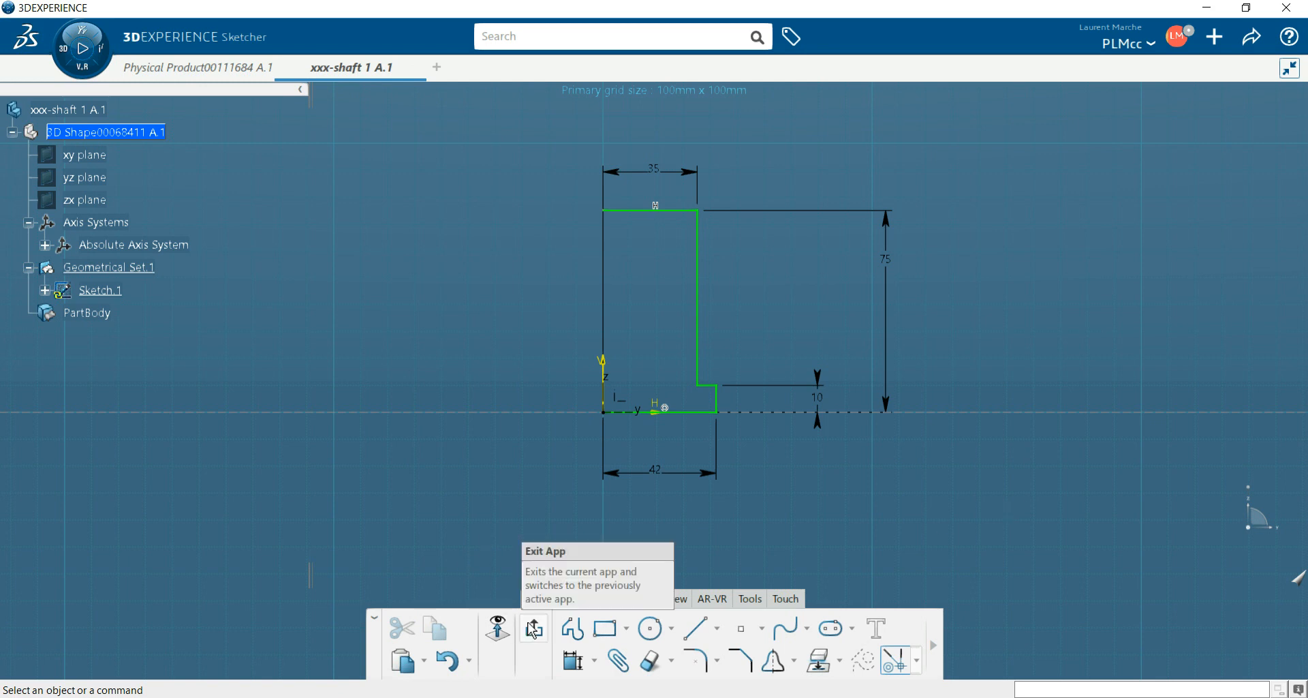
- Leave the sketch and start a Shaft feature from the Essentials tools, acknowledging the body warning
click(533, 628)
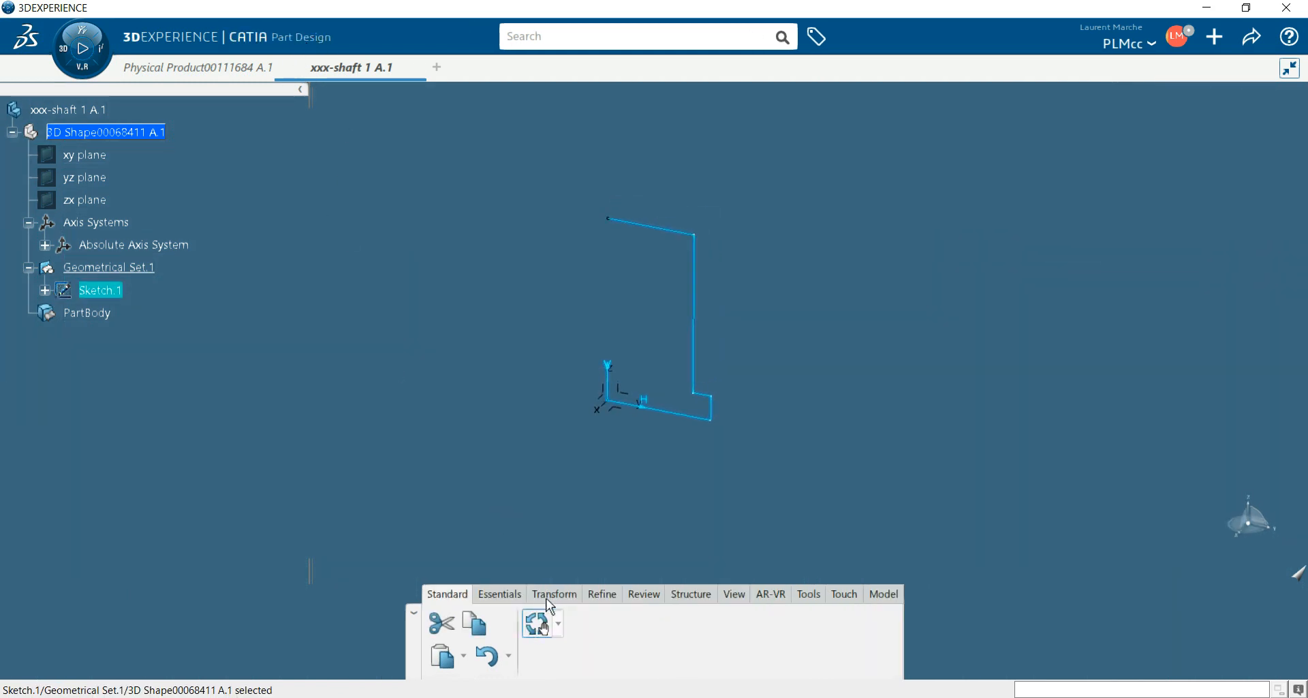
click(499, 593)
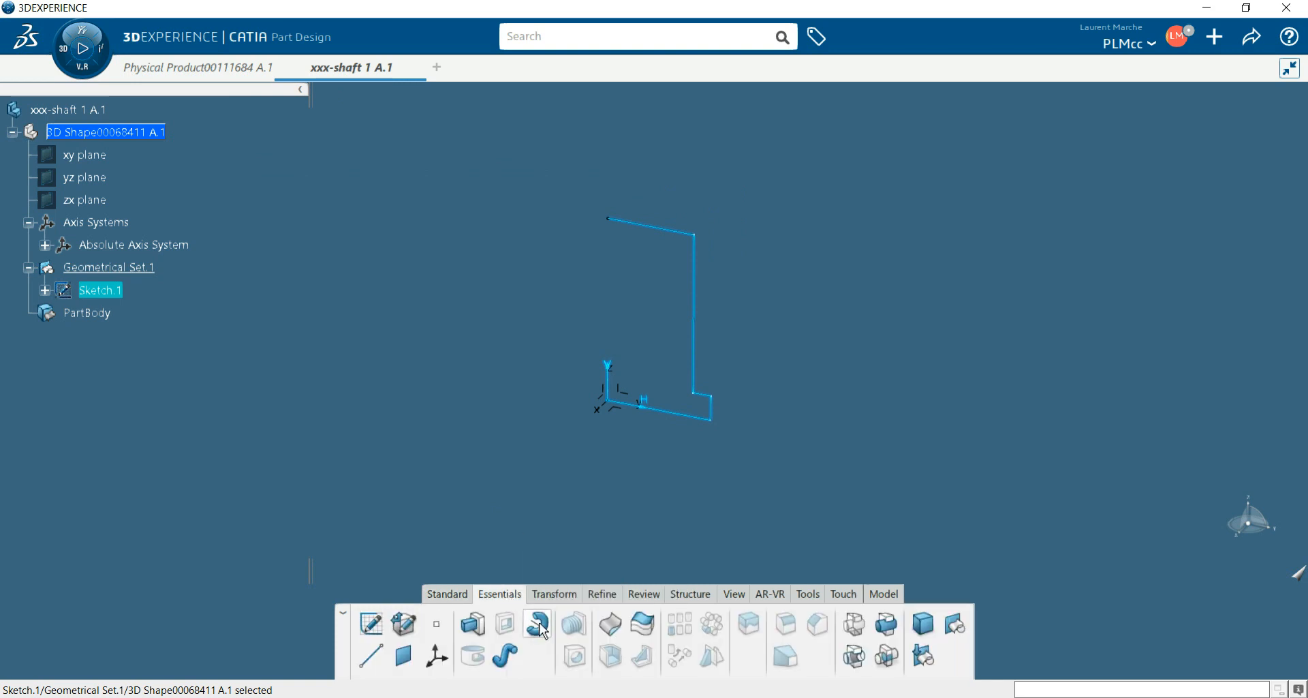
click(537, 625)
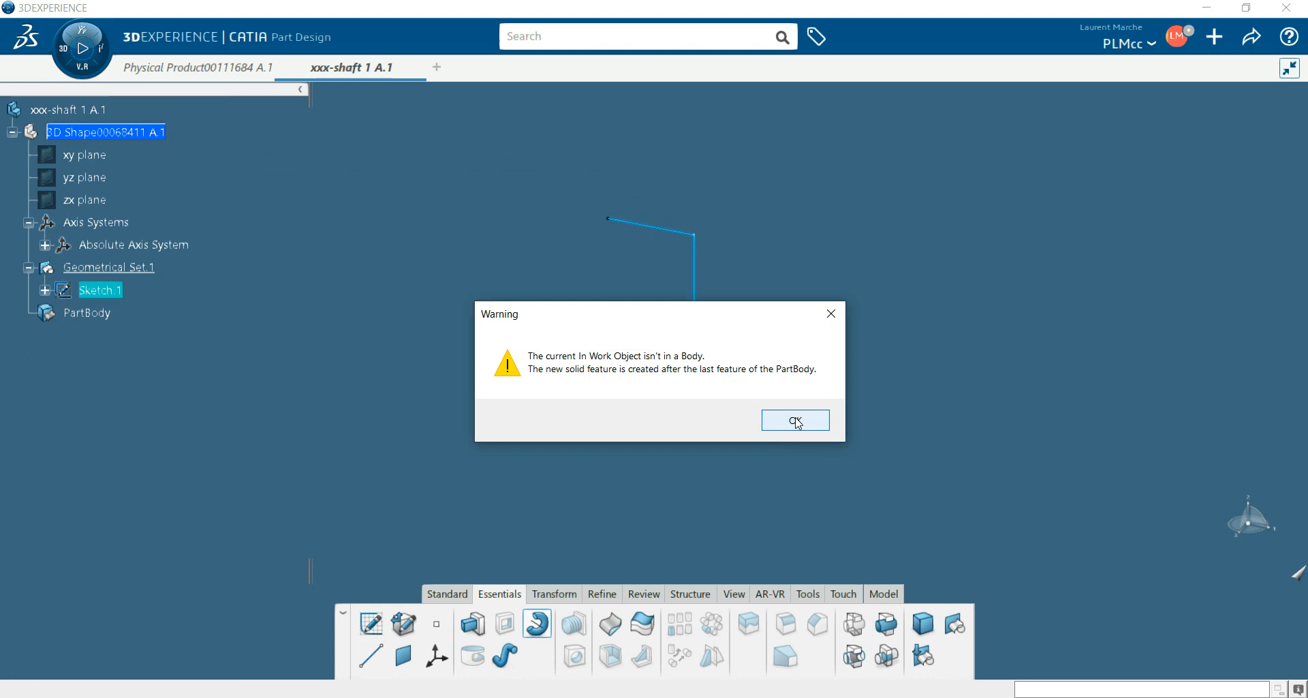
click(793, 420)
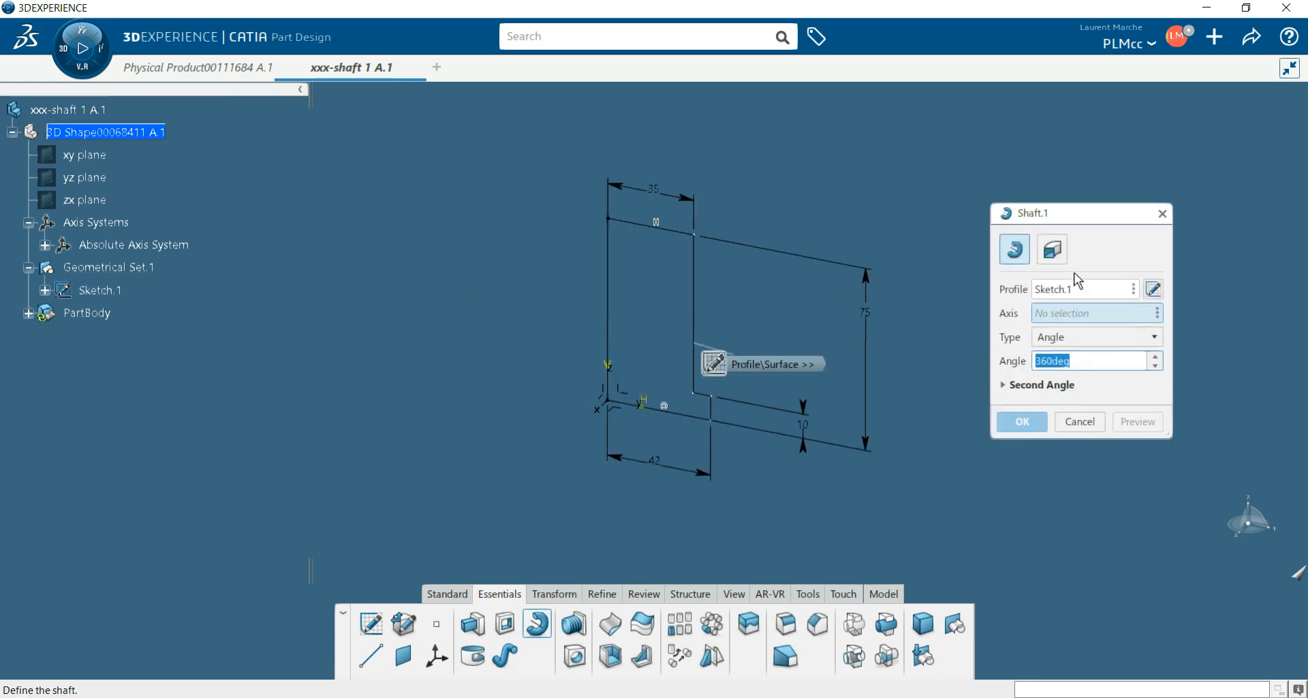
mouse_move(1053, 320)
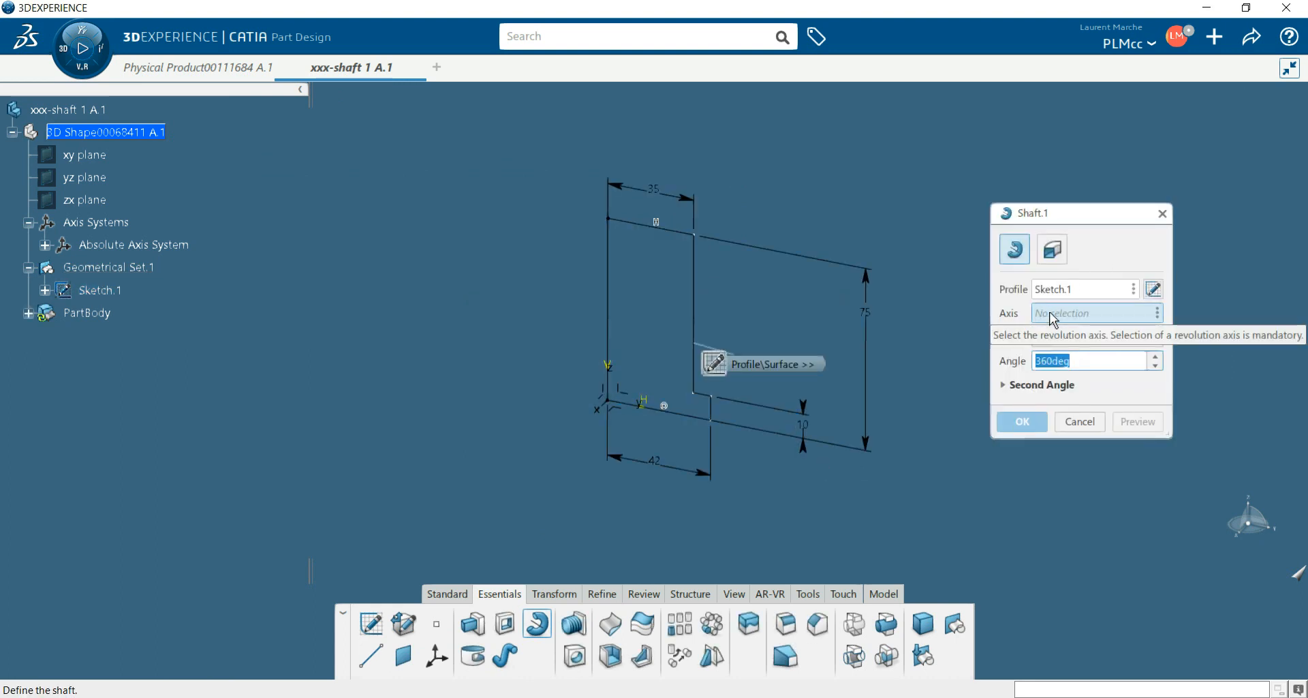
mouse_move(621, 393)
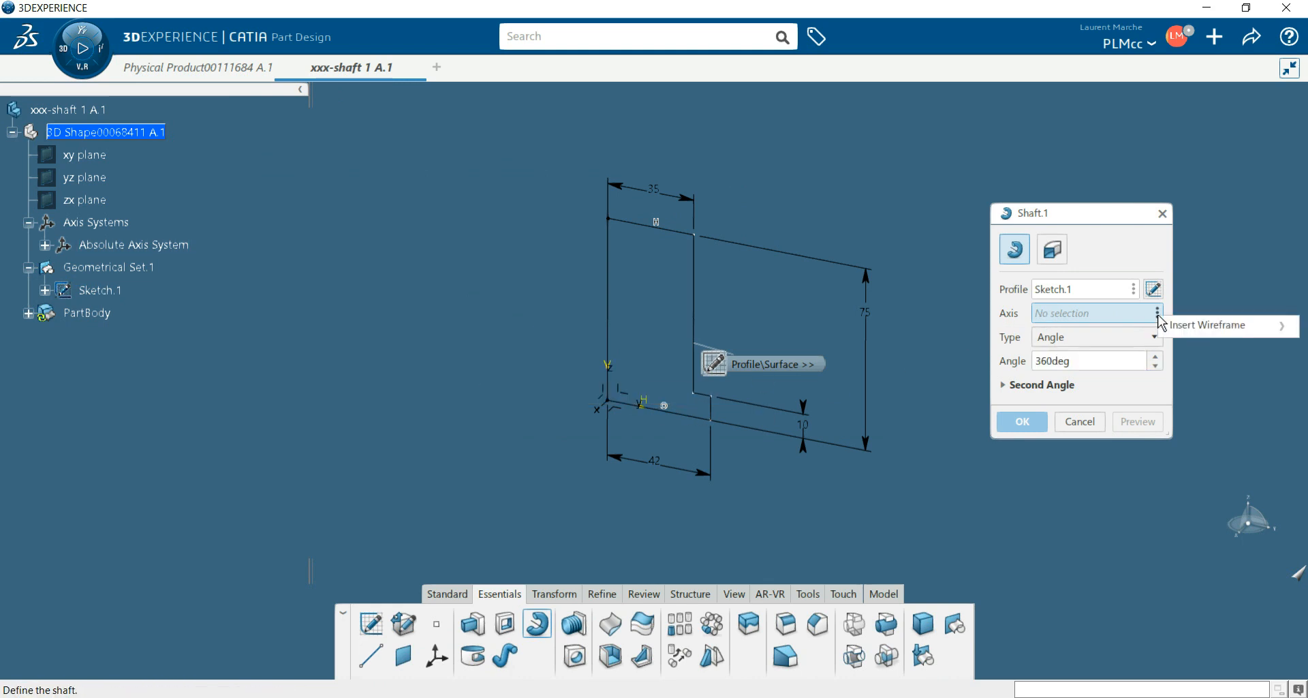
- Revolve the profile around the Z axis and preview the full 360° shaft
click(1157, 313)
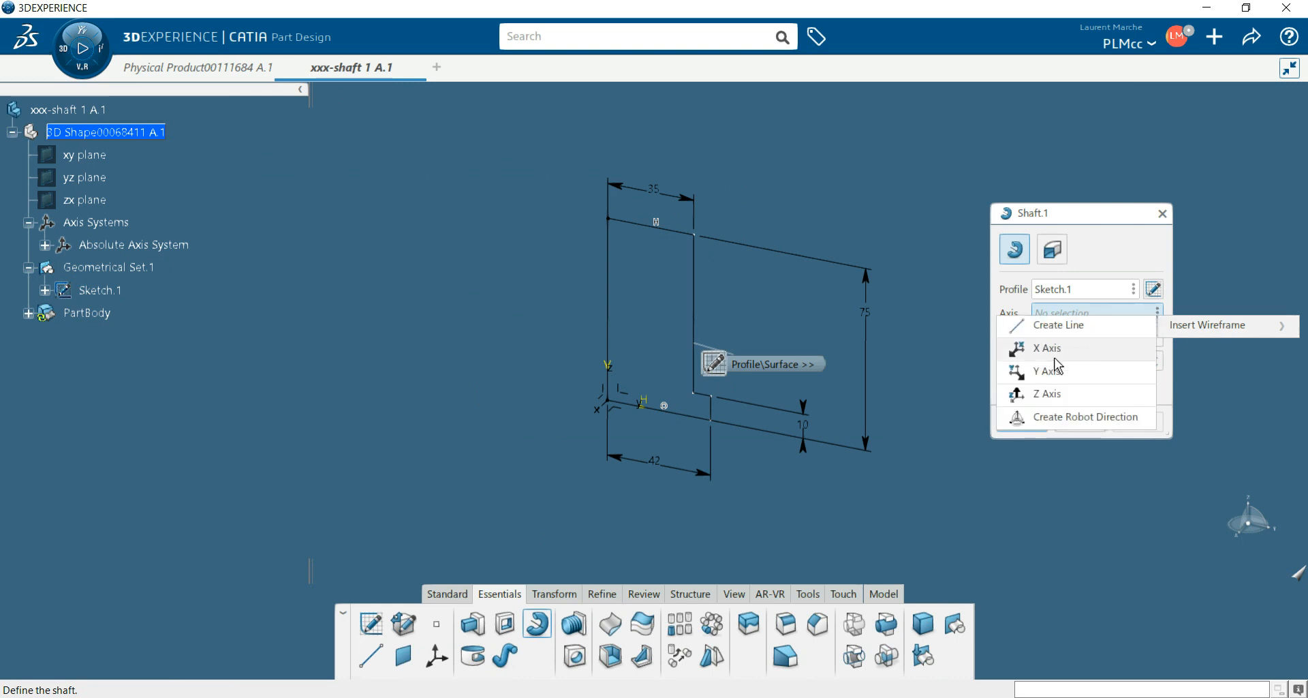
click(1047, 392)
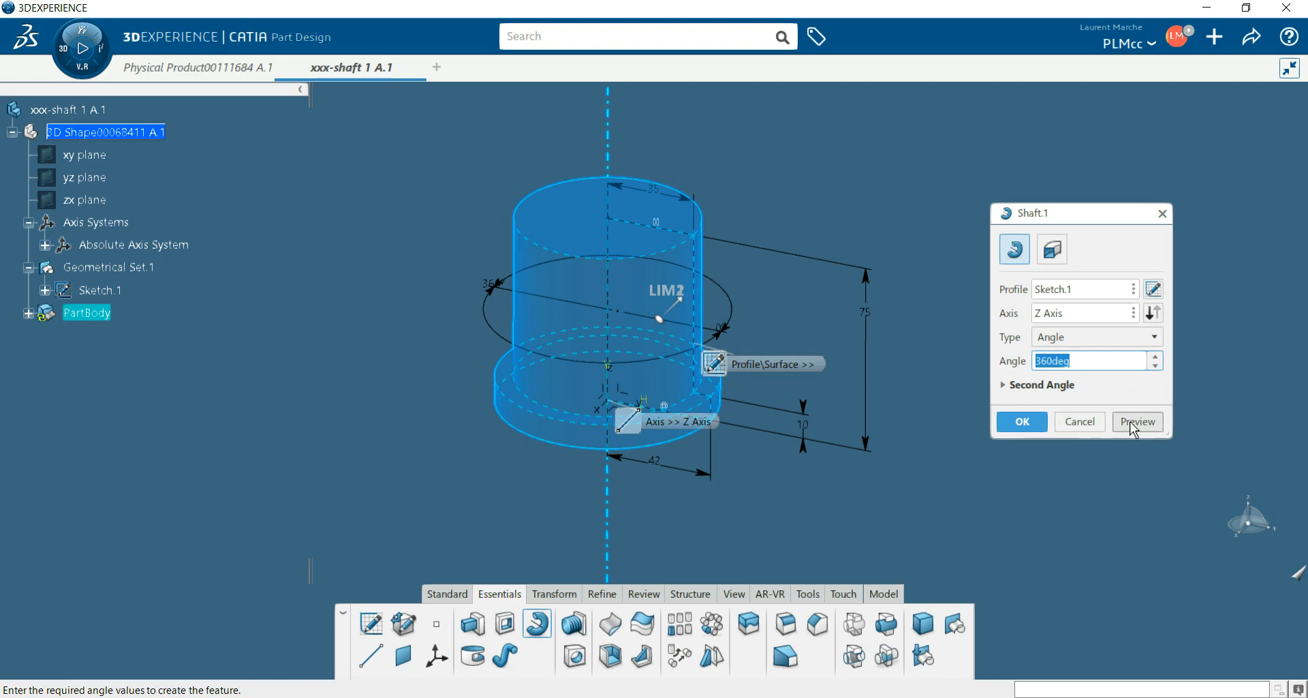
click(1021, 421)
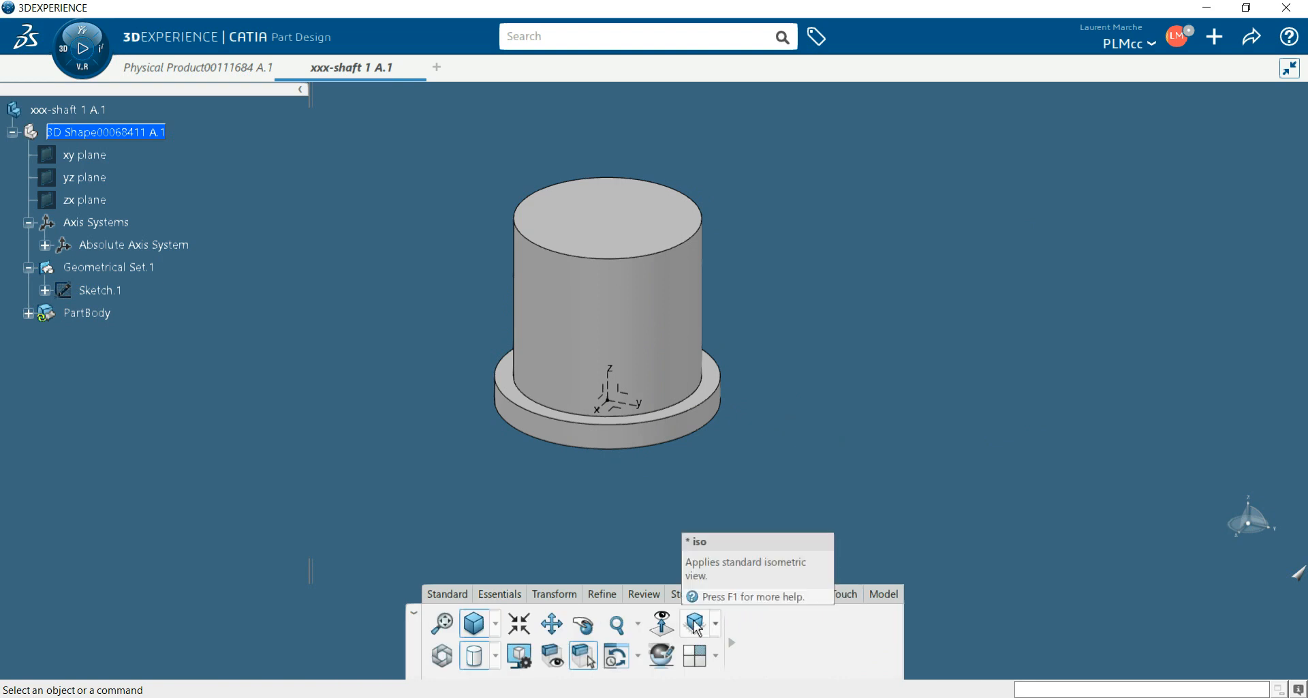
- Switch to plain shading and select the shaft's top circular edge
click(473, 654)
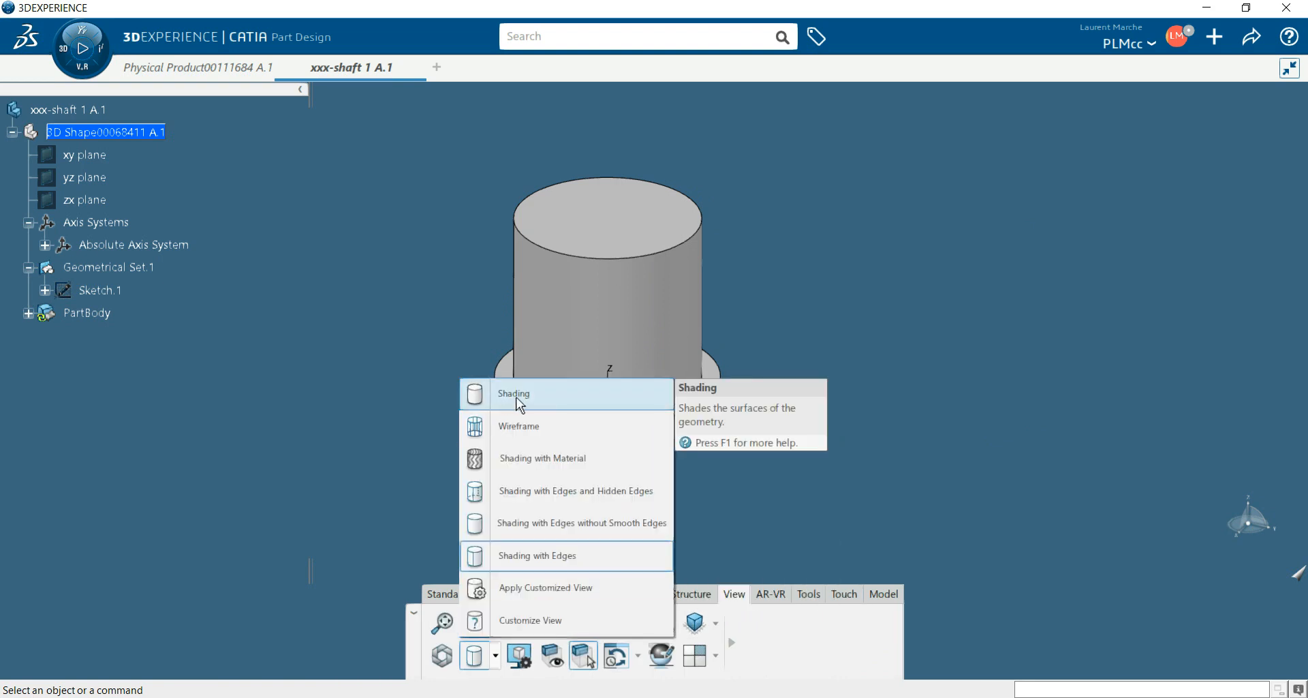
click(513, 392)
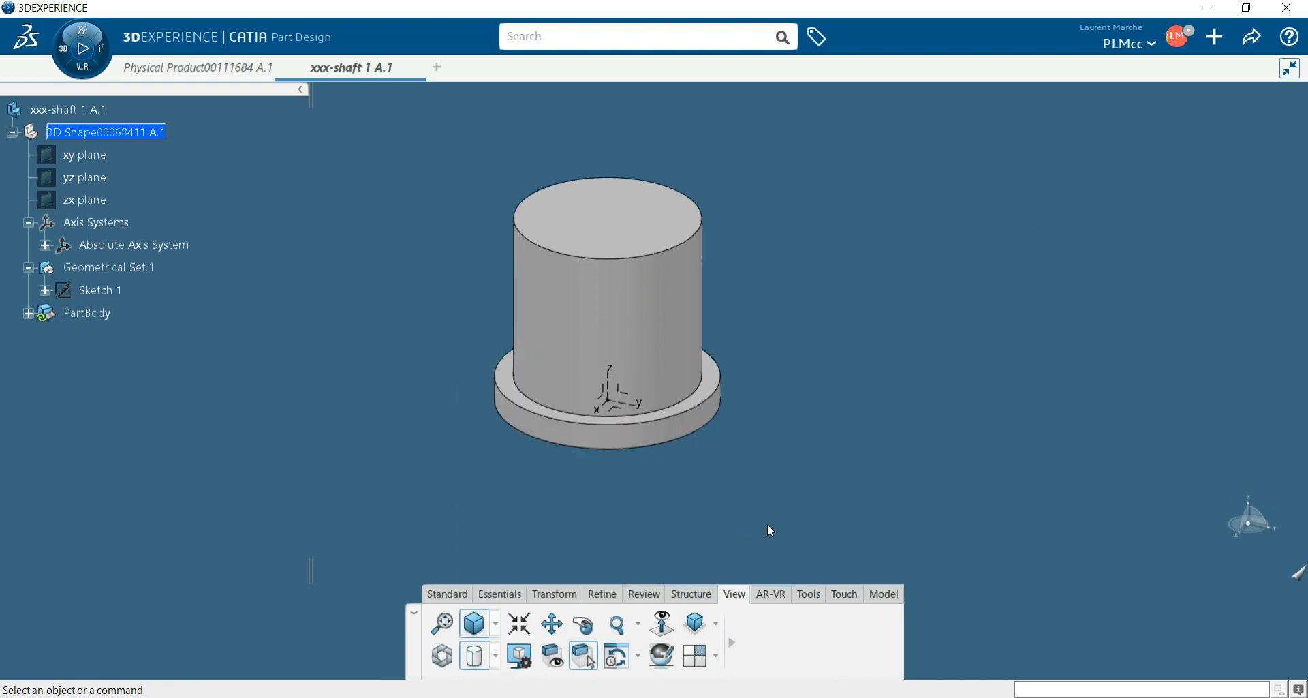
mouse_move(827, 446)
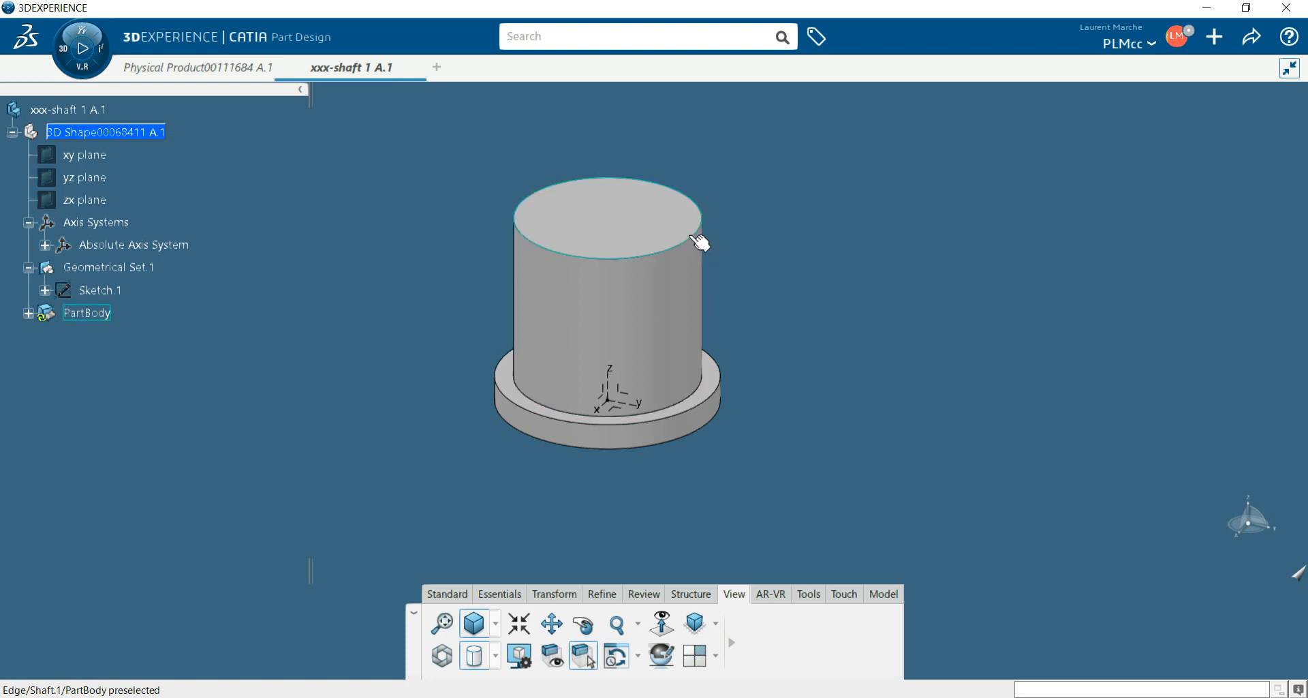
click(694, 242)
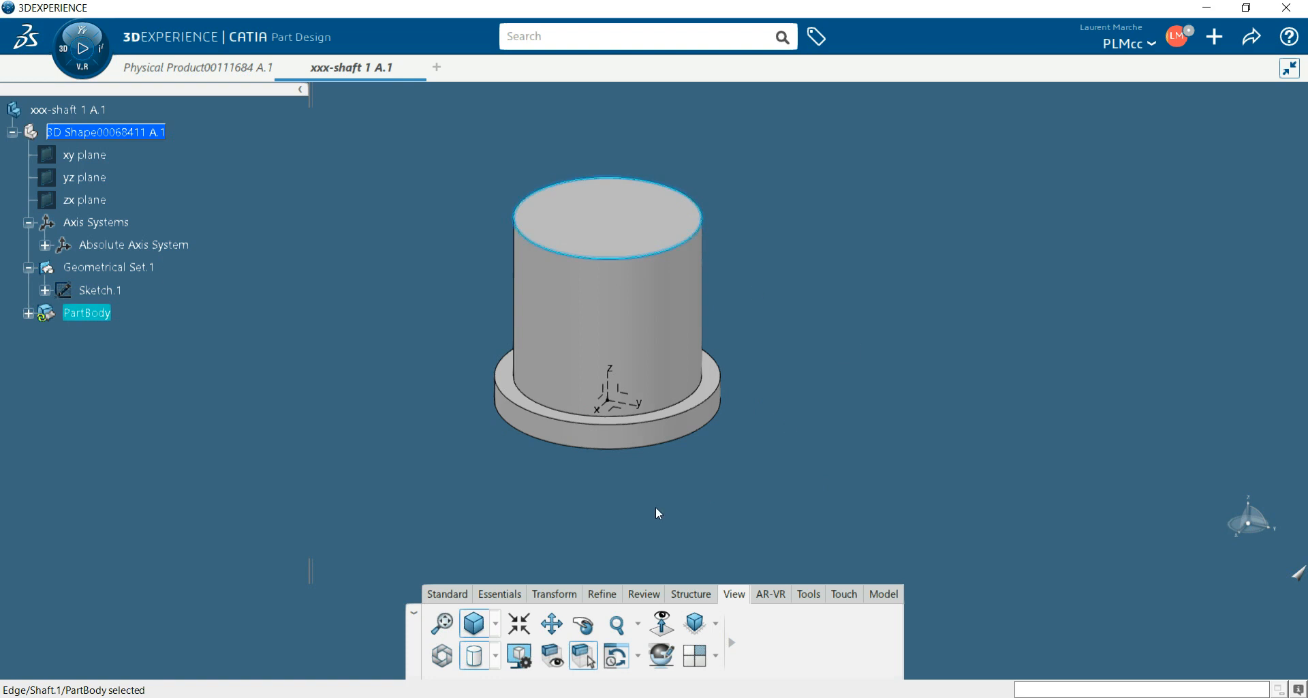
mouse_move(709, 238)
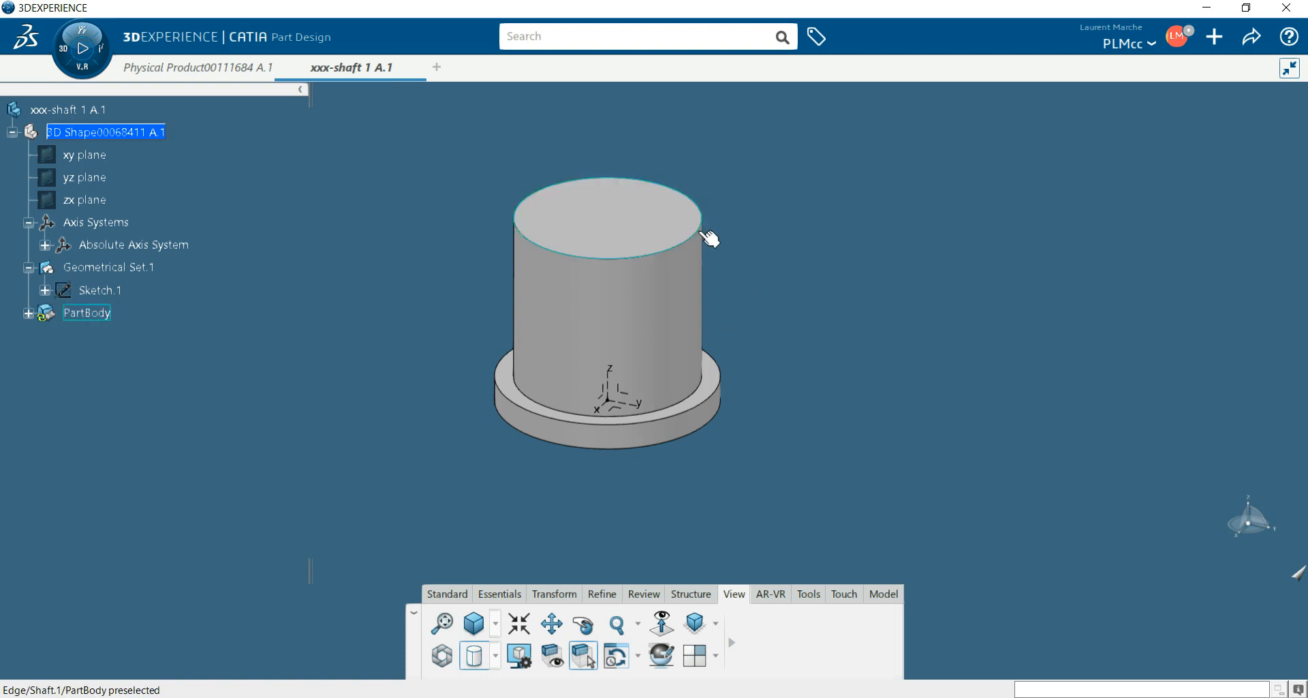
click(709, 237)
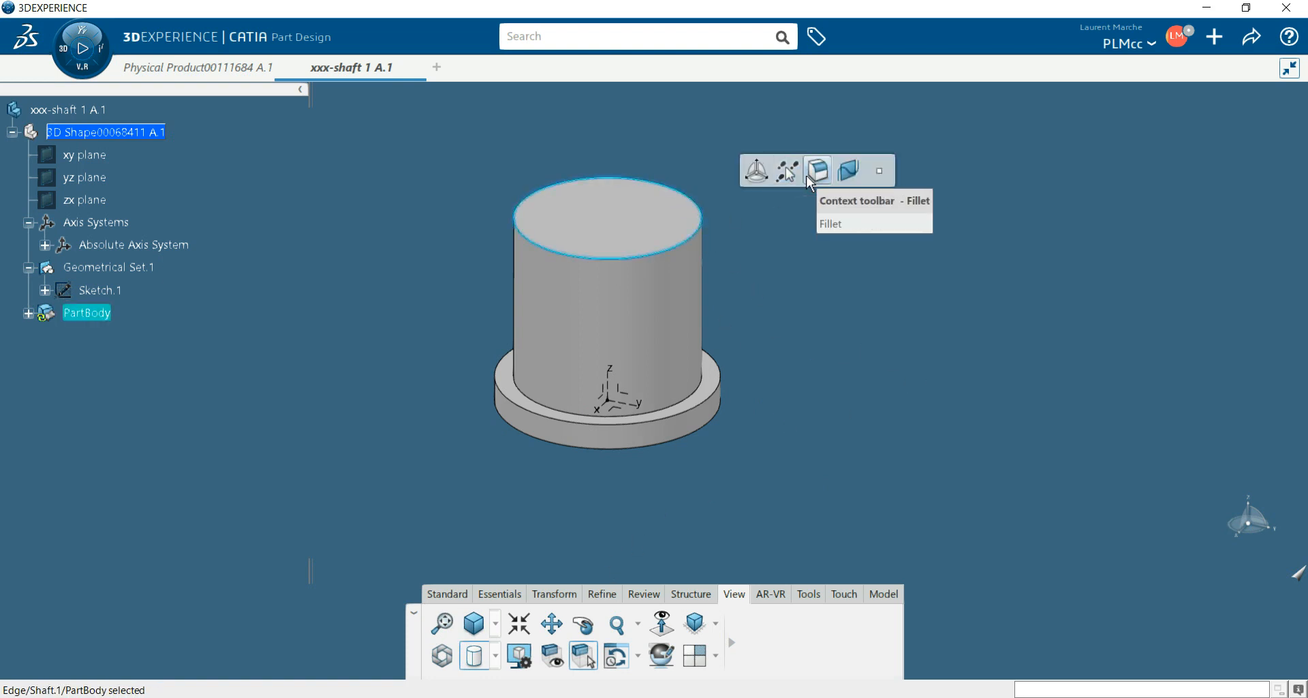
mouse_move(753, 170)
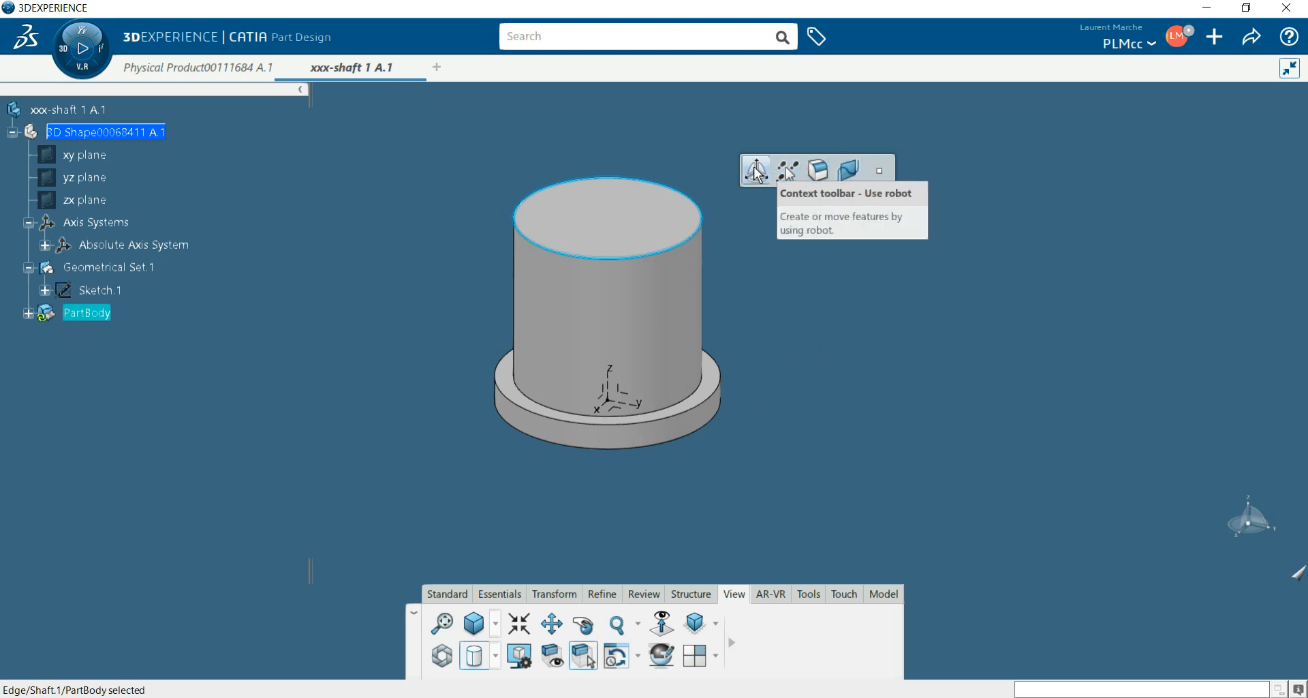
mouse_move(645, 628)
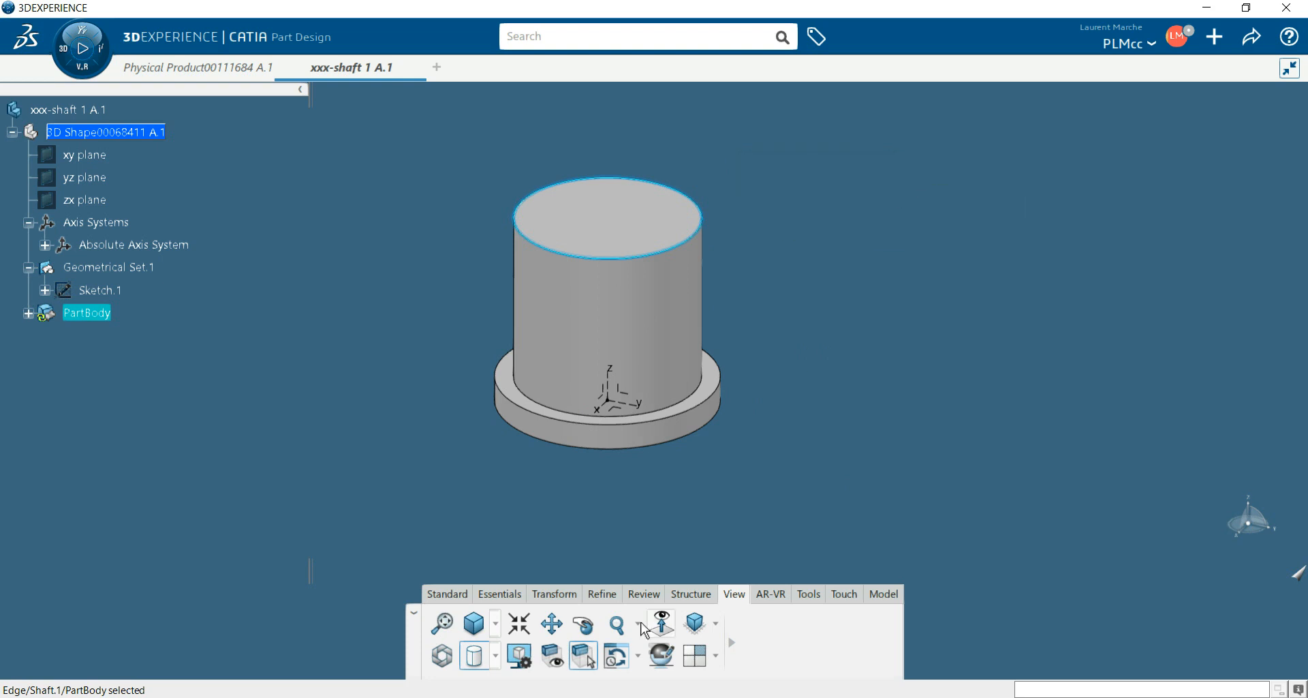
- Chamfer the selected top edge 2 mm at 45° from the Refine tools
click(602, 593)
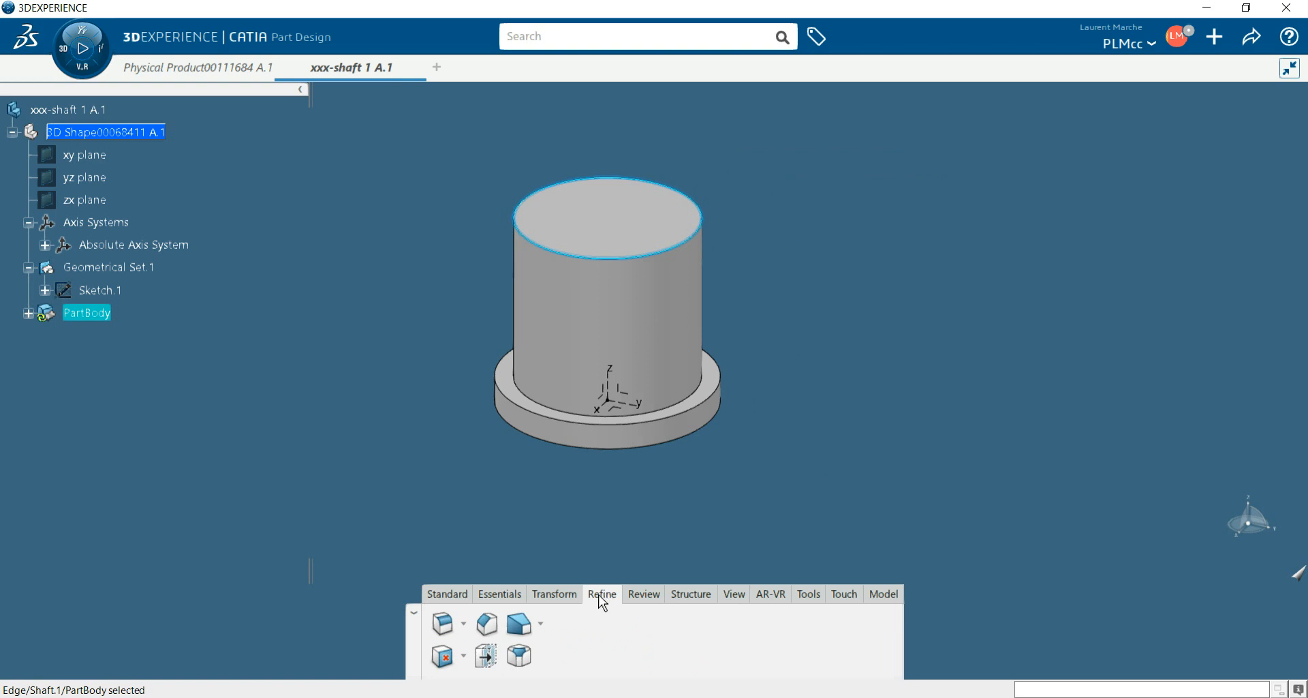
mouse_move(487, 624)
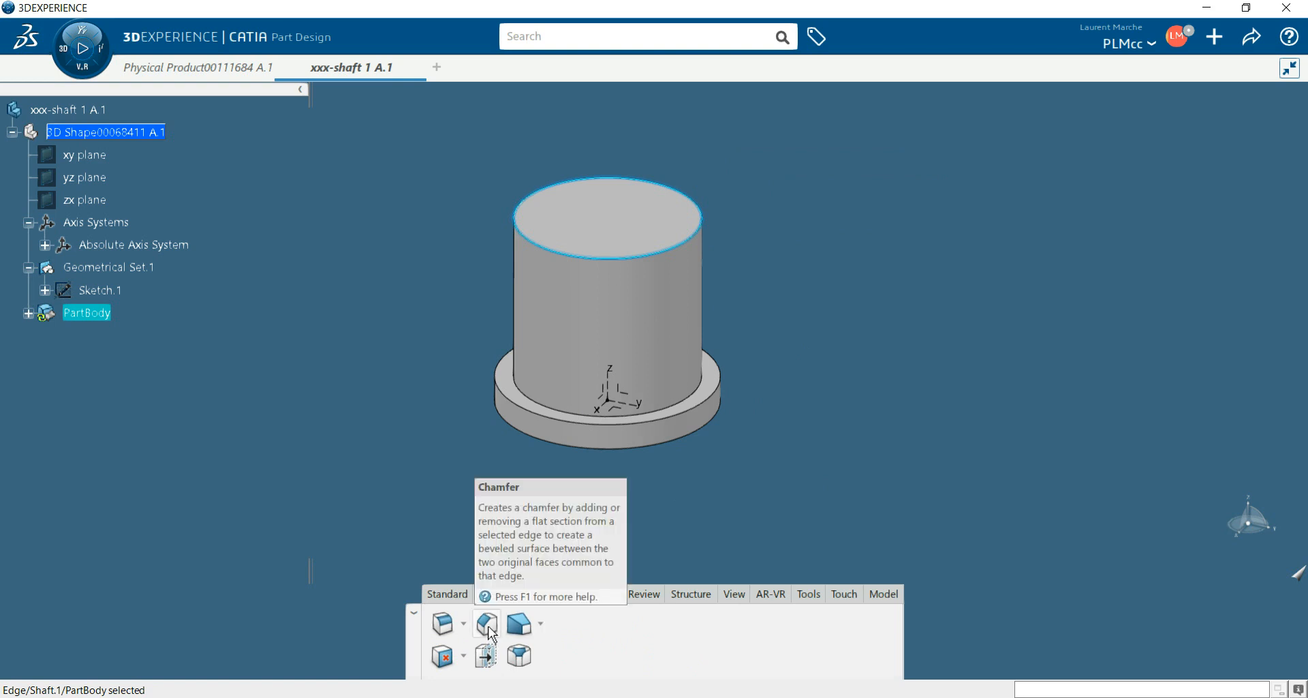
click(485, 623)
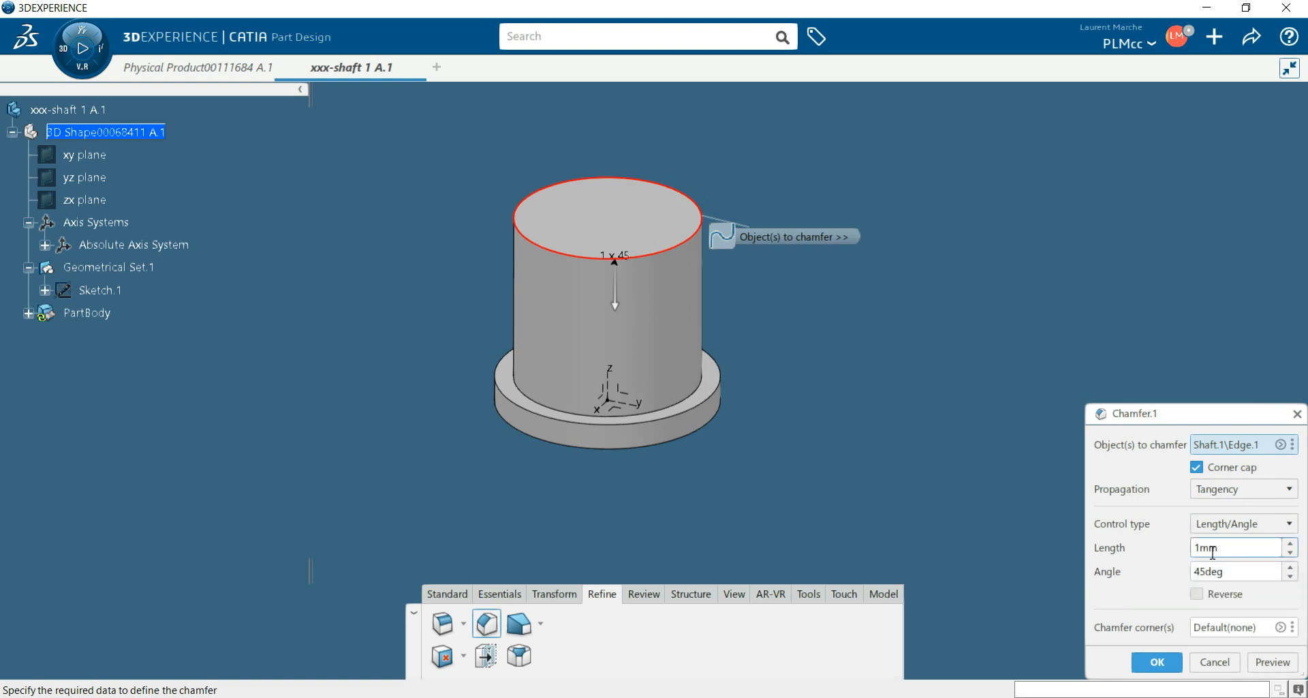
text(2)
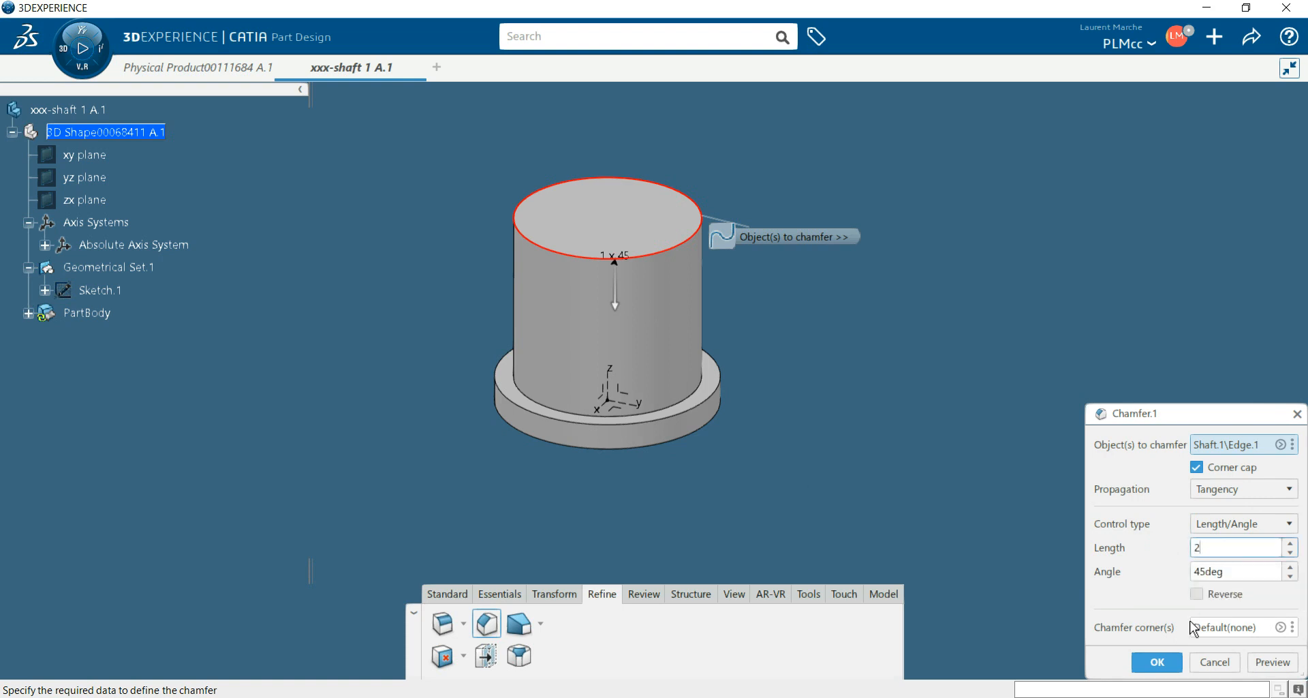
click(1157, 663)
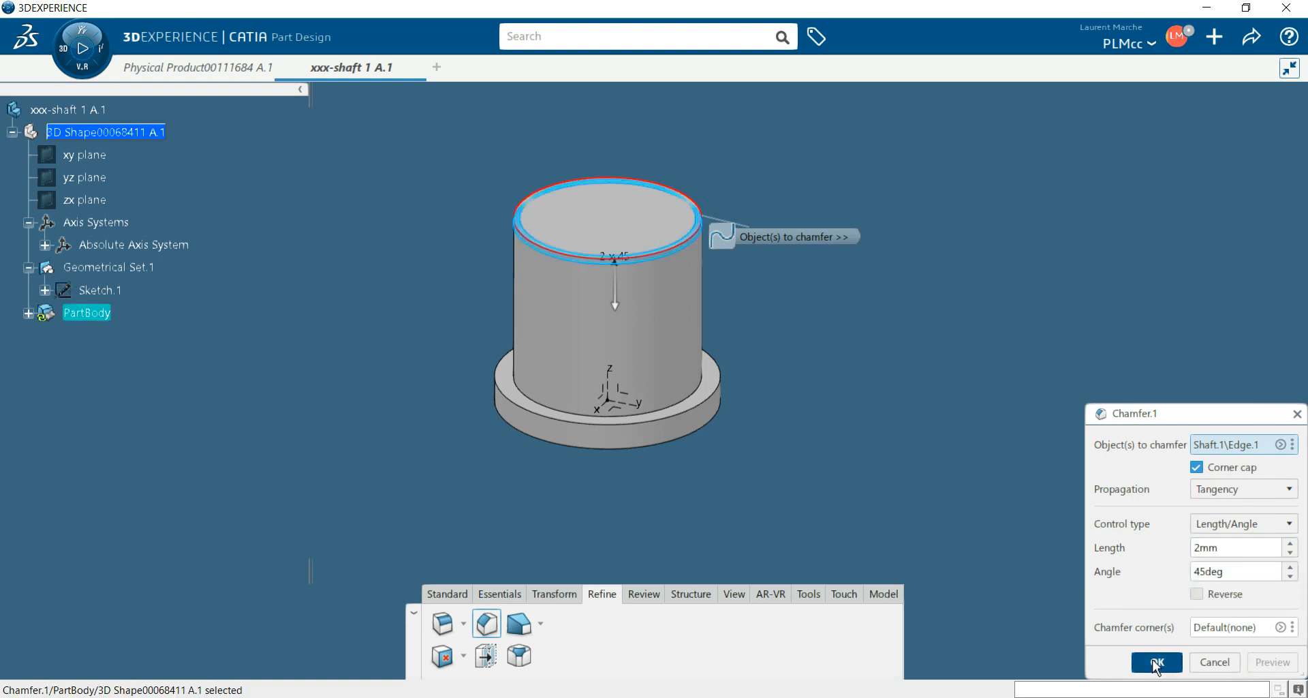
click(1156, 661)
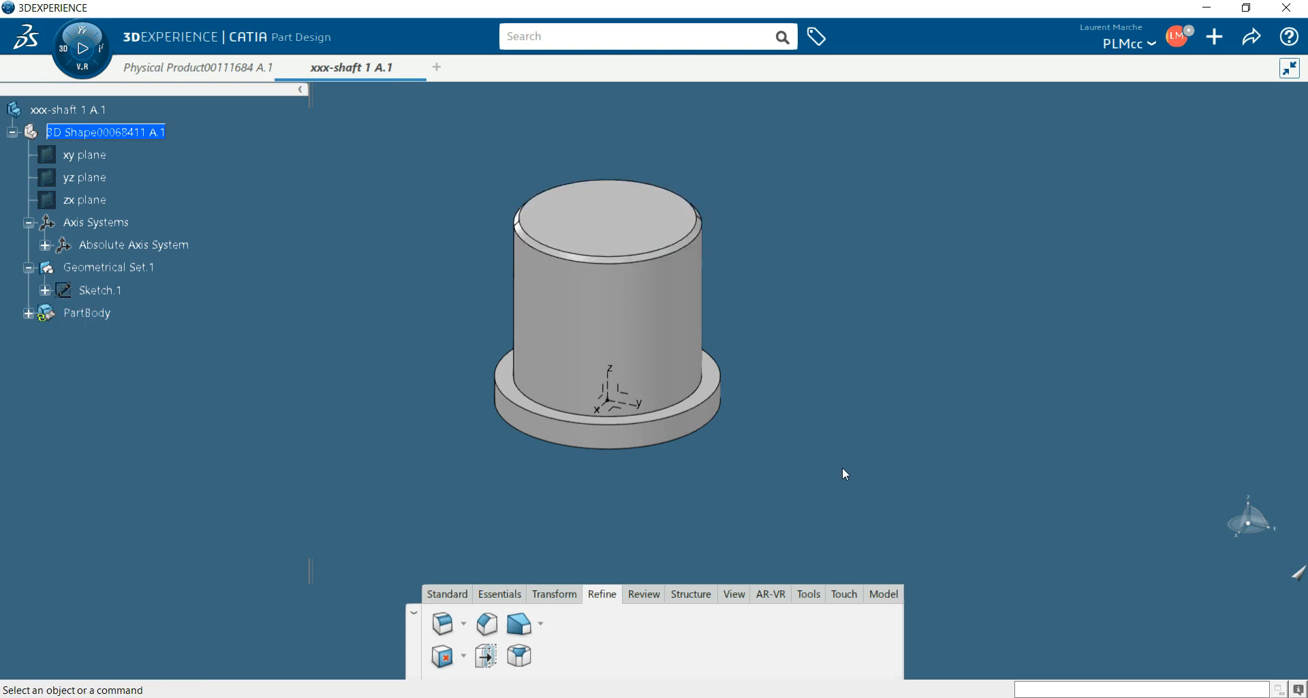
mouse_move(831, 469)
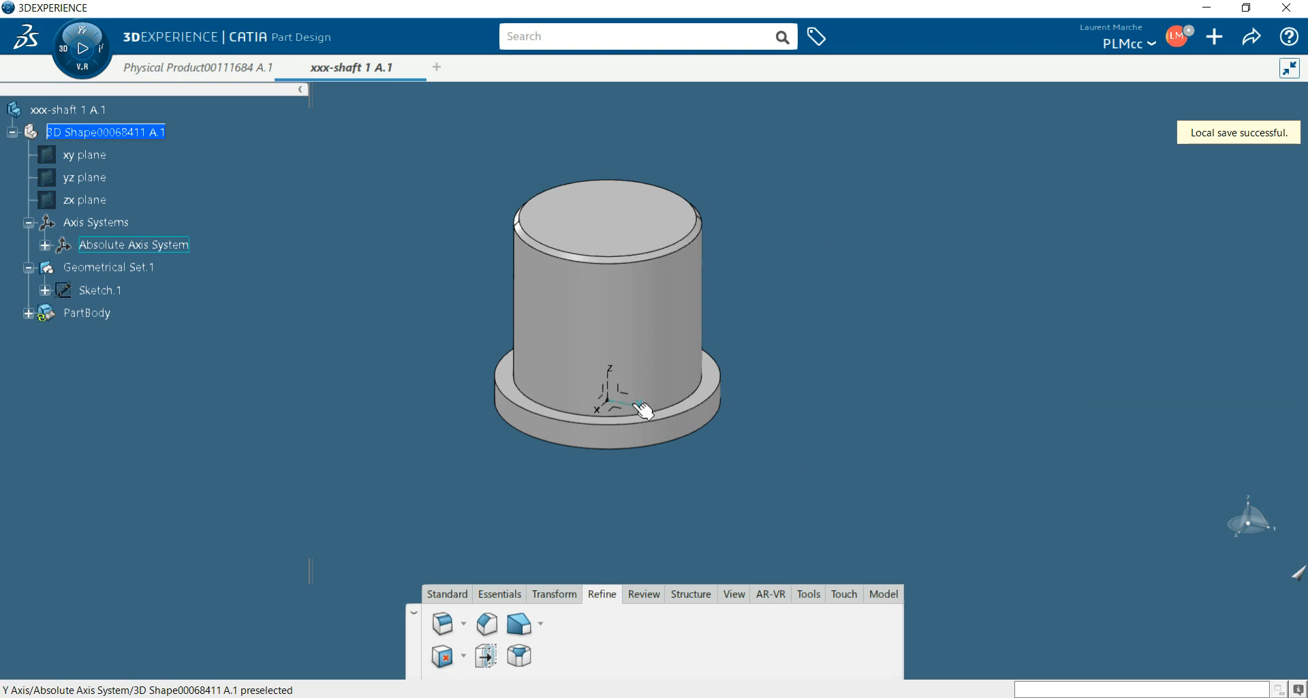
mouse_move(622, 399)
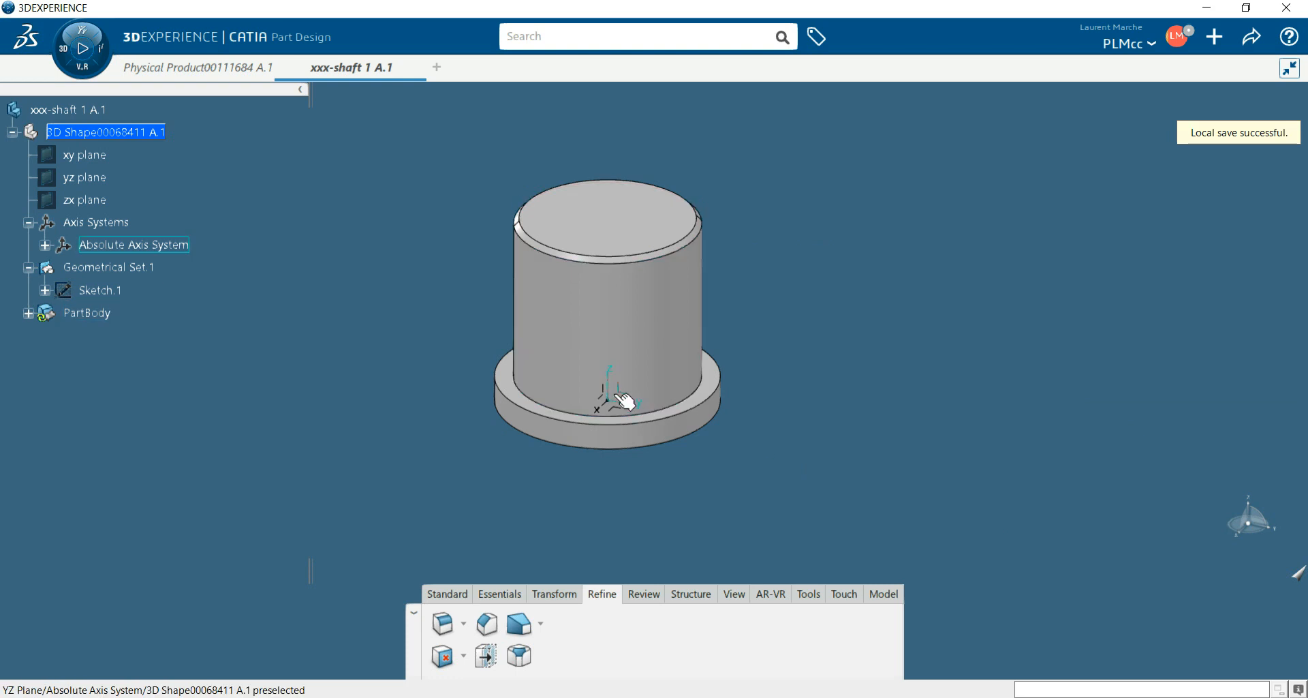
- Start a new sketch on the YZ plane of the absolute axis system
click(610, 392)
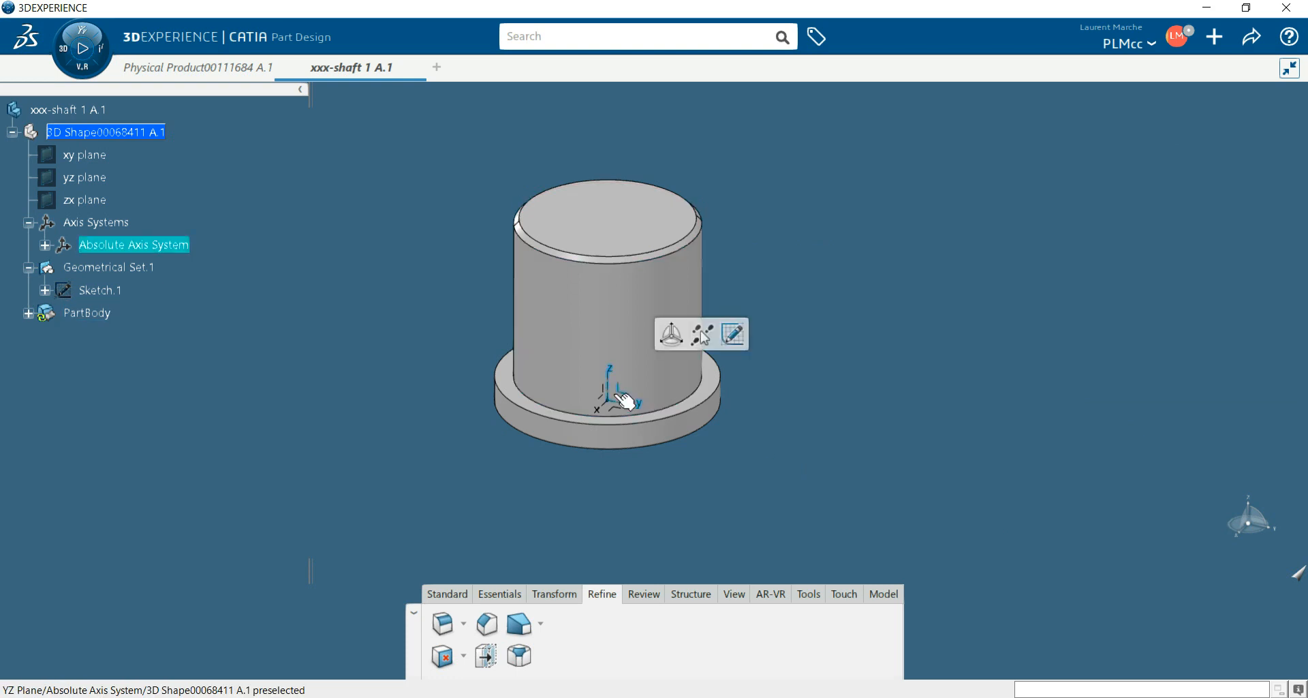
mouse_move(732, 334)
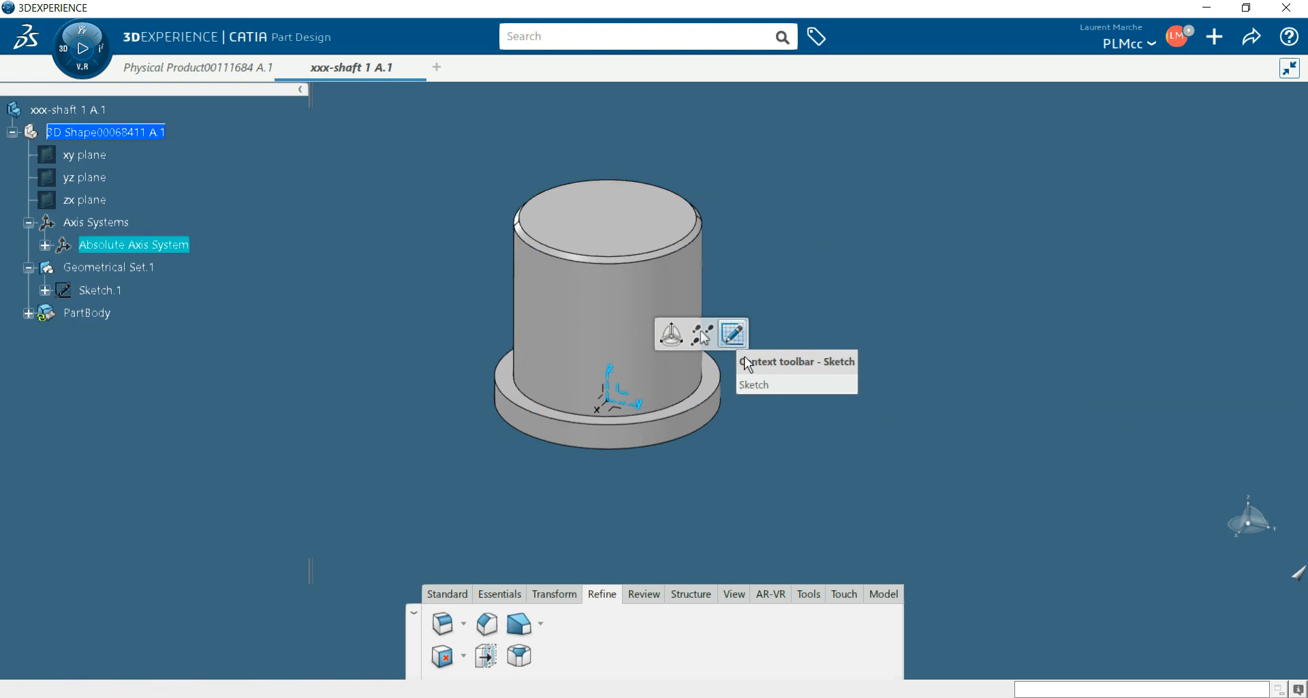
click(732, 334)
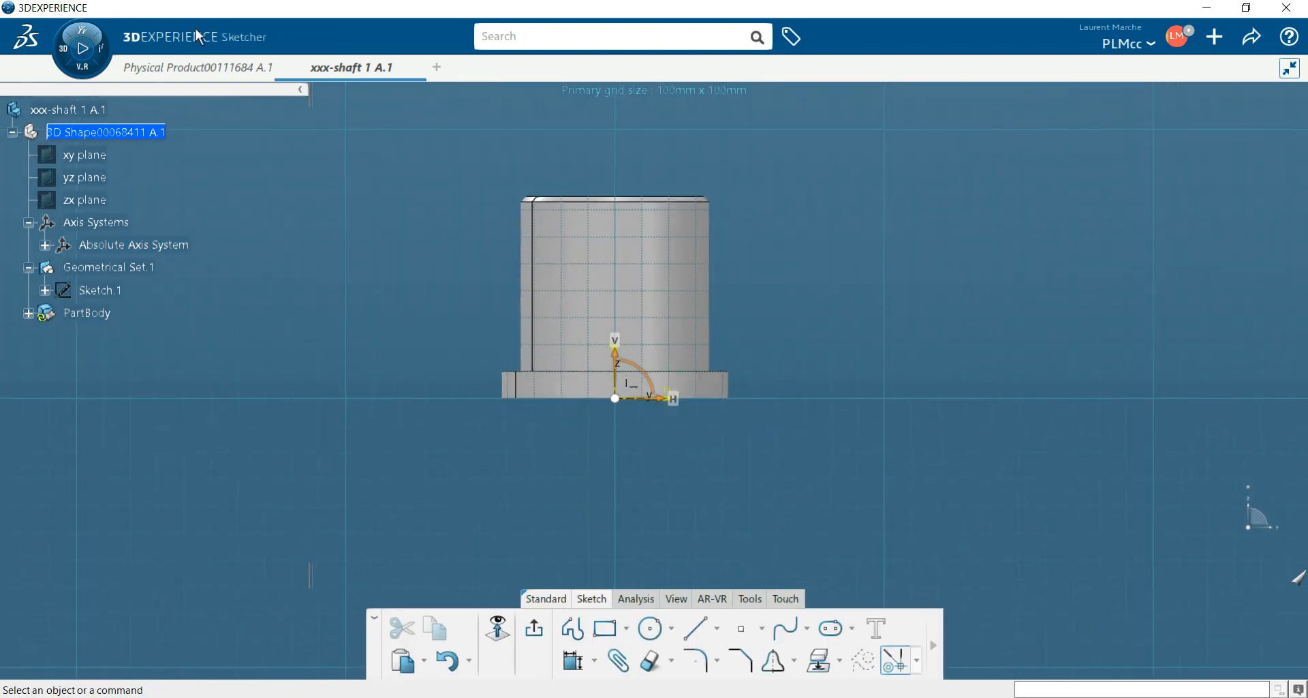
mouse_move(334, 270)
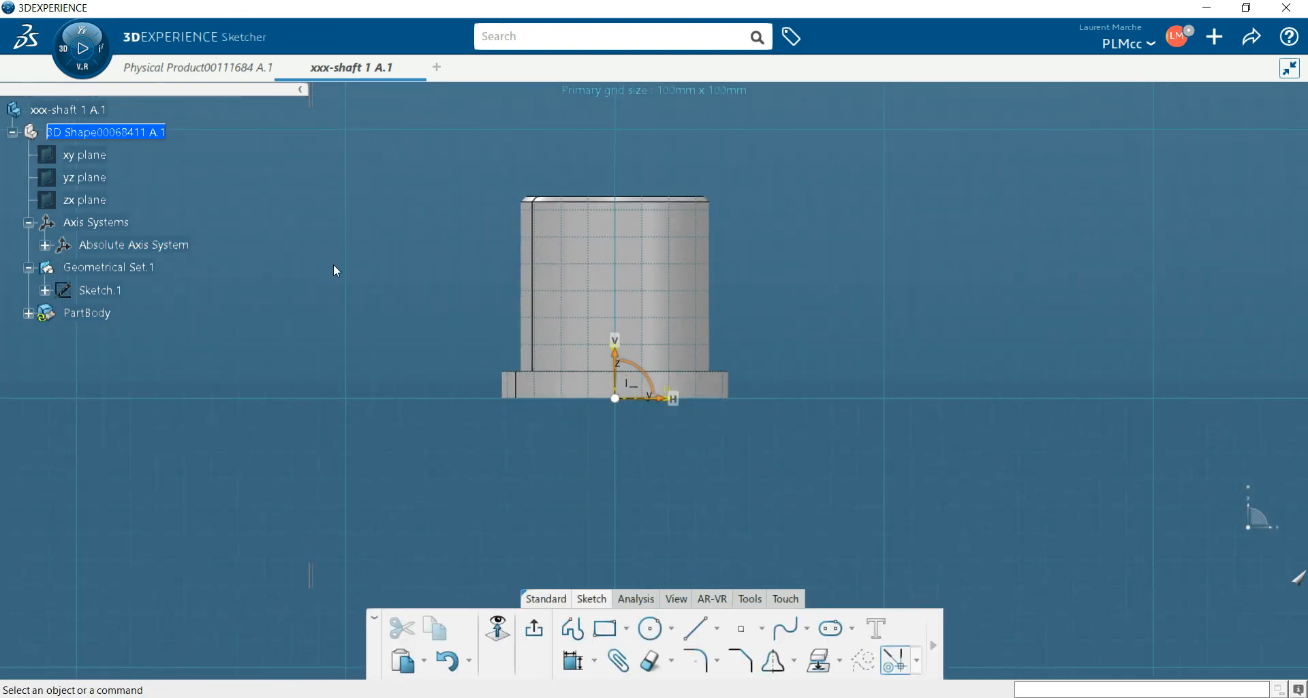
- With the Circle tool, place a centre on the vertical axis near the shaft's upper side
click(649, 628)
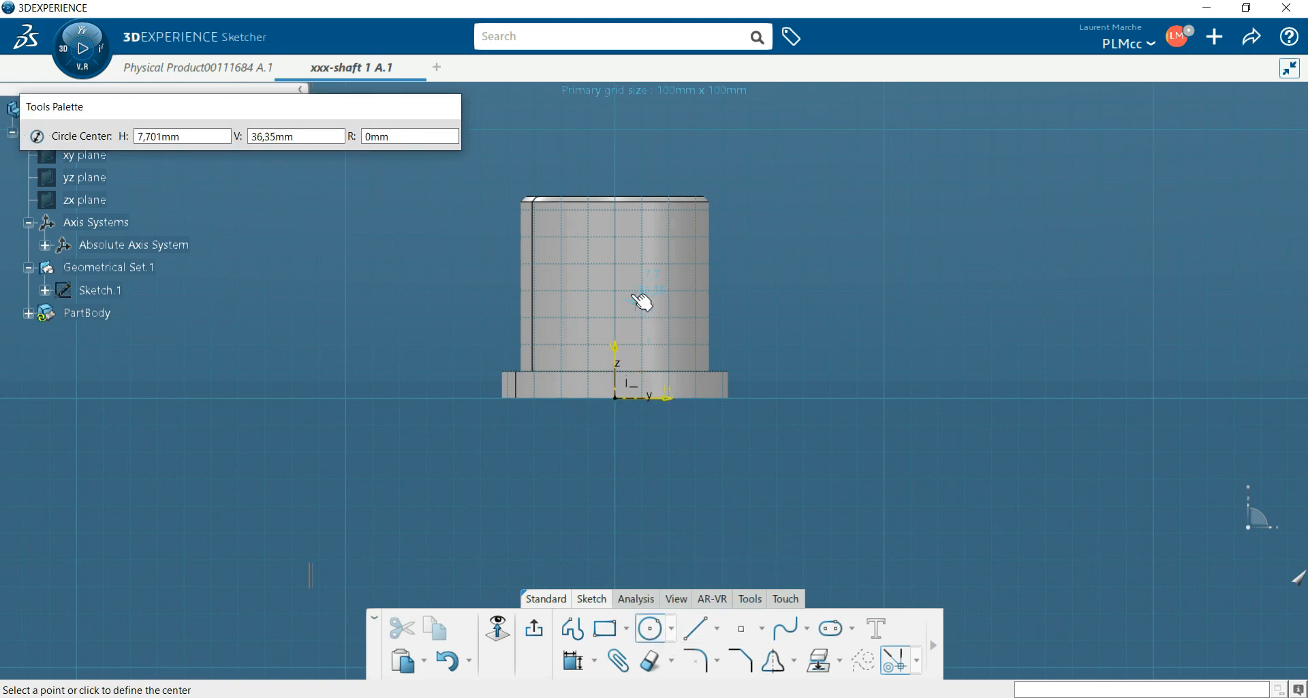
mouse_move(636, 266)
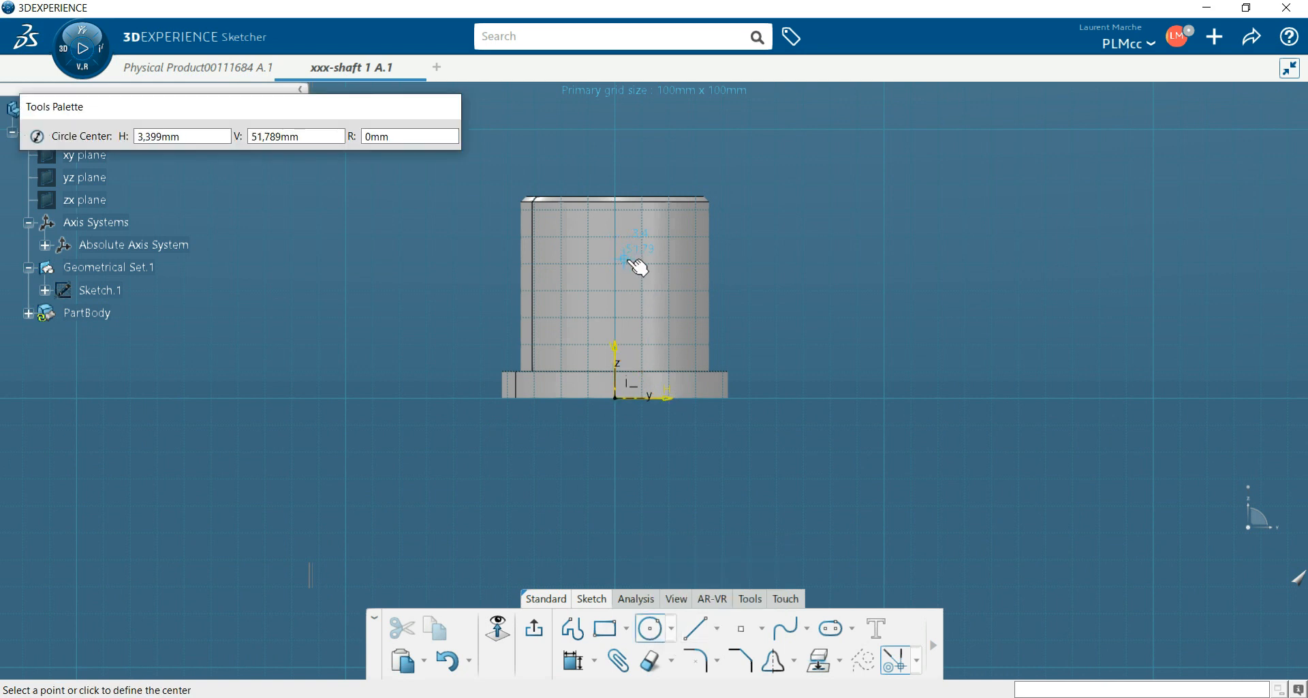
mouse_move(653, 262)
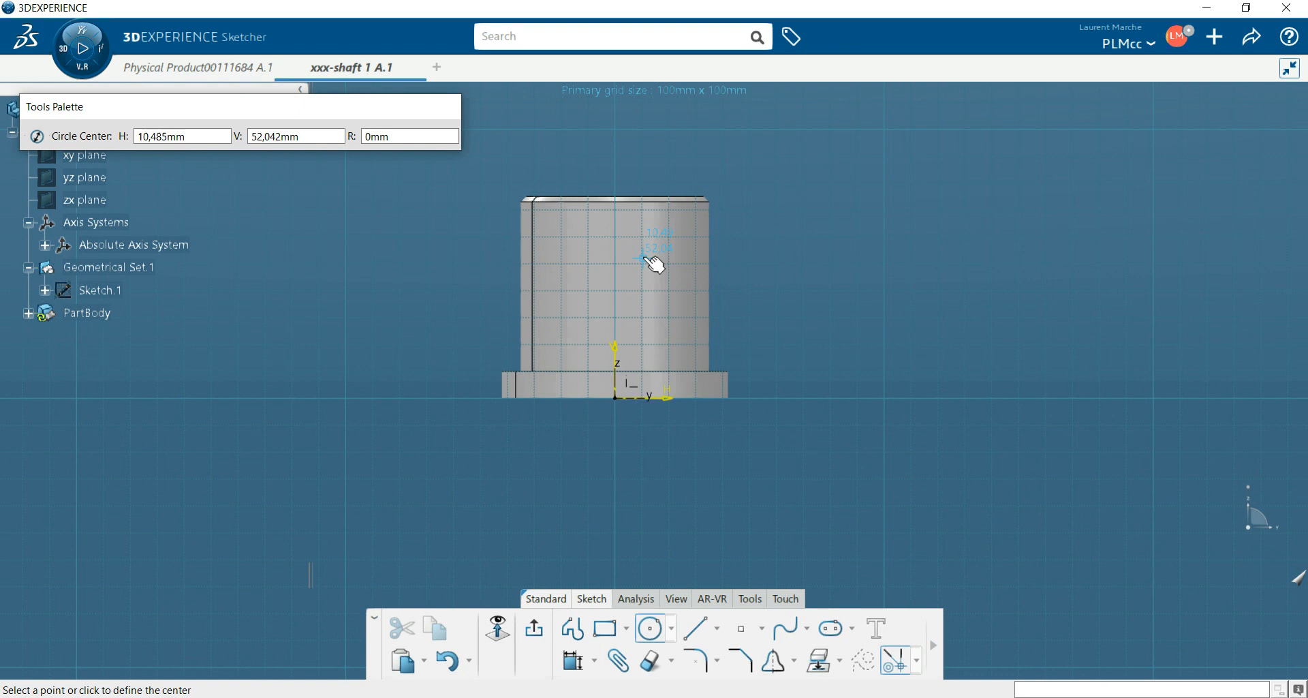
mouse_move(649, 264)
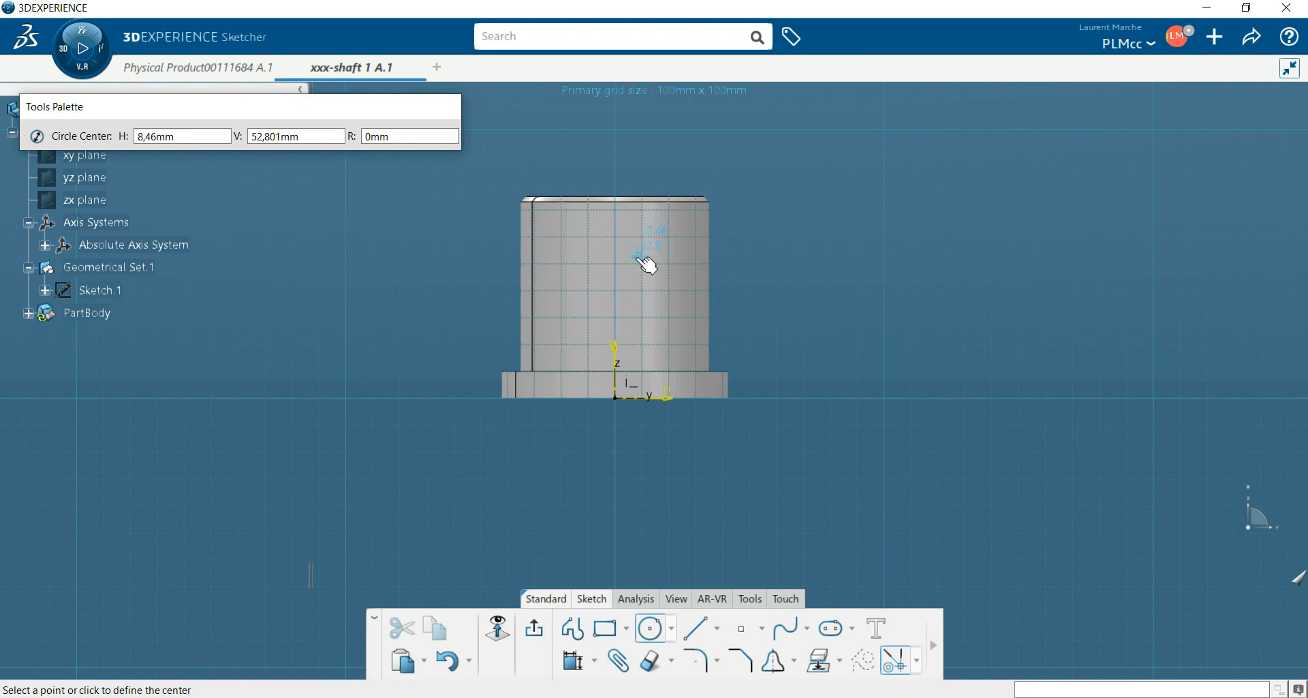
mouse_move(622, 247)
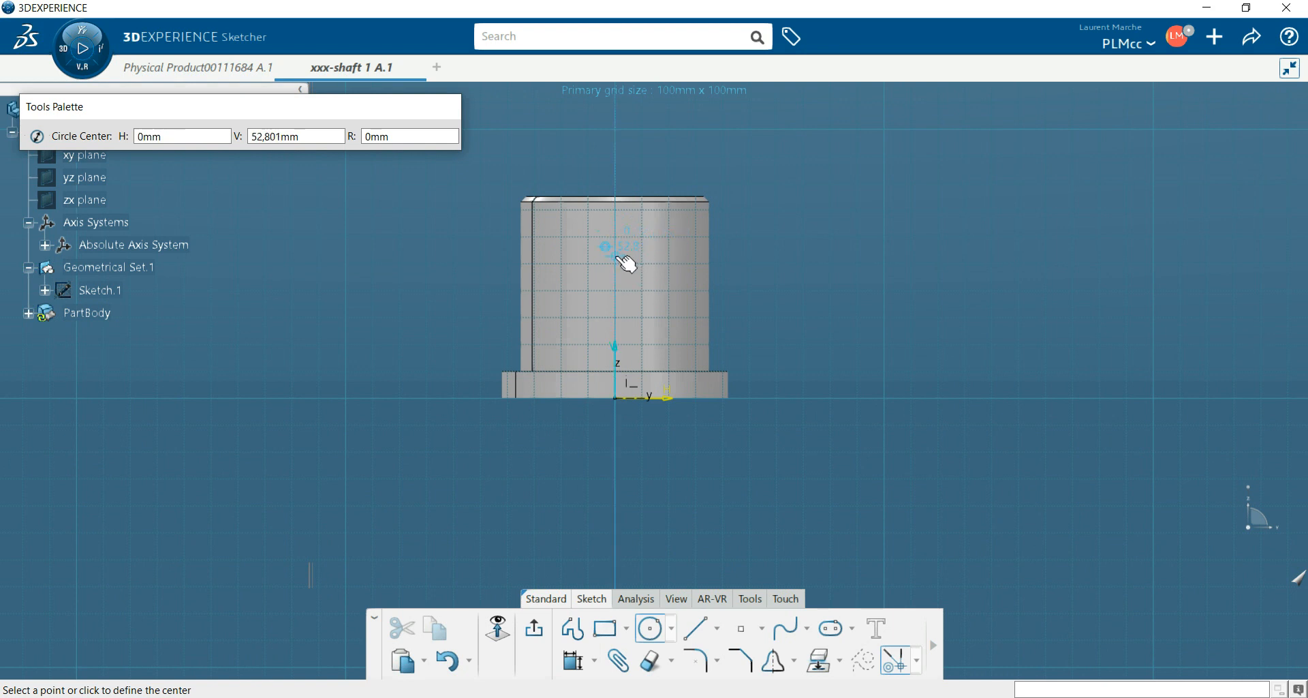
click(616, 249)
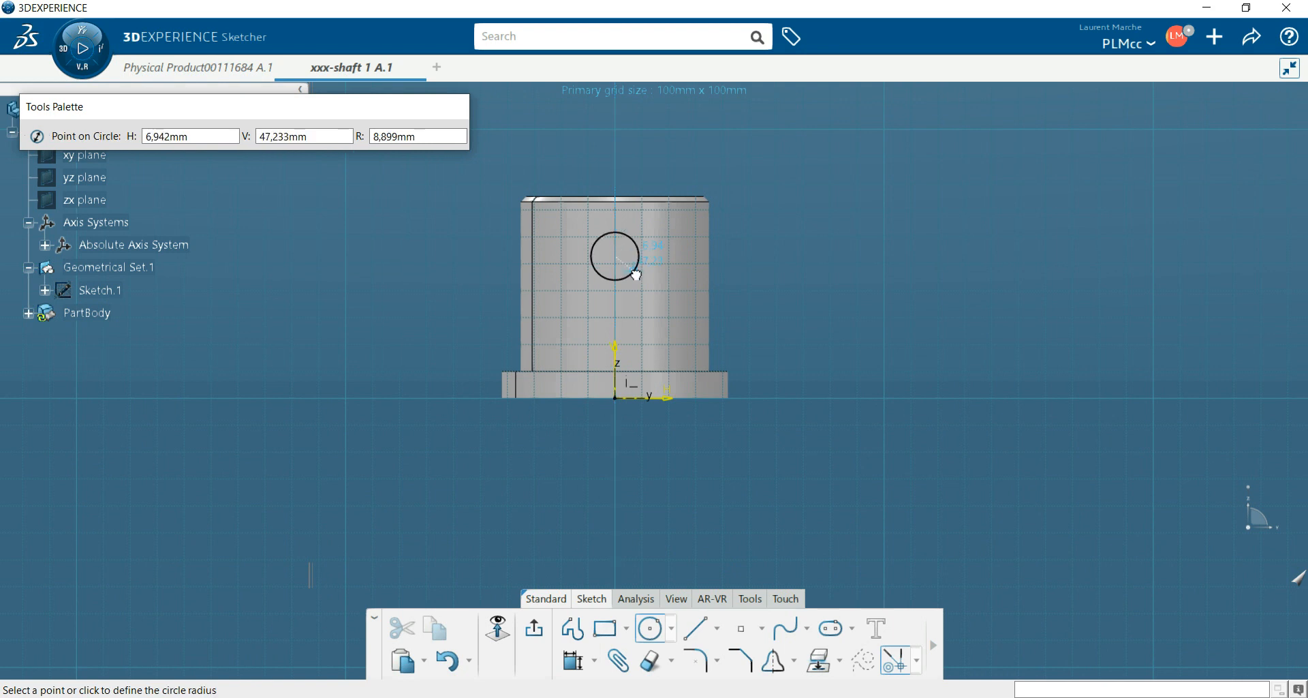
- Complete the circle on the shaft's side and dimension its diameter to 10 mm
click(616, 255)
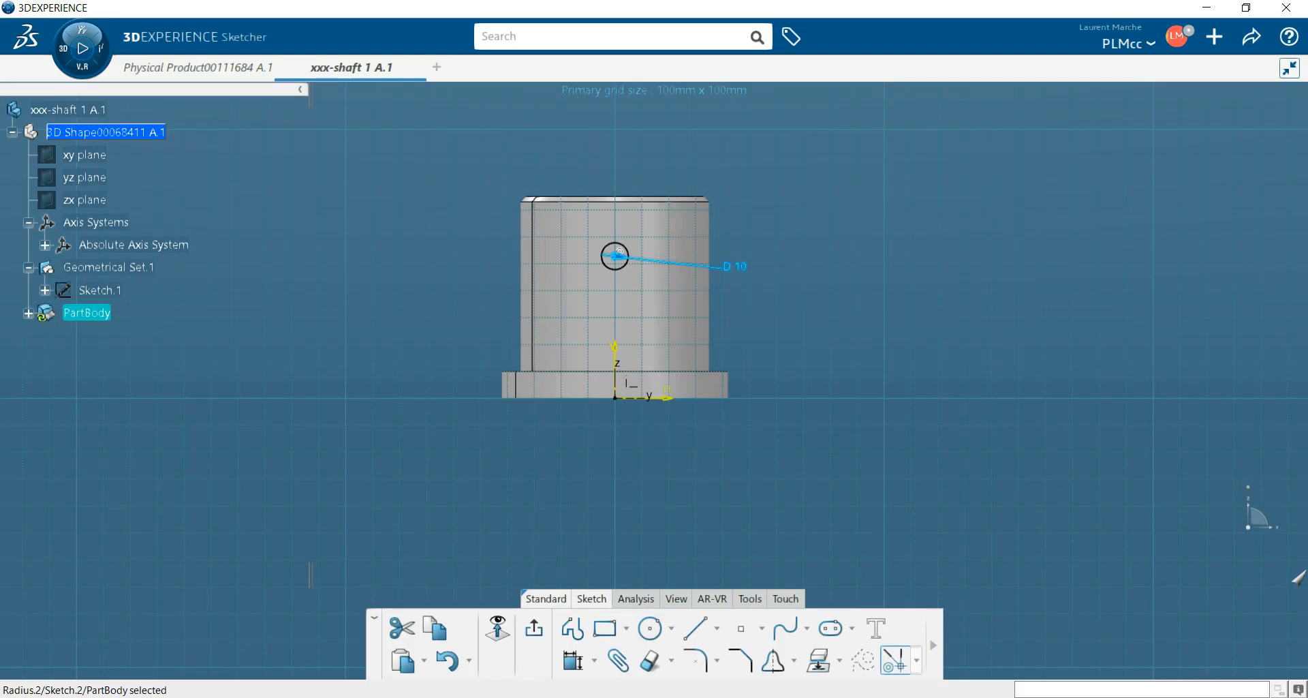
mouse_move(574, 660)
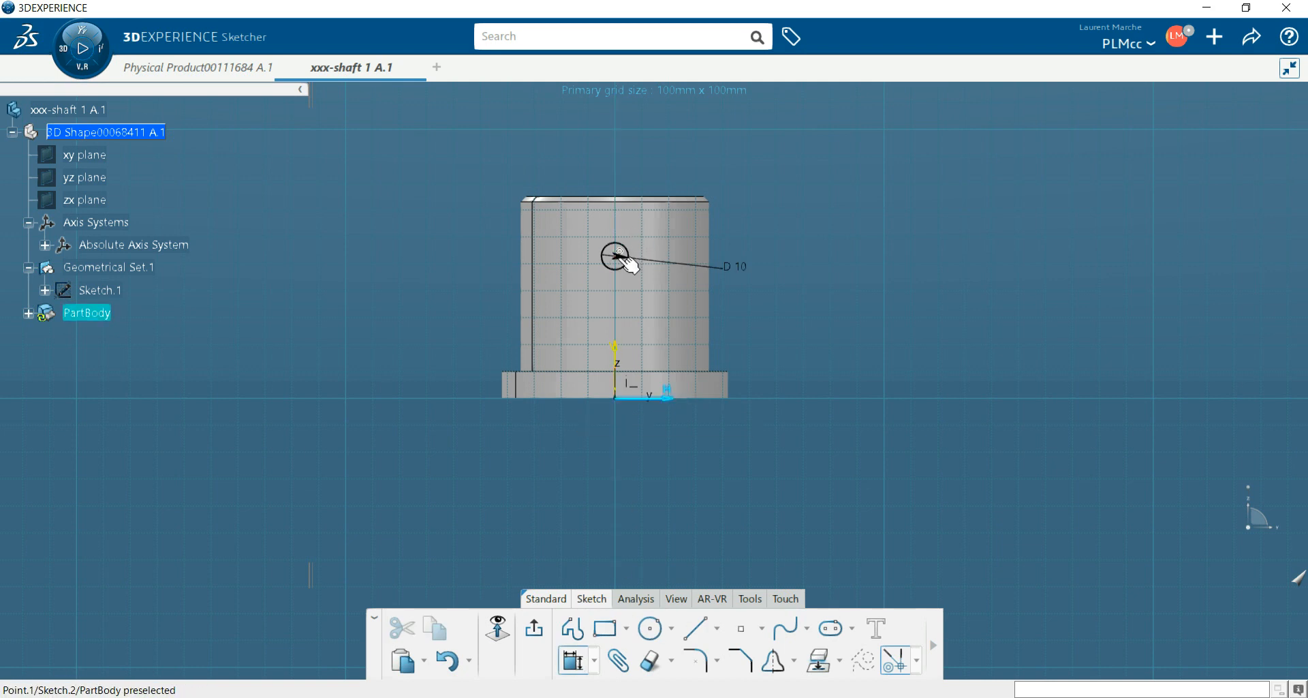
- Dimension the hole circle's centre 48 mm above the shaft's base
click(615, 255)
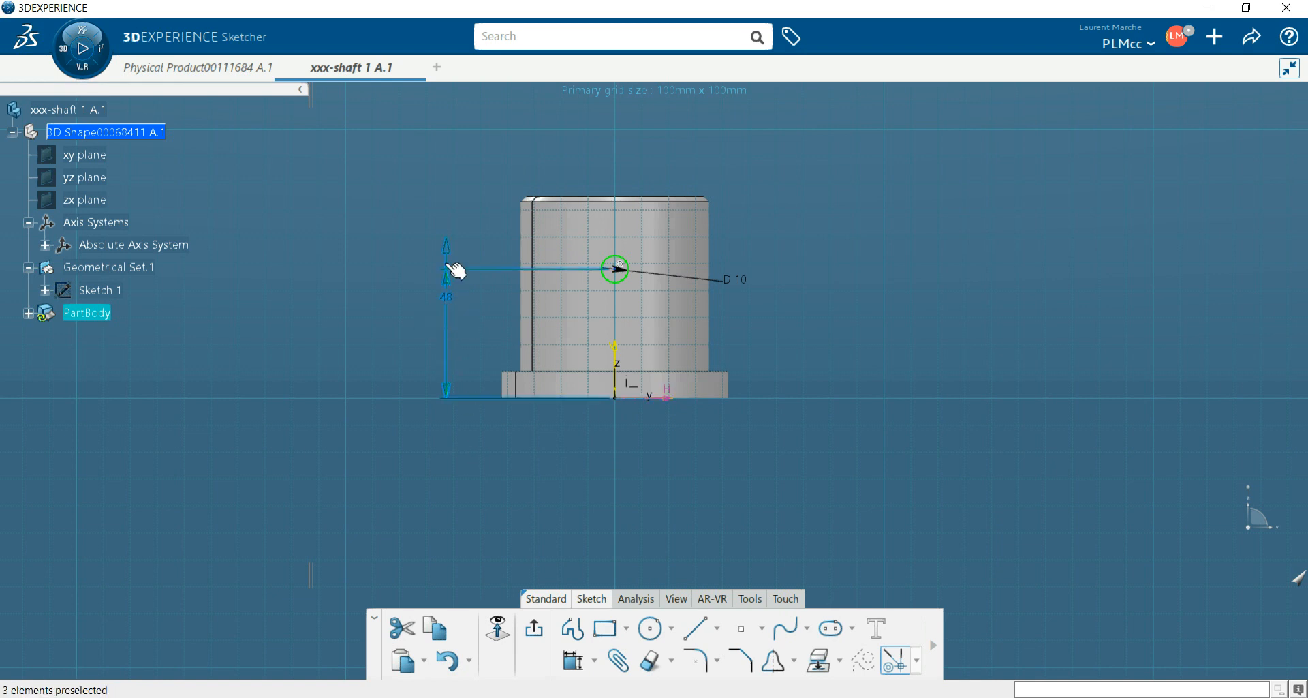
mouse_move(455, 255)
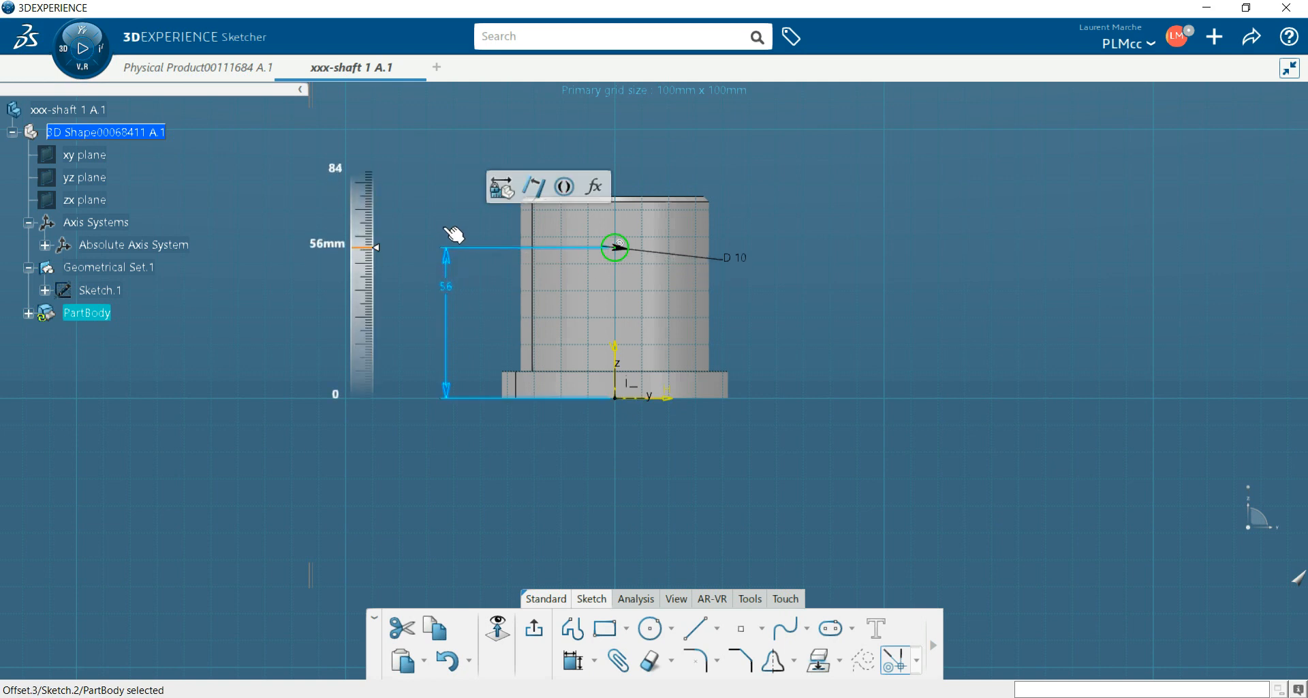
drag(615, 247, 615, 267)
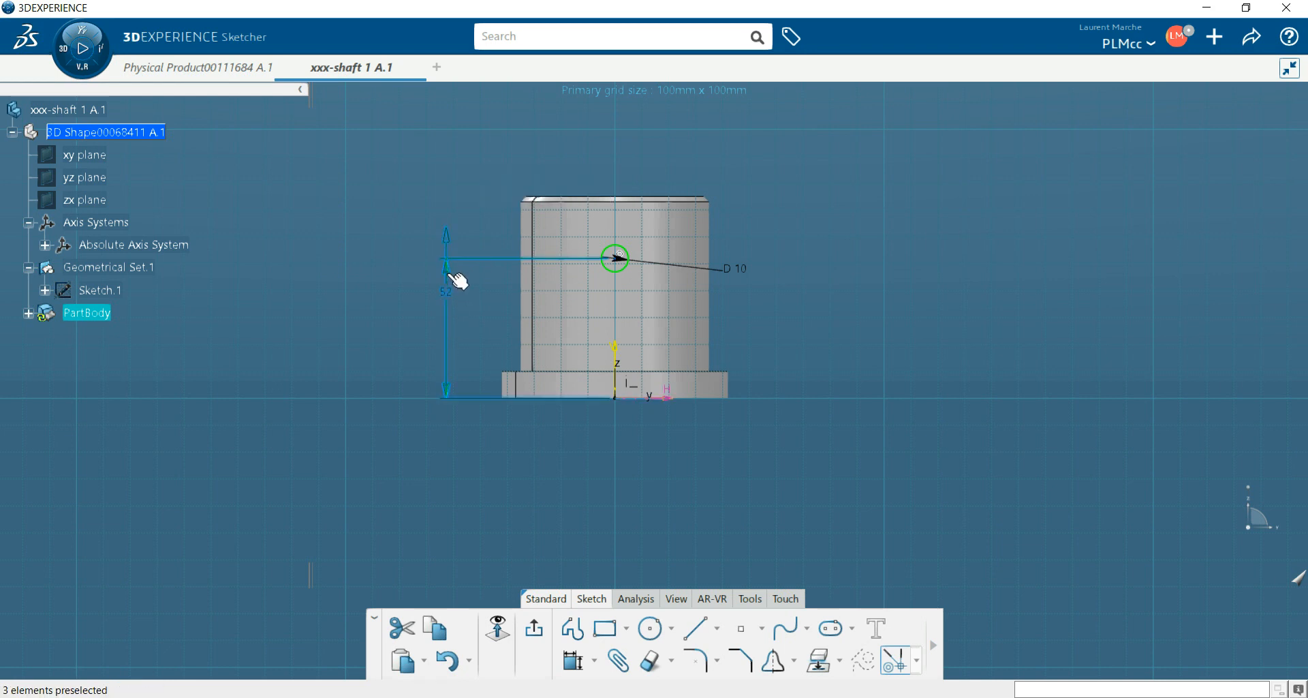
click(445, 269)
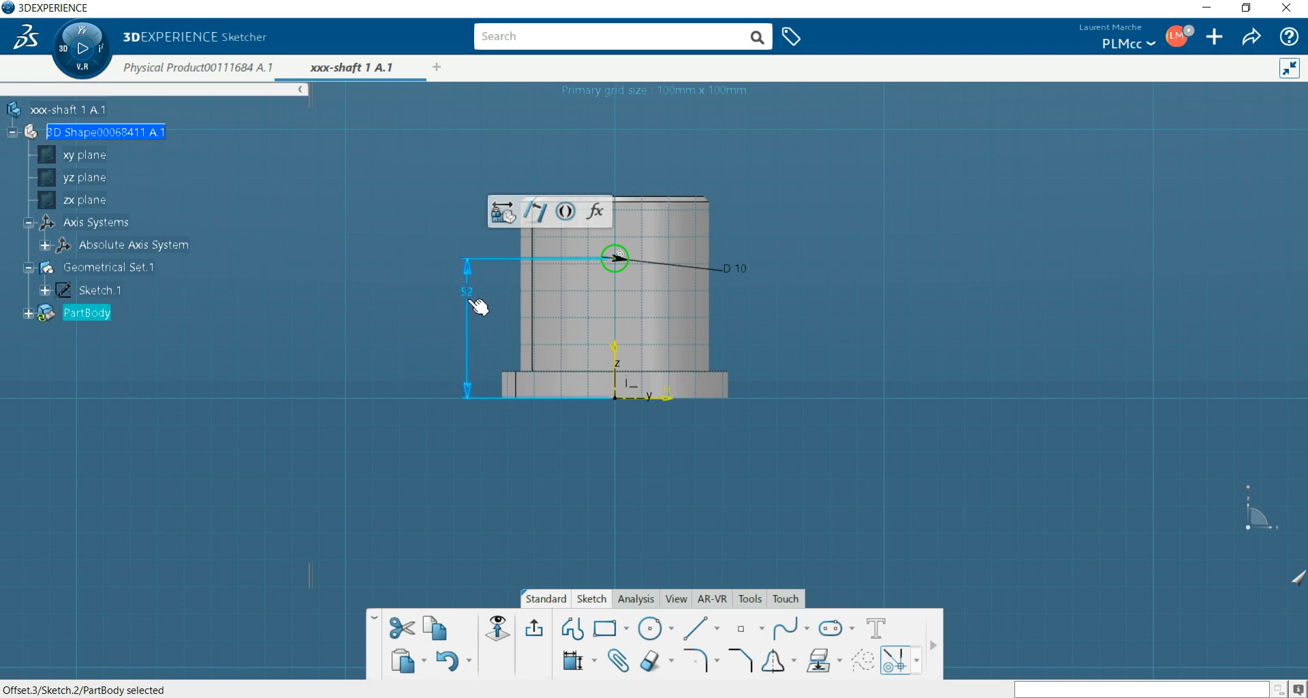
mouse_move(477, 309)
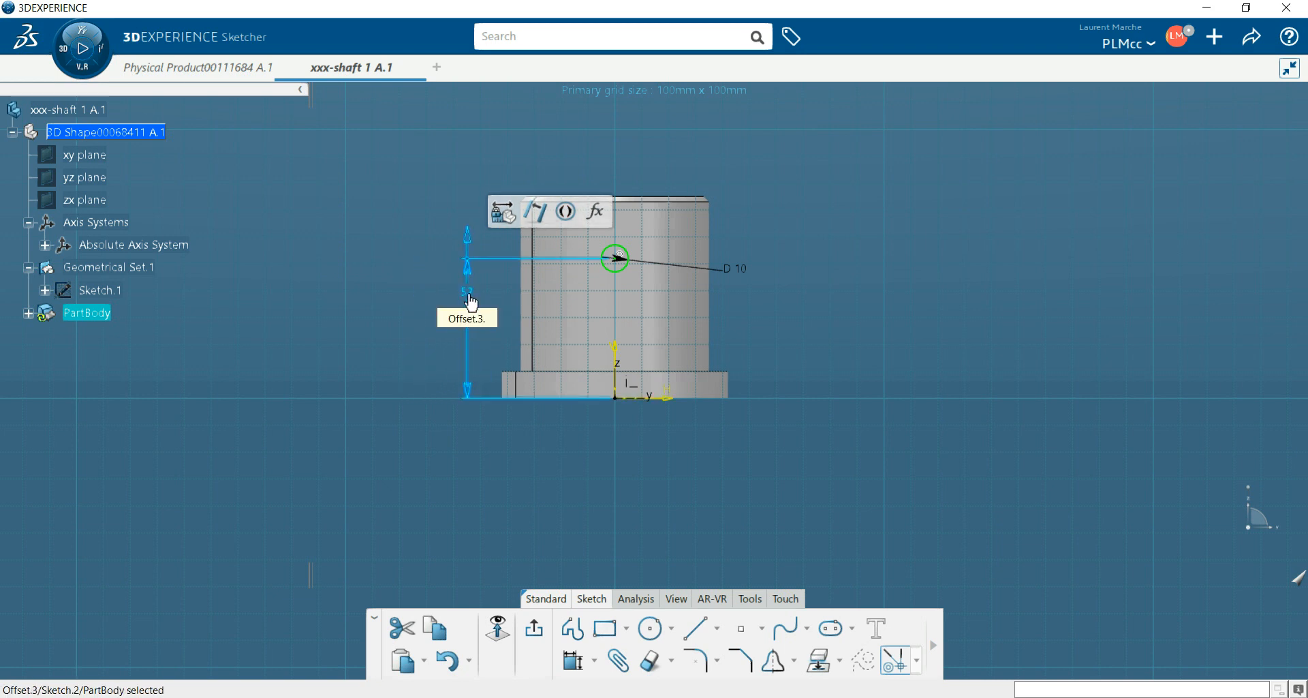
double_click(466, 292)
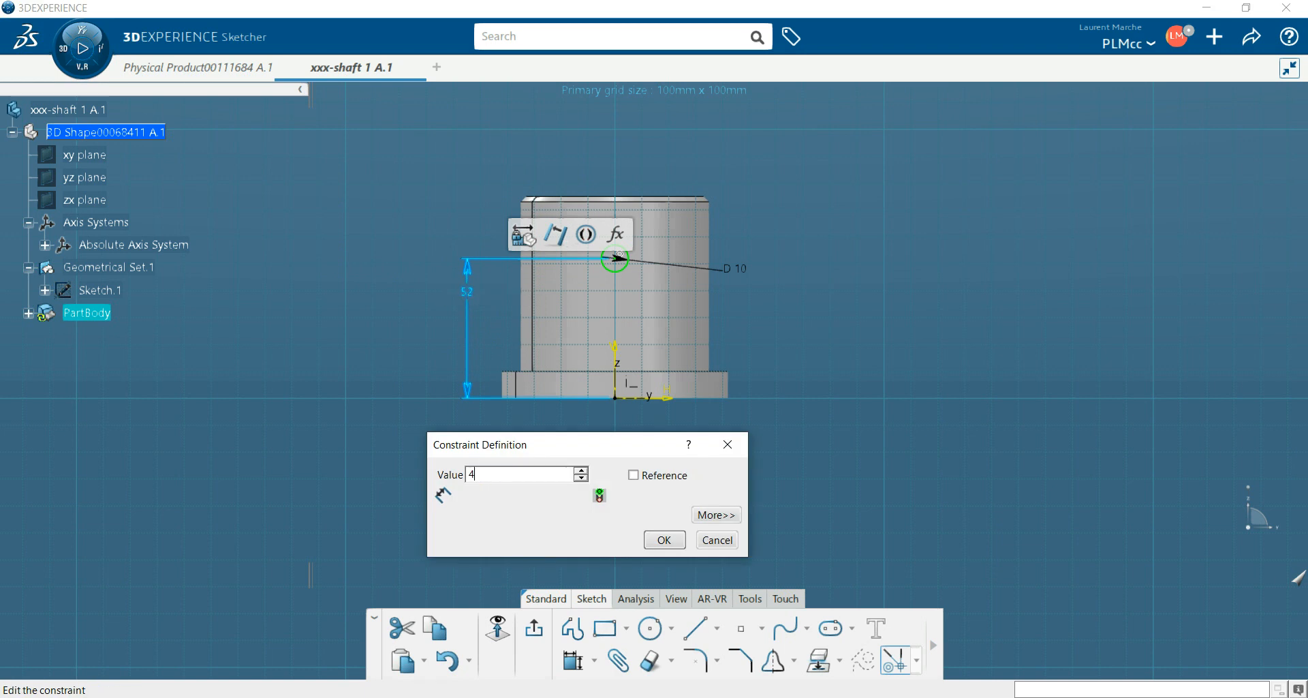
click(664, 540)
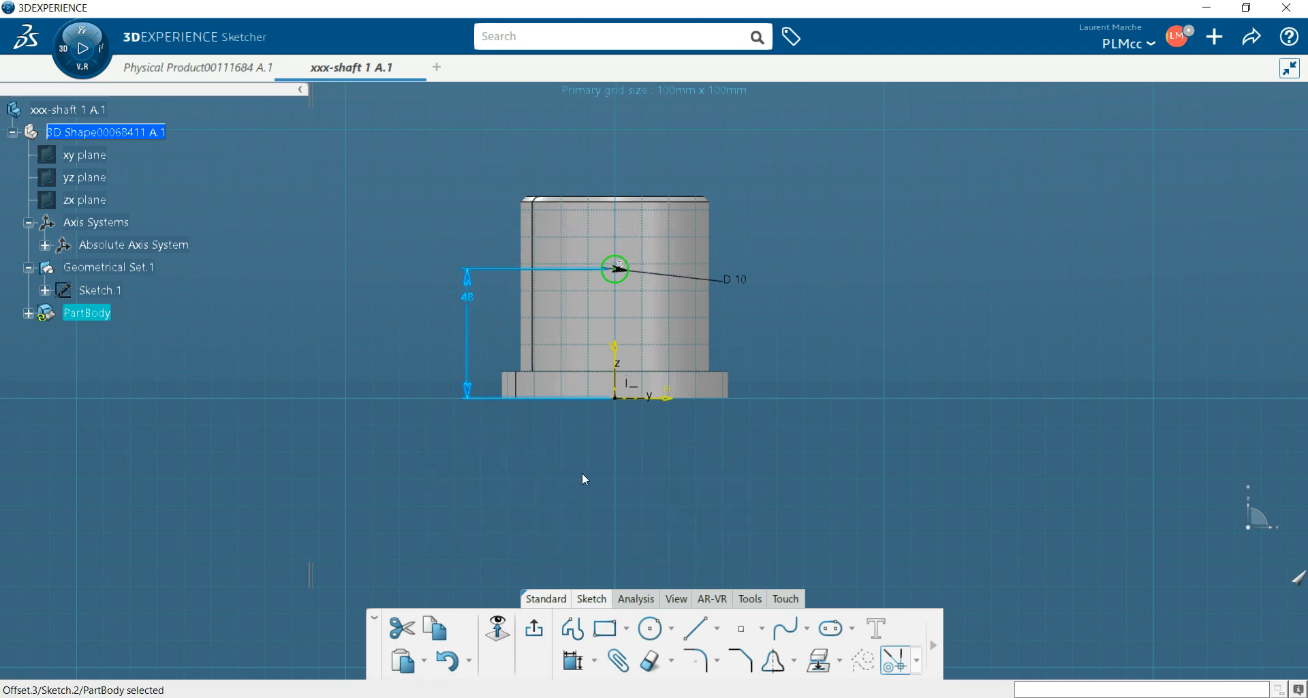
mouse_move(680, 486)
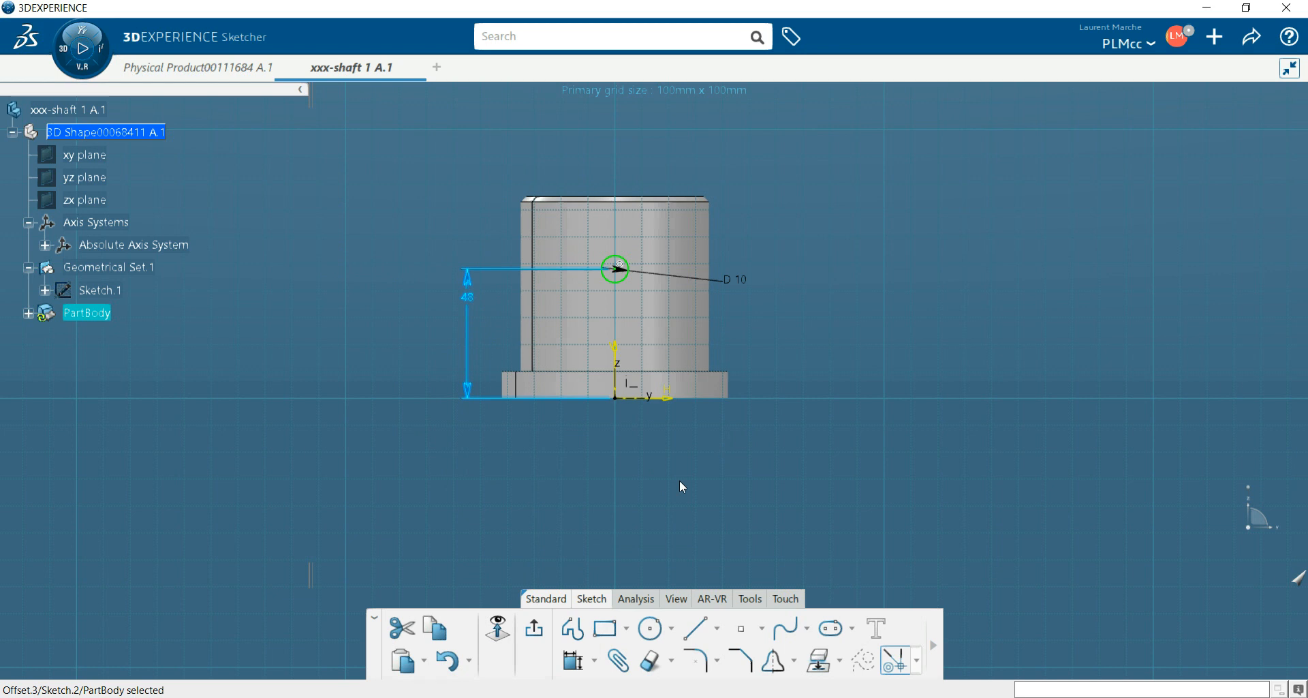
mouse_move(684, 535)
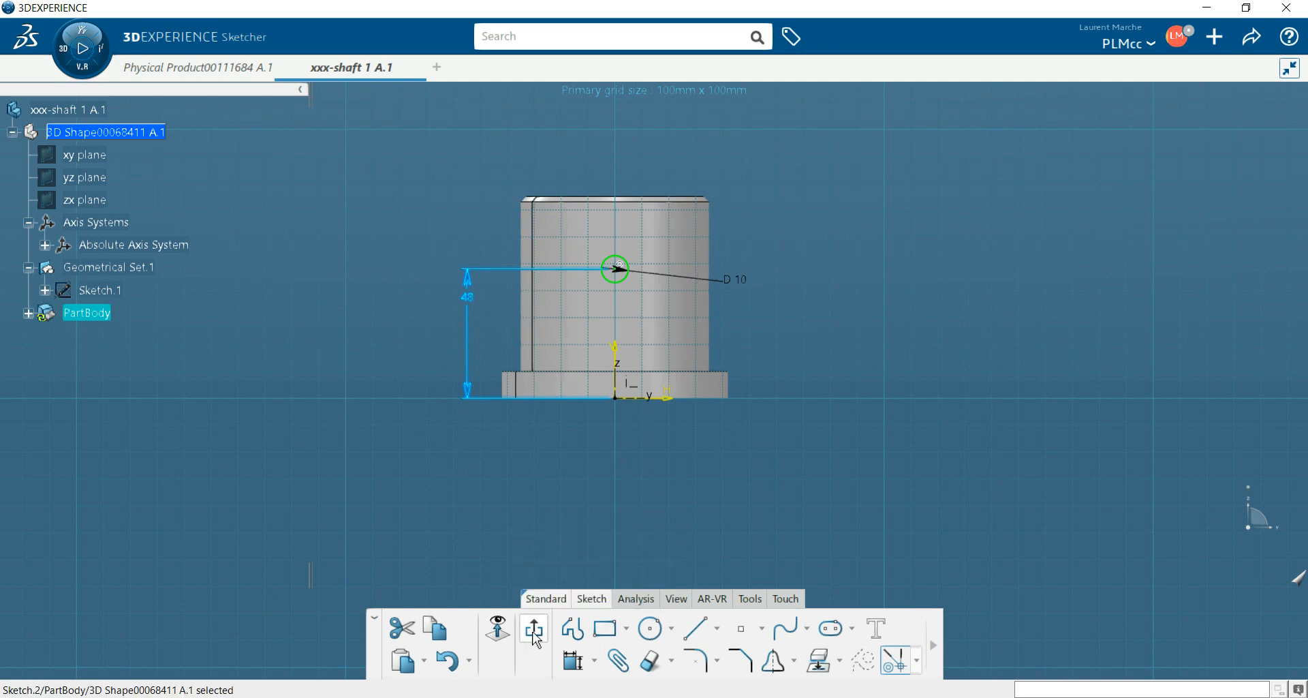
- Define a pocket from Sketch.2 with a mirrored 42 mm extent through the shaft
click(533, 628)
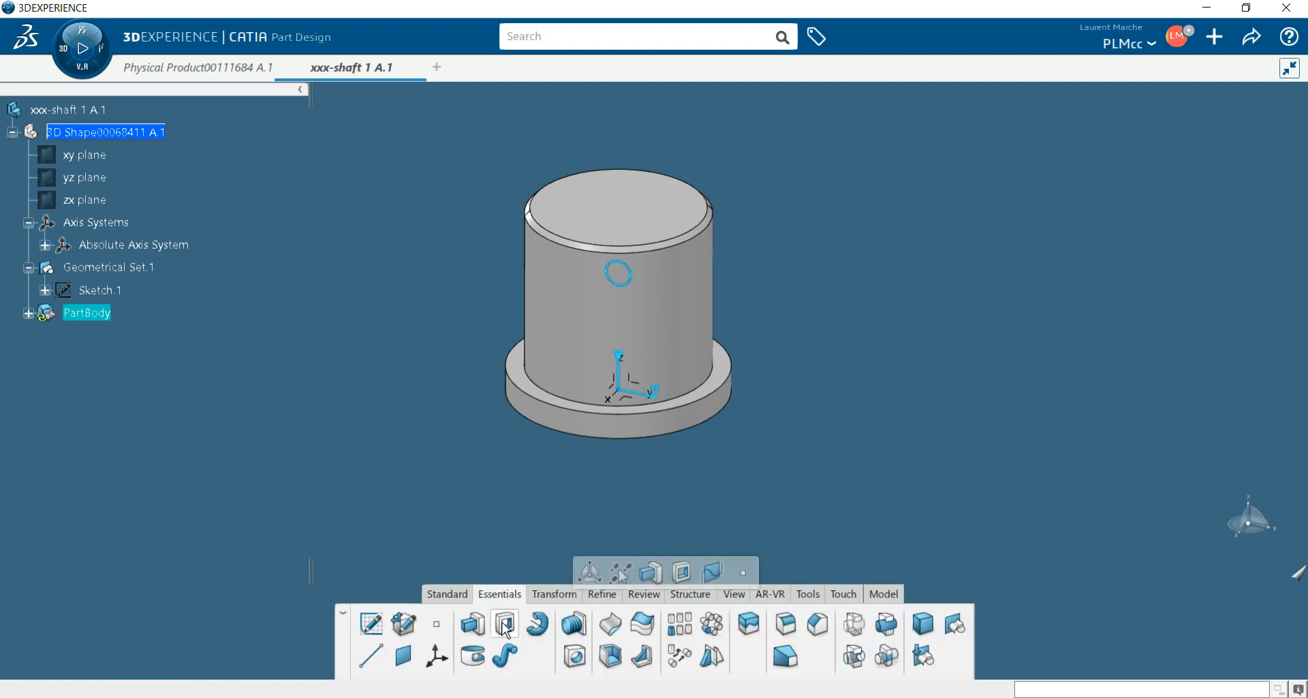
click(504, 623)
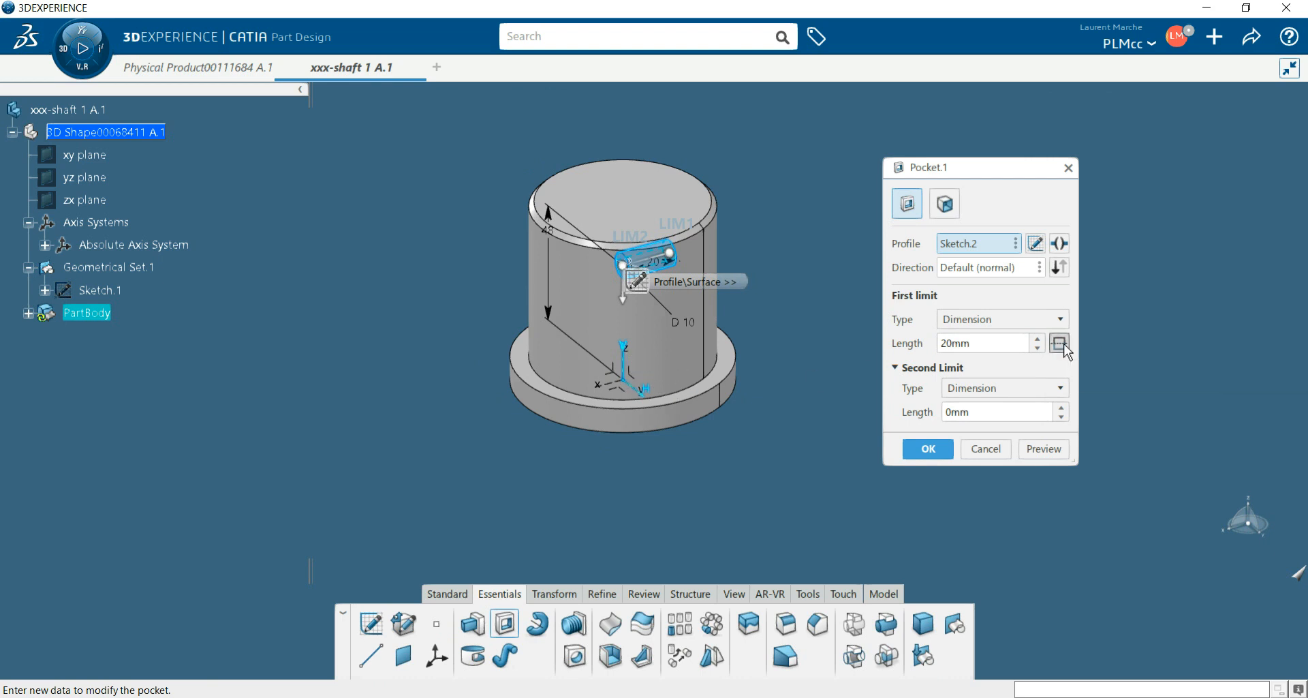
click(1039, 338)
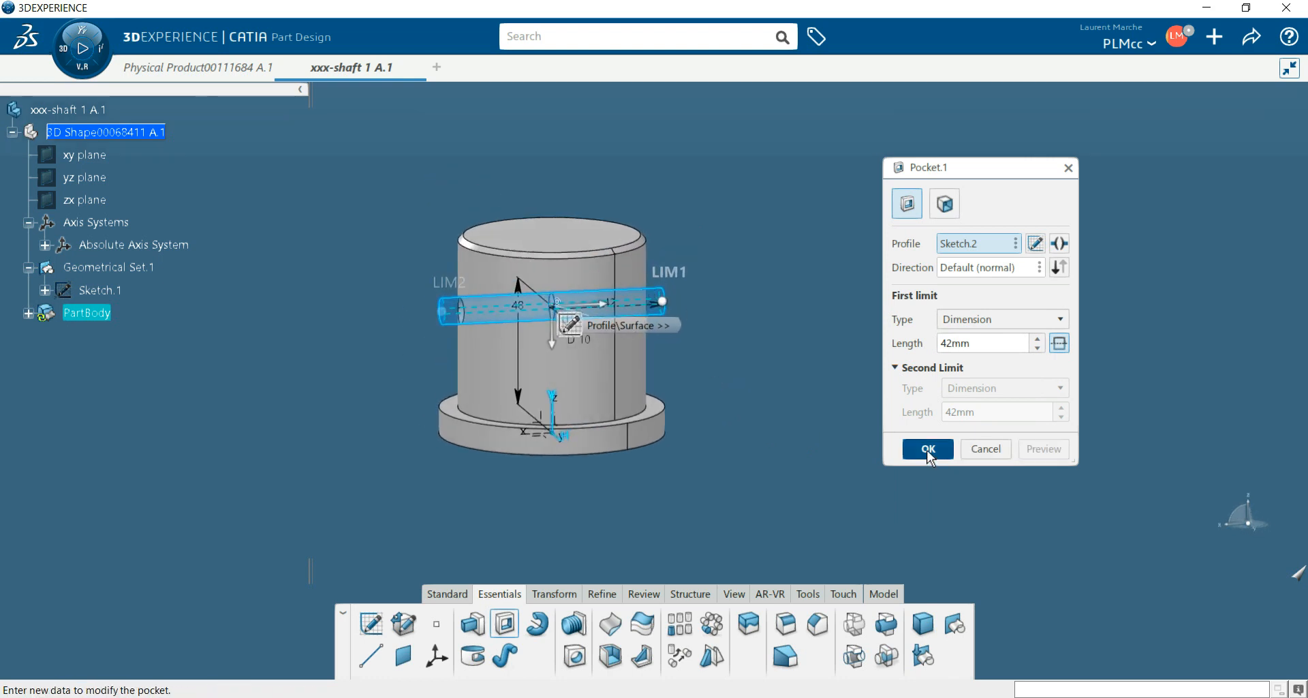
- Confirm the 42 mm mirrored pocket, cutting the 10 mm cross hole through the shaft
click(927, 449)
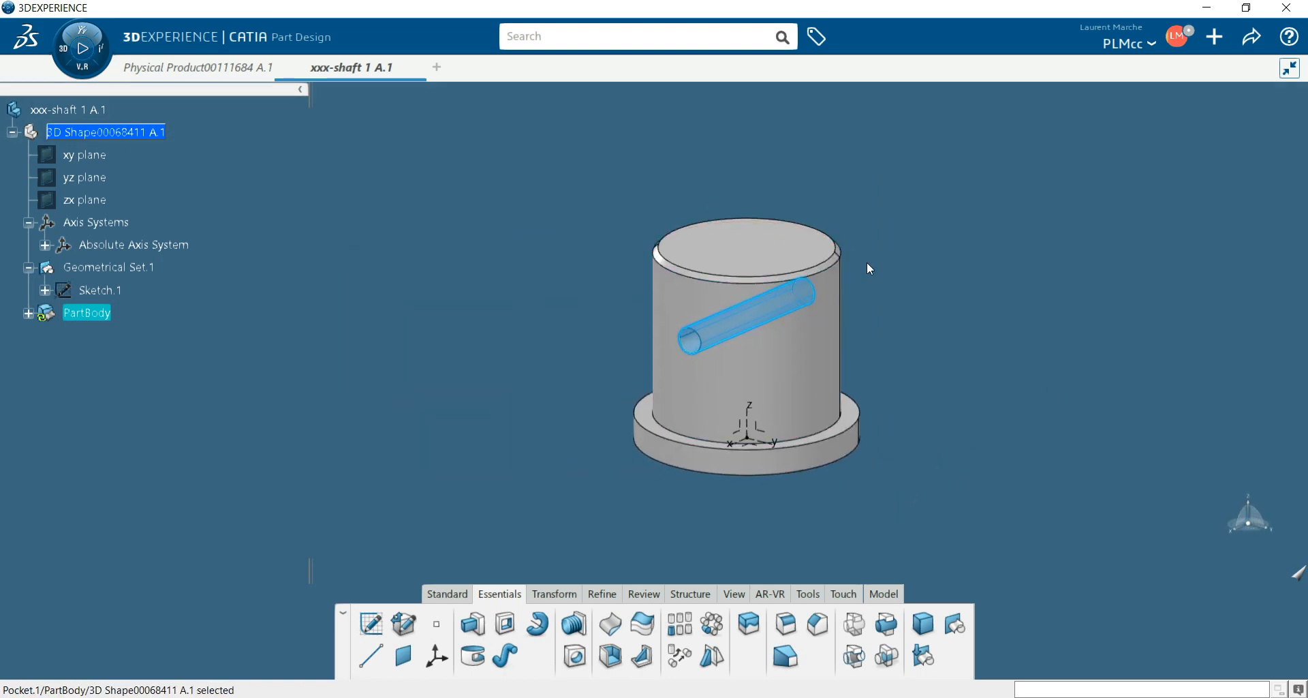
mouse_move(664, 503)
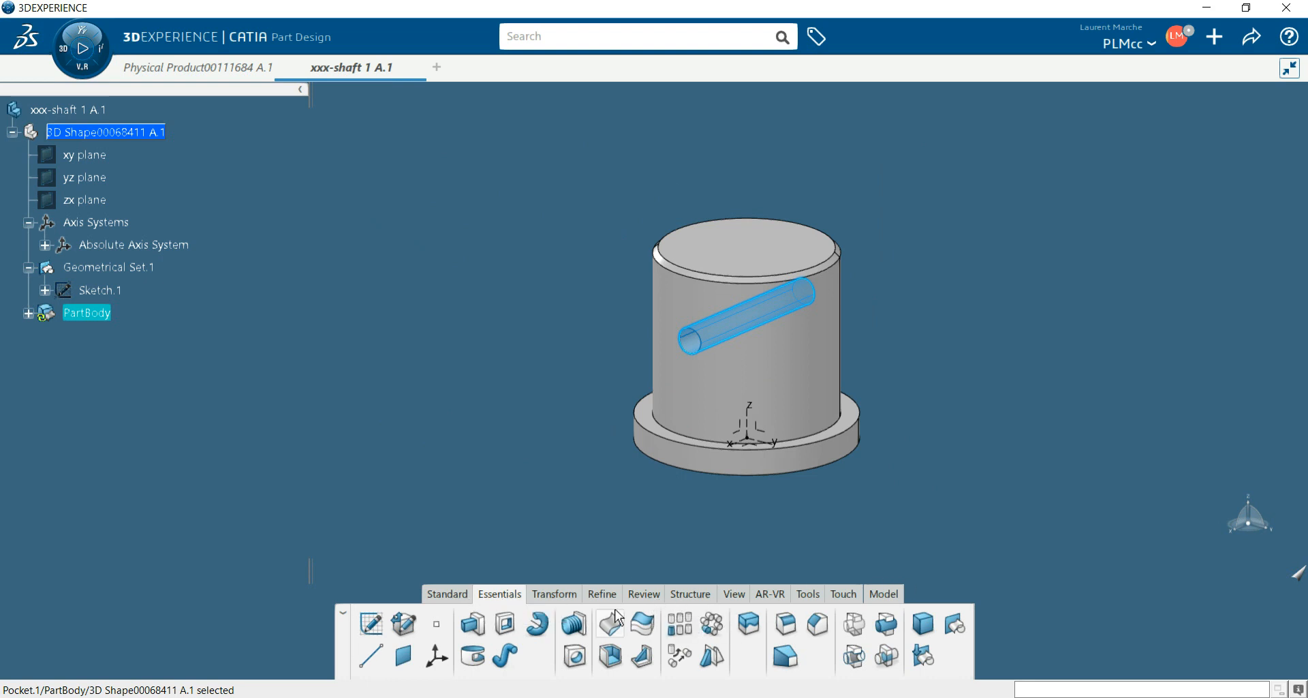
mouse_move(609, 623)
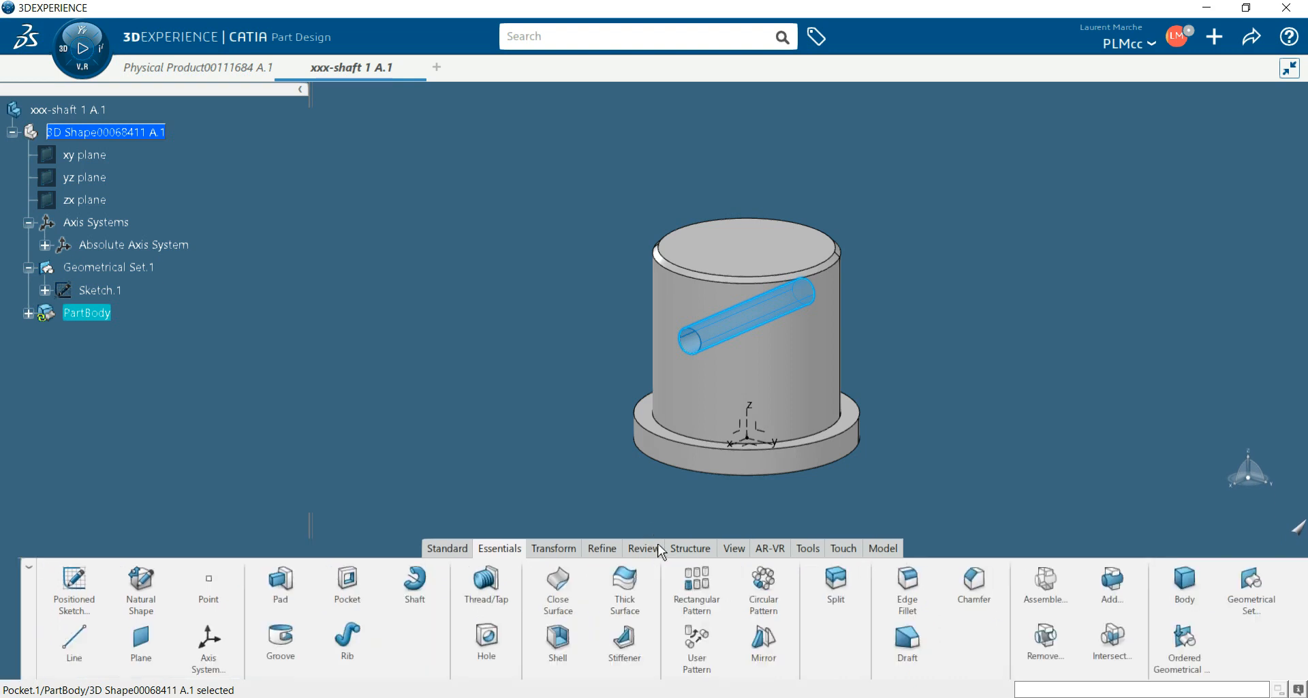
mouse_move(625, 584)
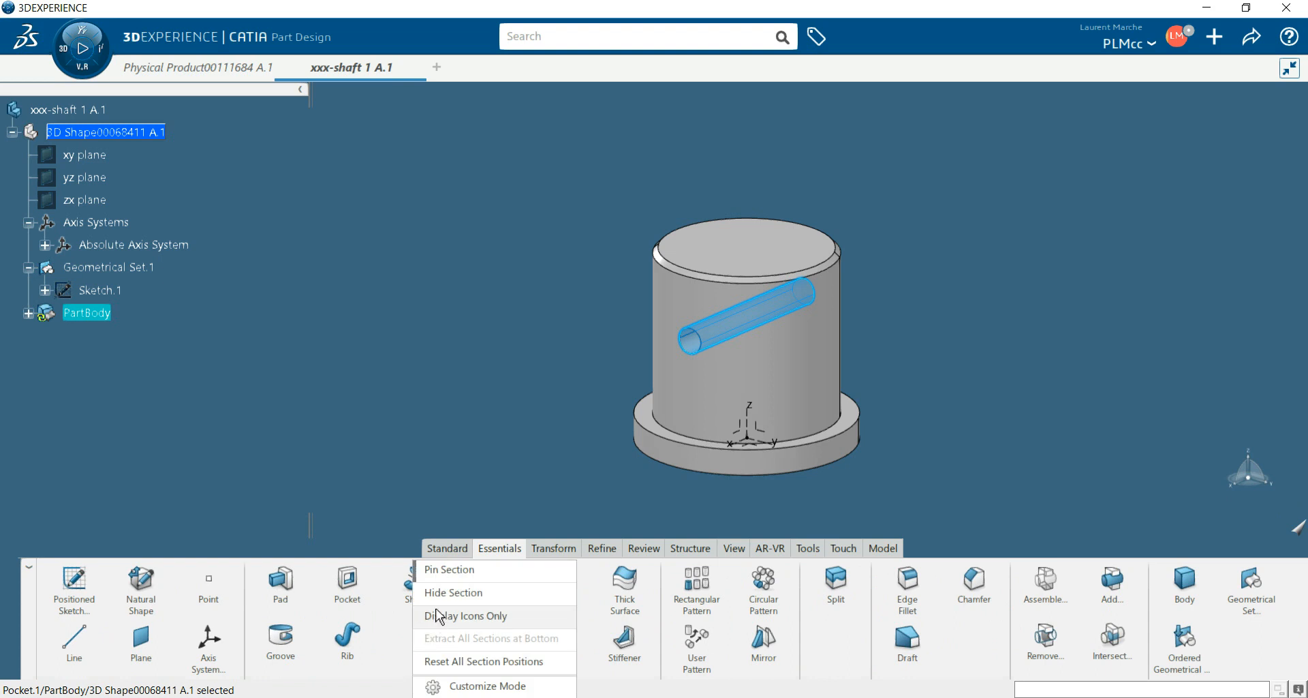
- Switch the action bar to display icons only
click(466, 615)
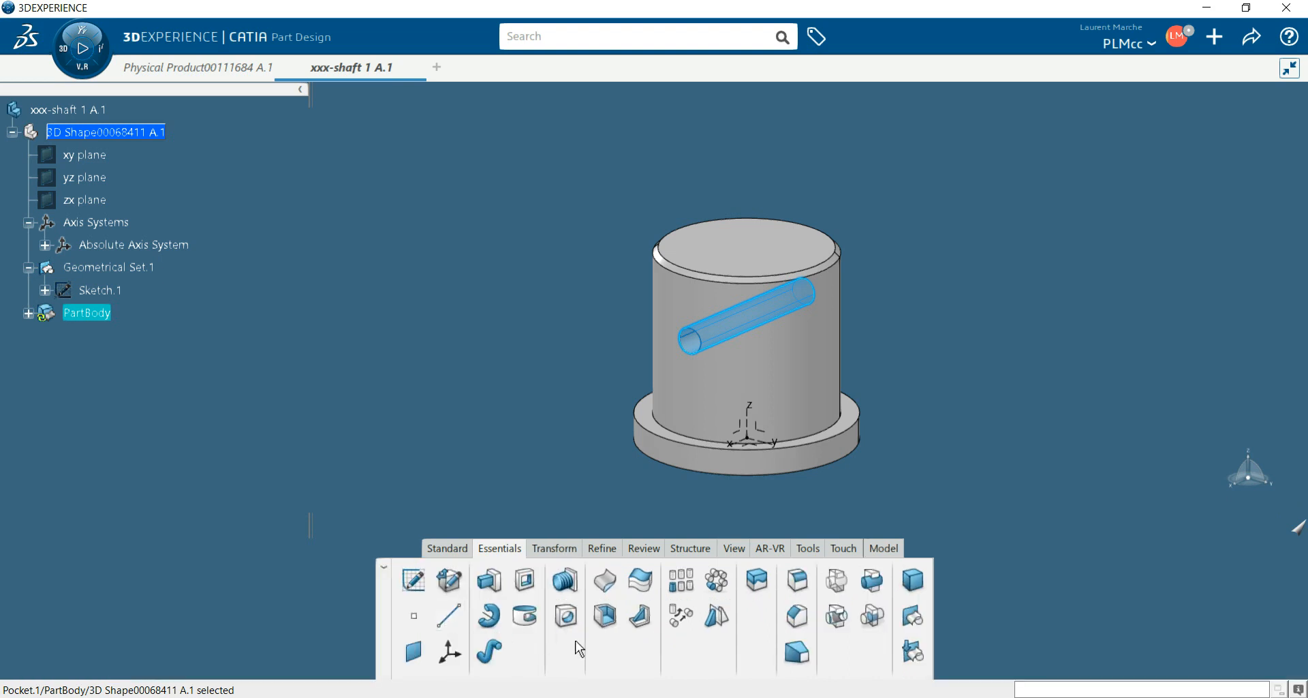
mouse_move(613, 562)
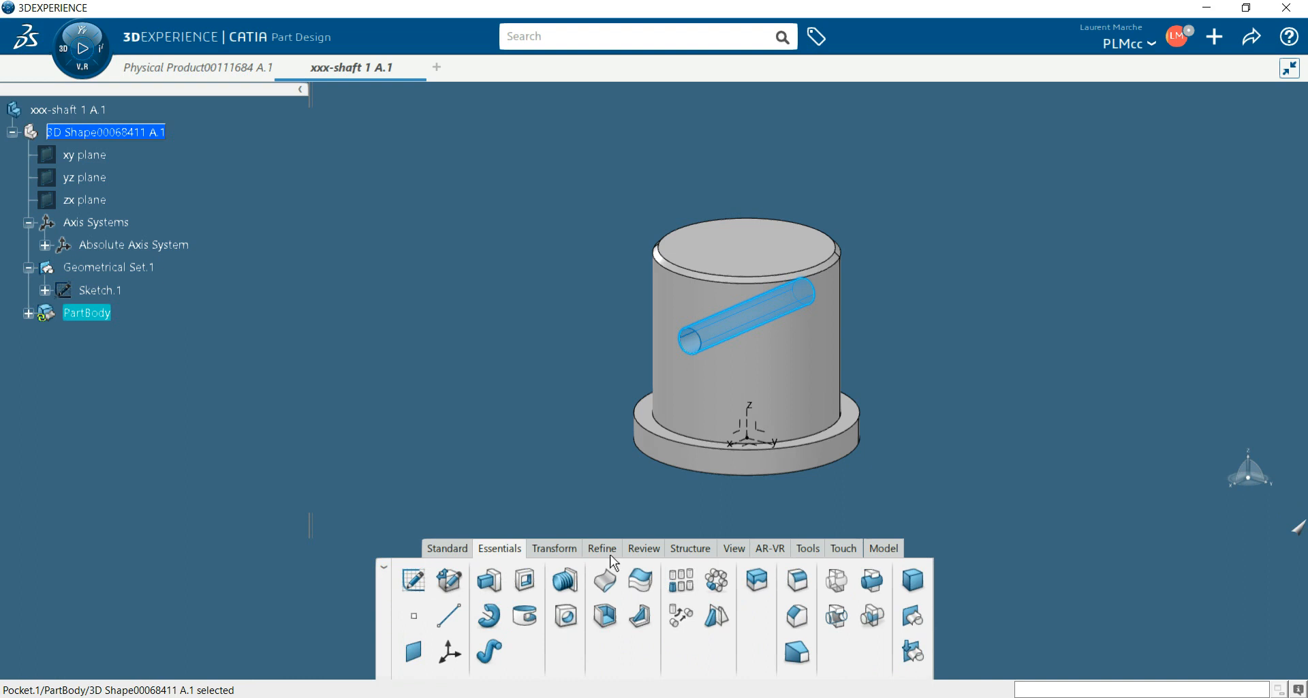
mouse_move(412, 651)
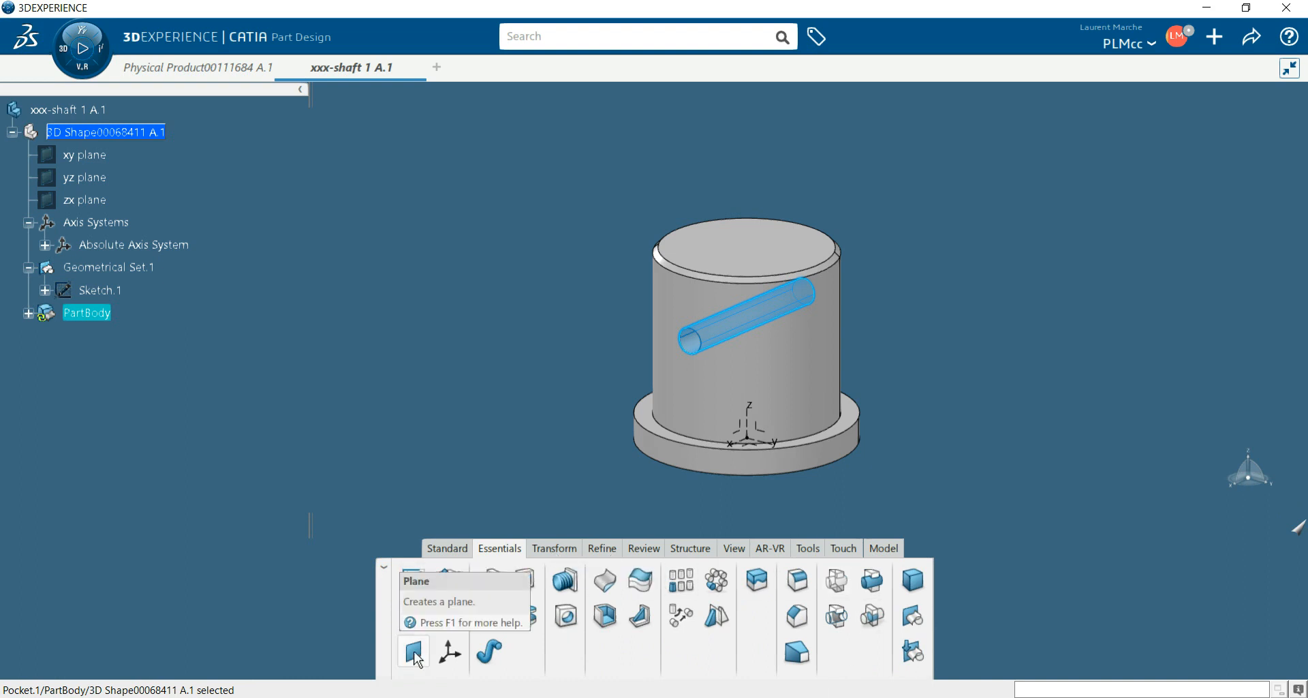
mouse_move(42, 343)
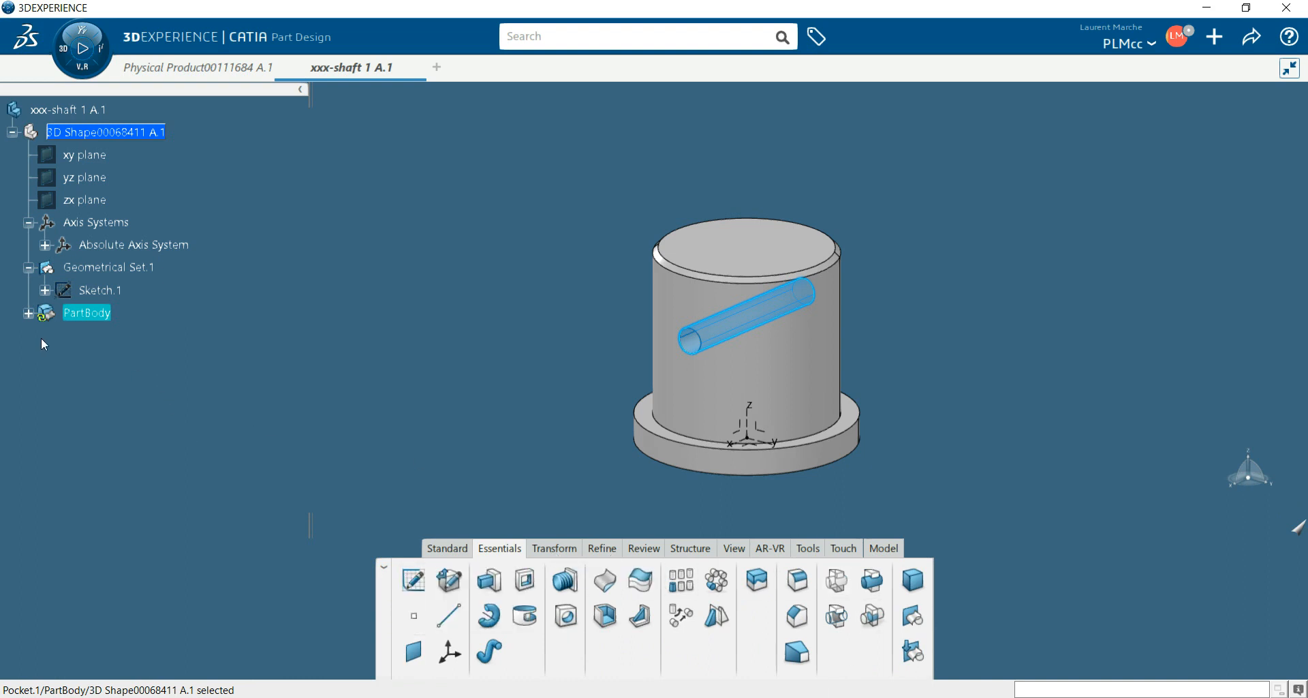
mouse_move(38, 327)
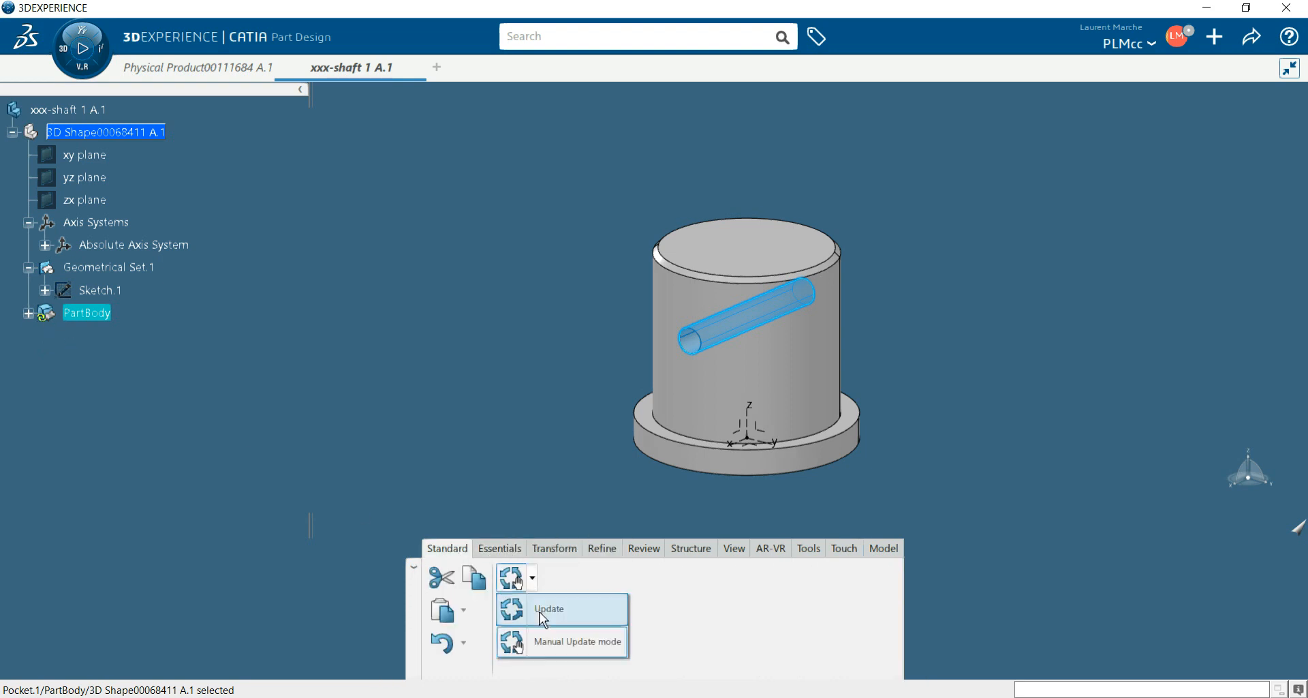
- Update the part so the cross hole is cut, then inspect it from an angled view
click(549, 608)
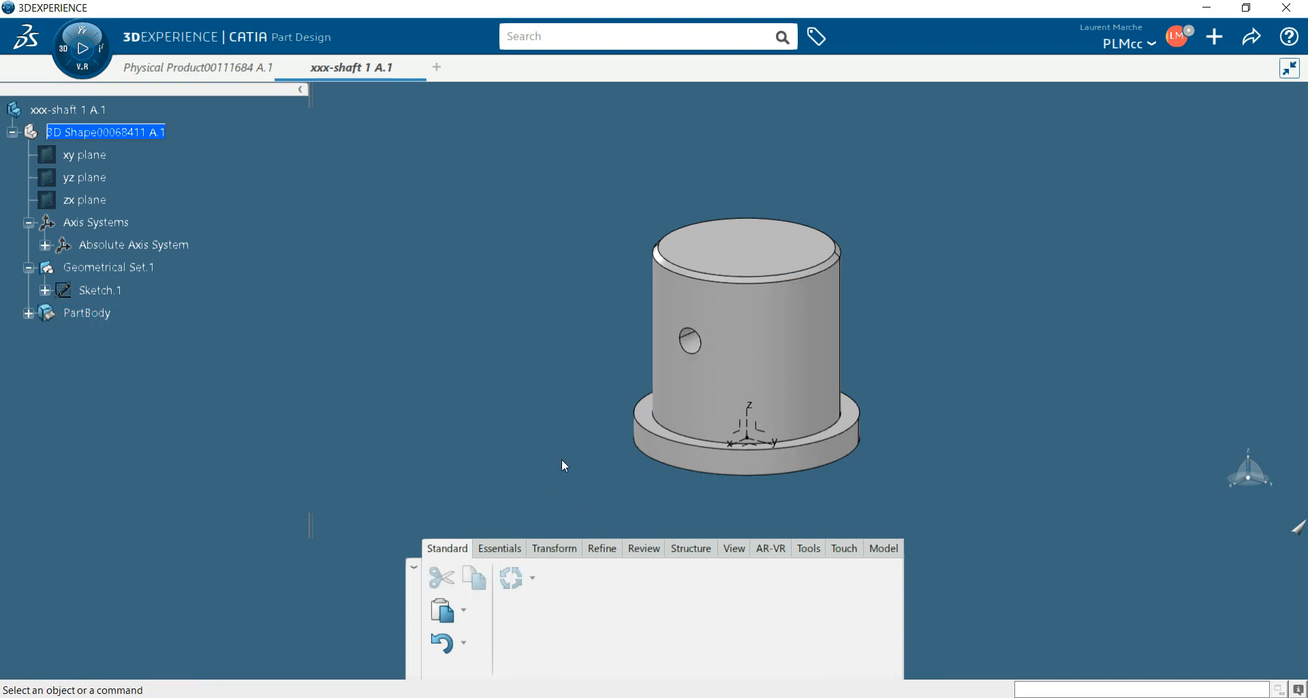
drag(563, 464, 780, 335)
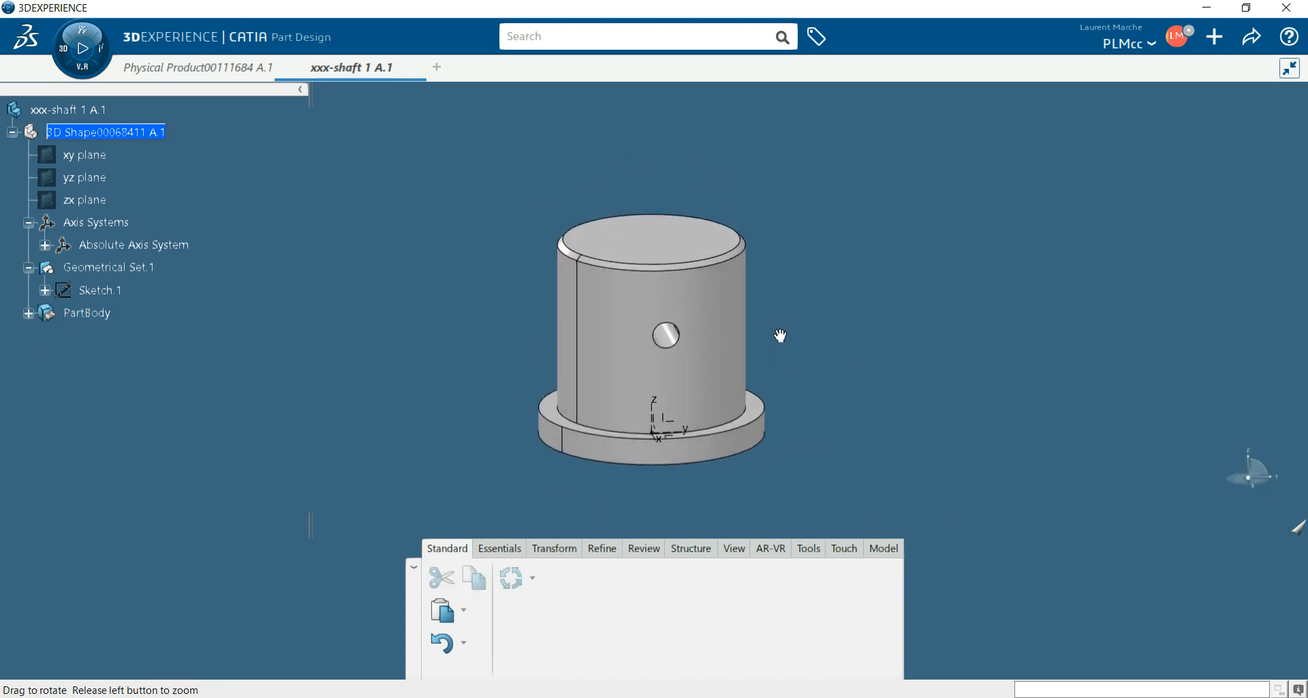
drag(780, 335, 939, 418)
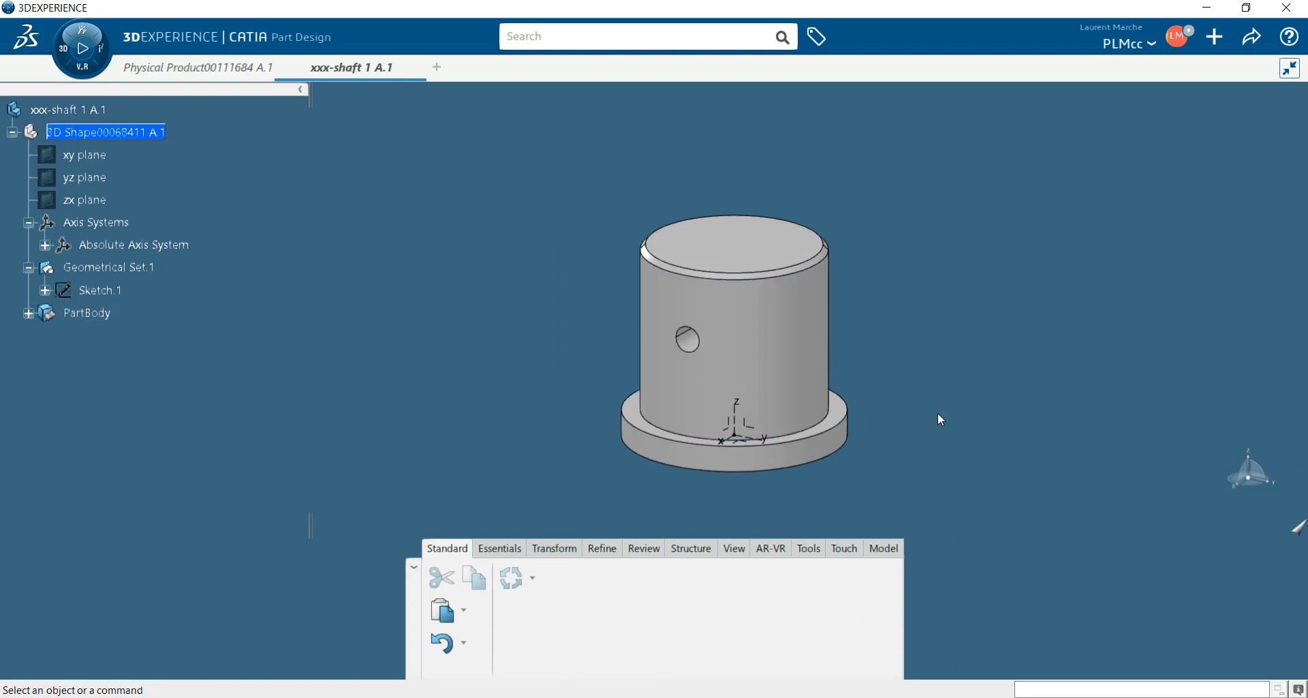